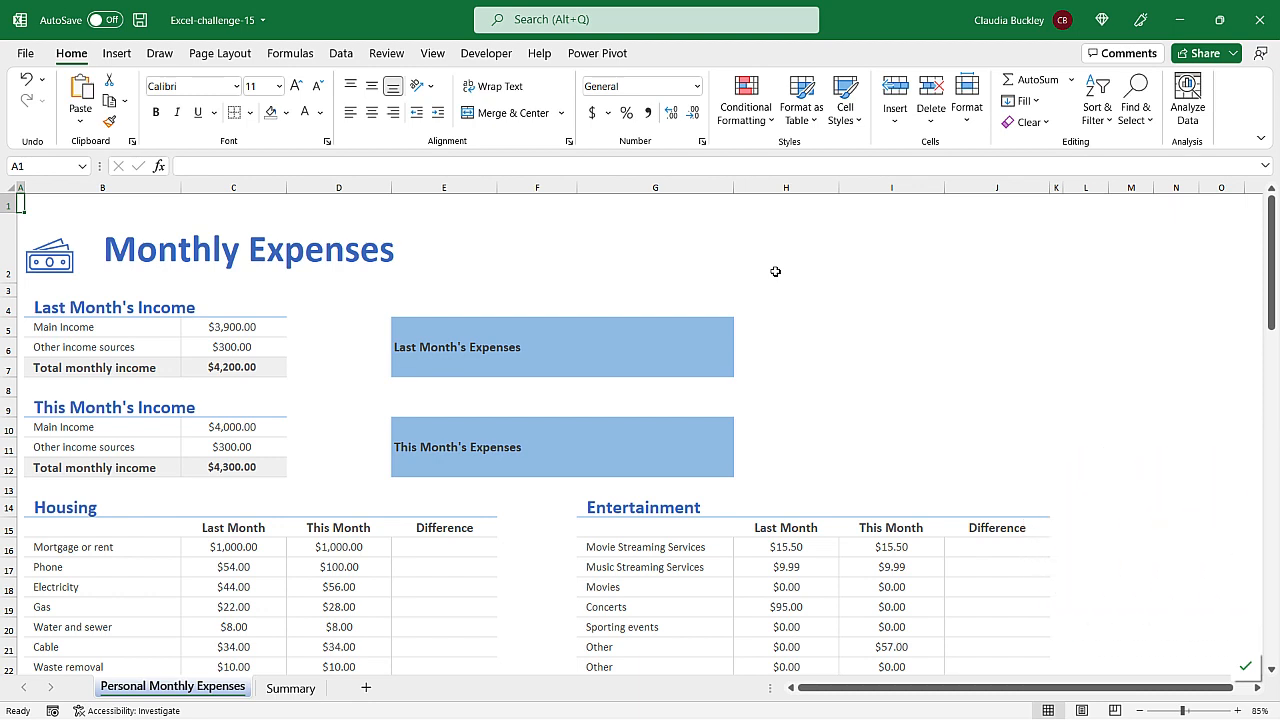
Enter This Month minus Last Month in the first Housing Difference cell and fill it down the column
{"action": "left_click", "coordinate": [338, 588]}
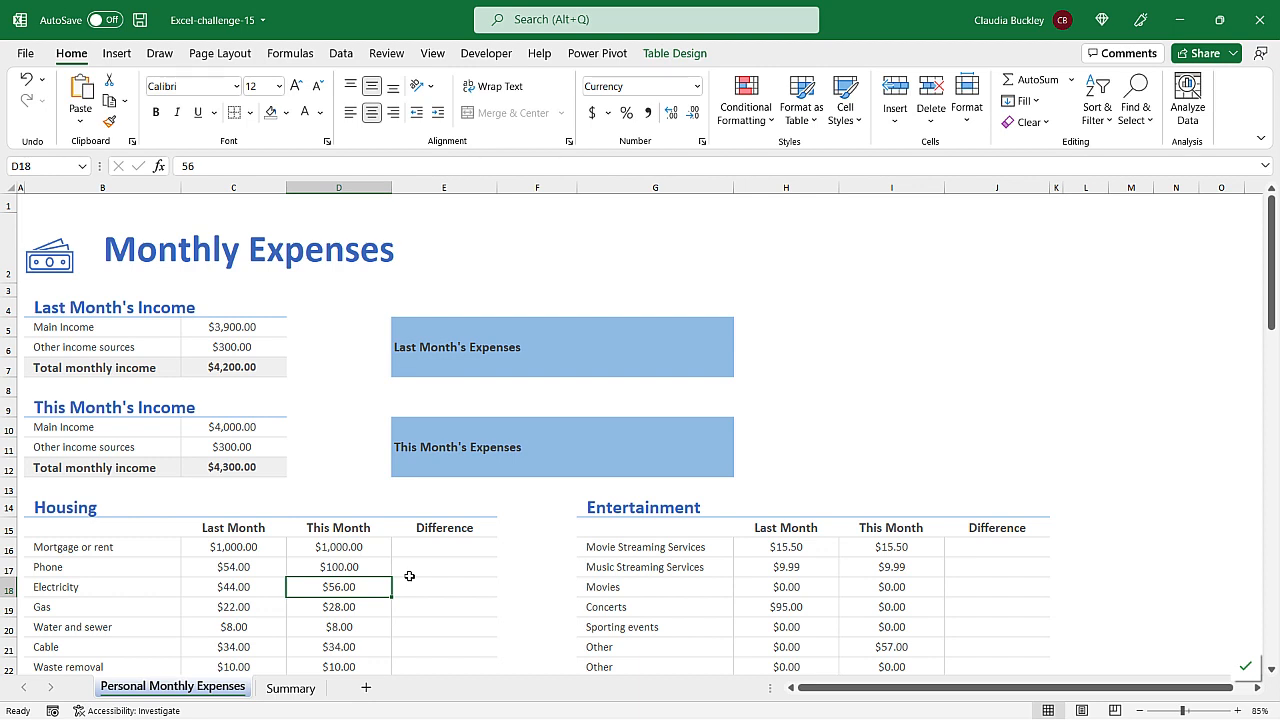
{"action": "mouse_move", "coordinate": [440, 544]}
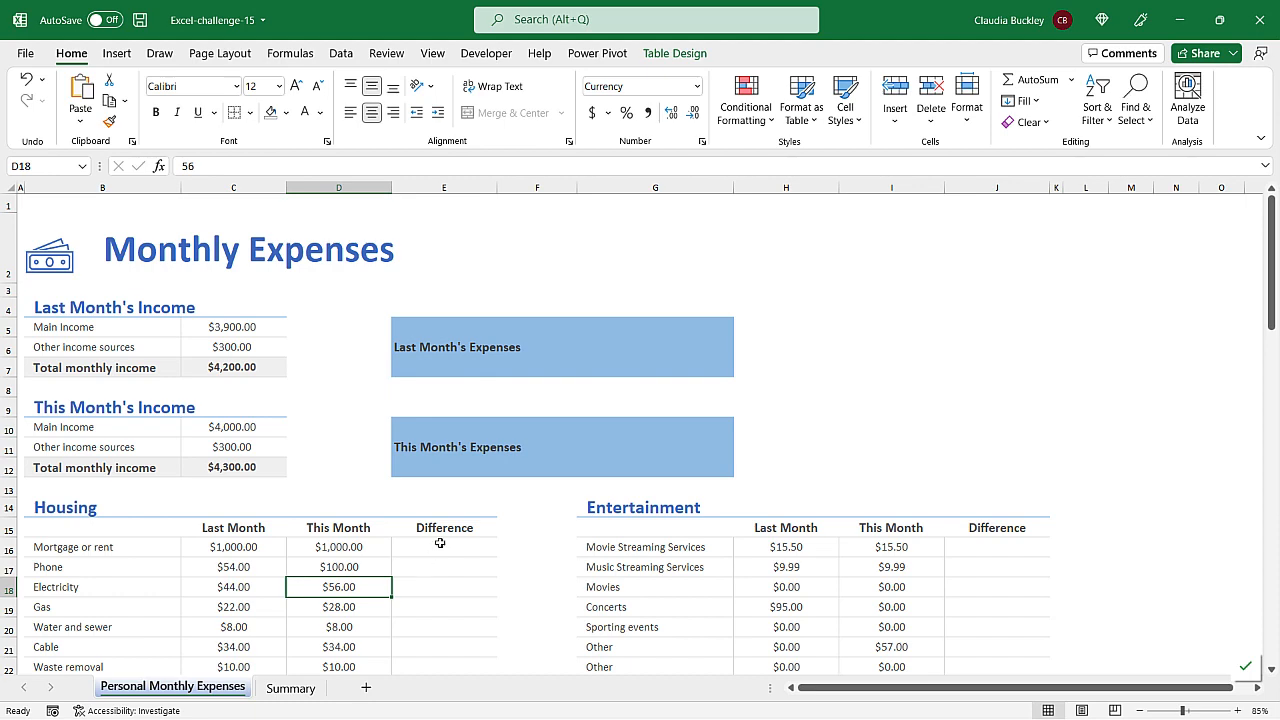
{"action": "scroll", "scroll_direction": "down", "scroll_amount": 3}
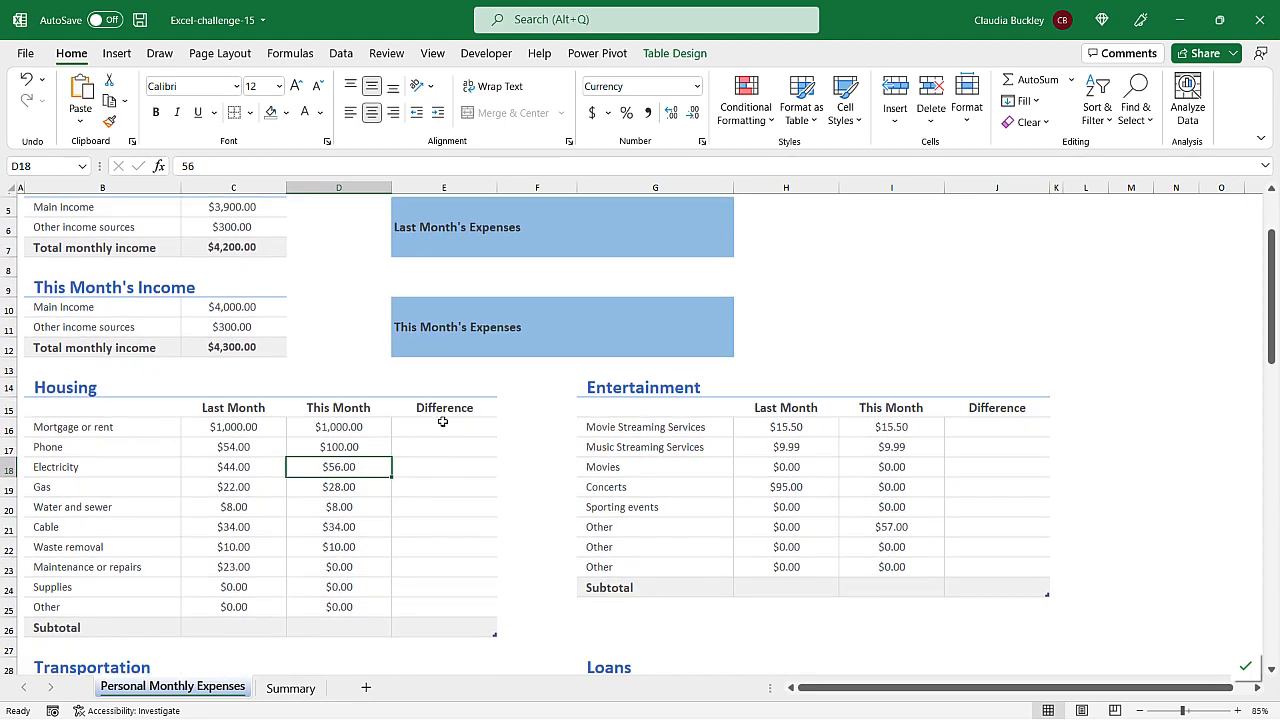
{"action": "left_click", "coordinate": [444, 428]}
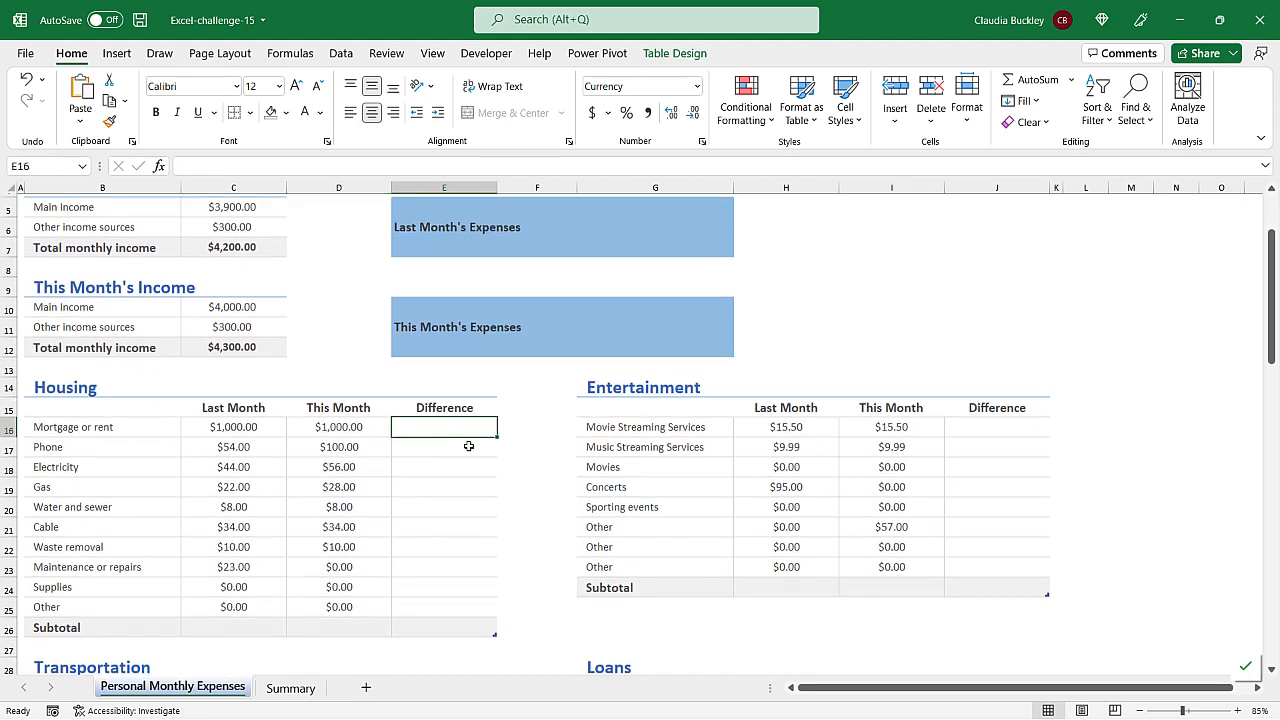
{"action": "type", "text": "="}
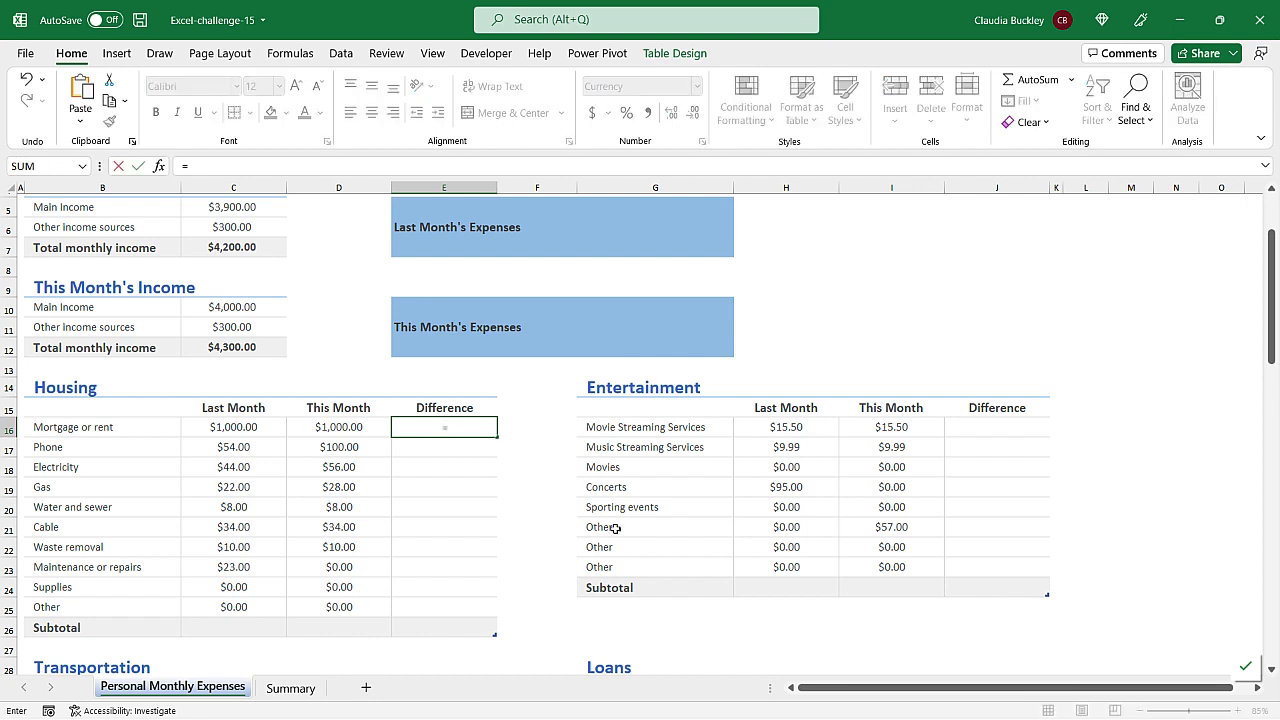
{"action": "left_click", "coordinate": [338, 428]}
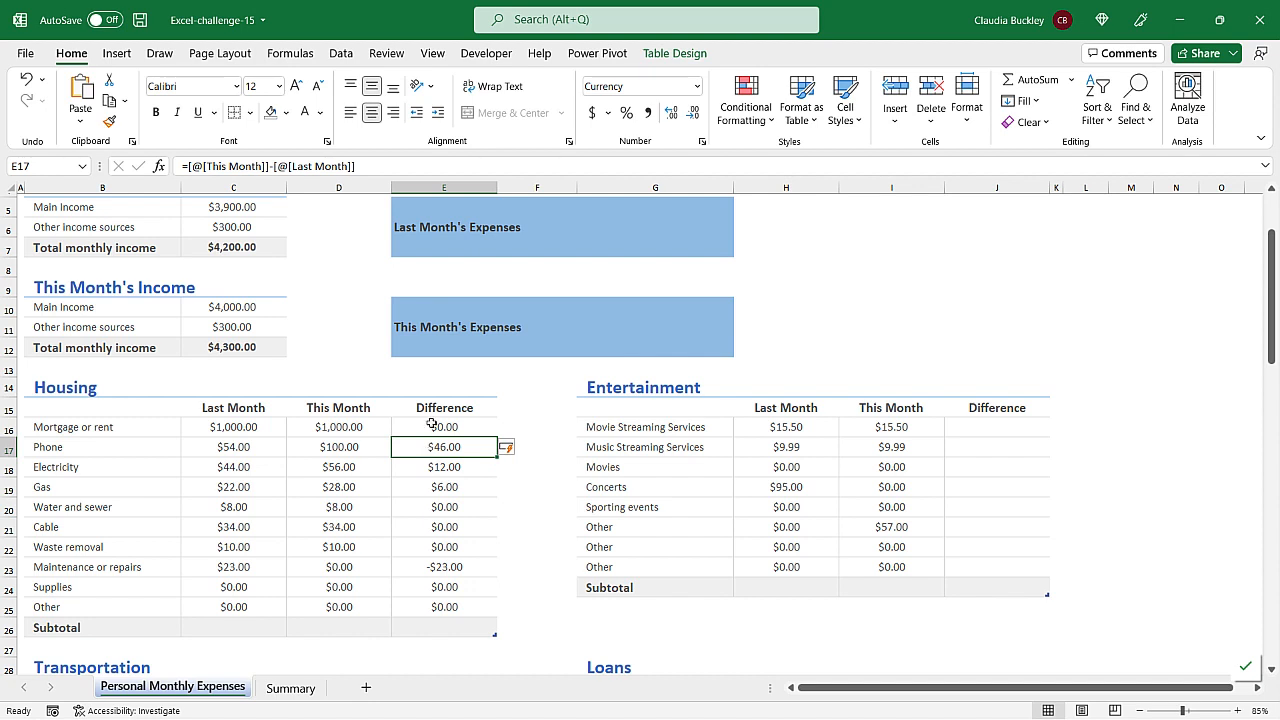
{"action": "left_click_drag", "start_coordinate": [444, 426], "coordinate": [444, 608]}
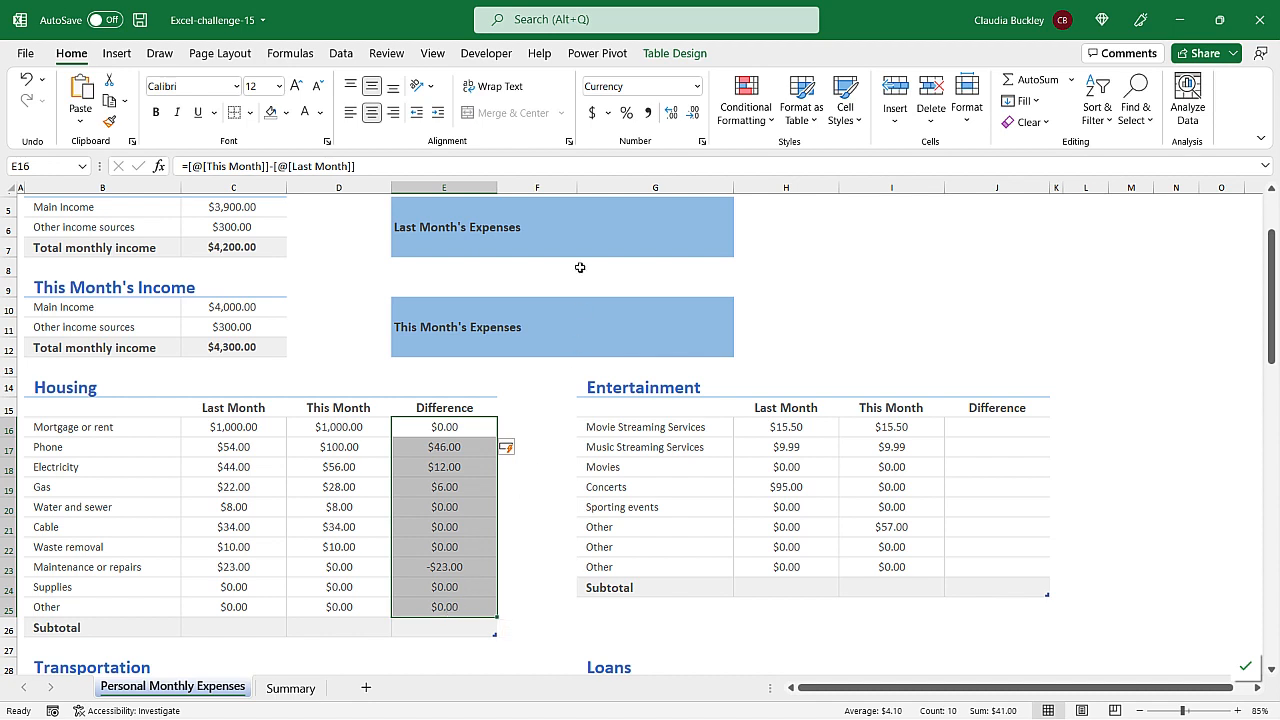
Add a Greater Than 0 highlight rule showing Housing differences in Red Text
{"action": "left_click", "coordinate": [744, 100]}
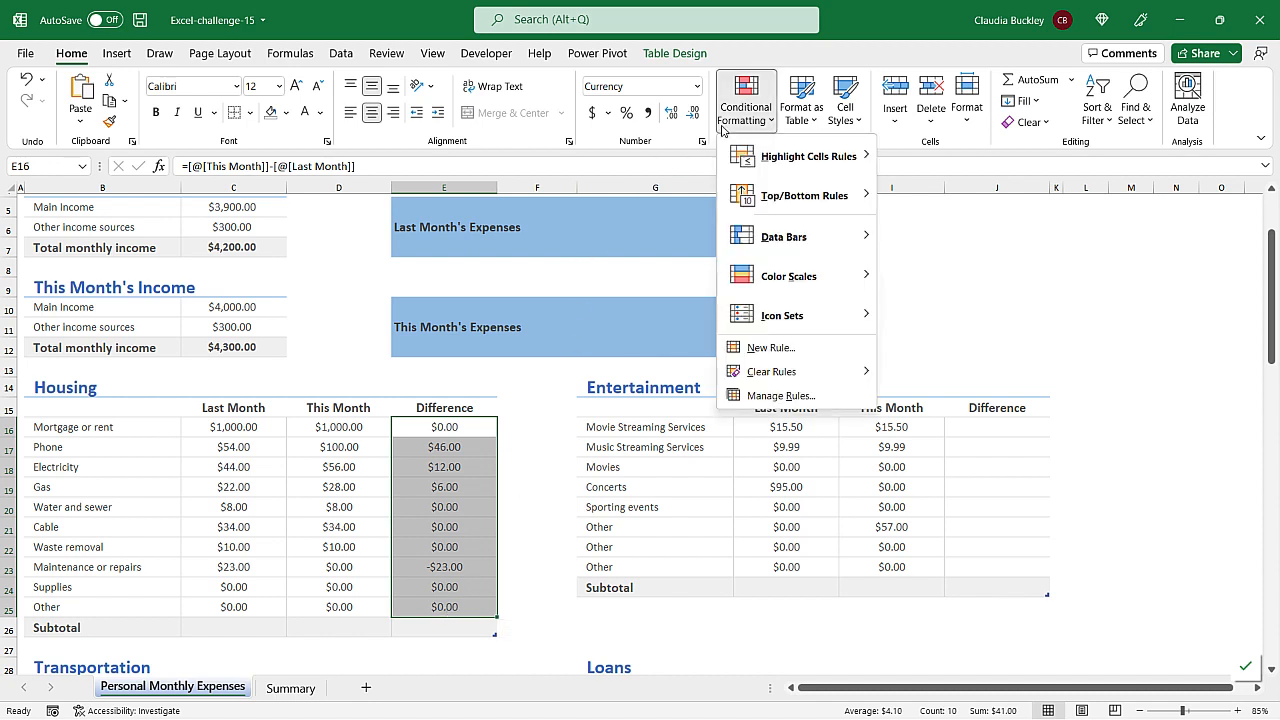
{"action": "mouse_move", "coordinate": [808, 156]}
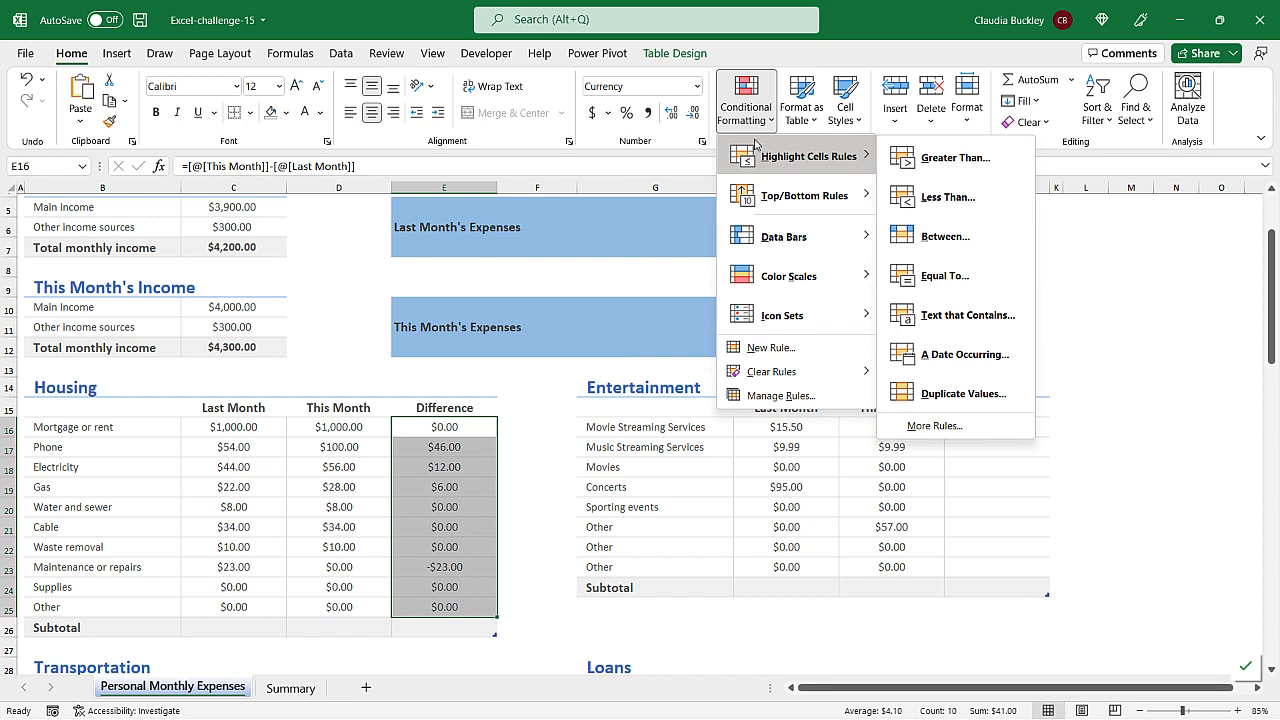
{"action": "mouse_move", "coordinate": [930, 172]}
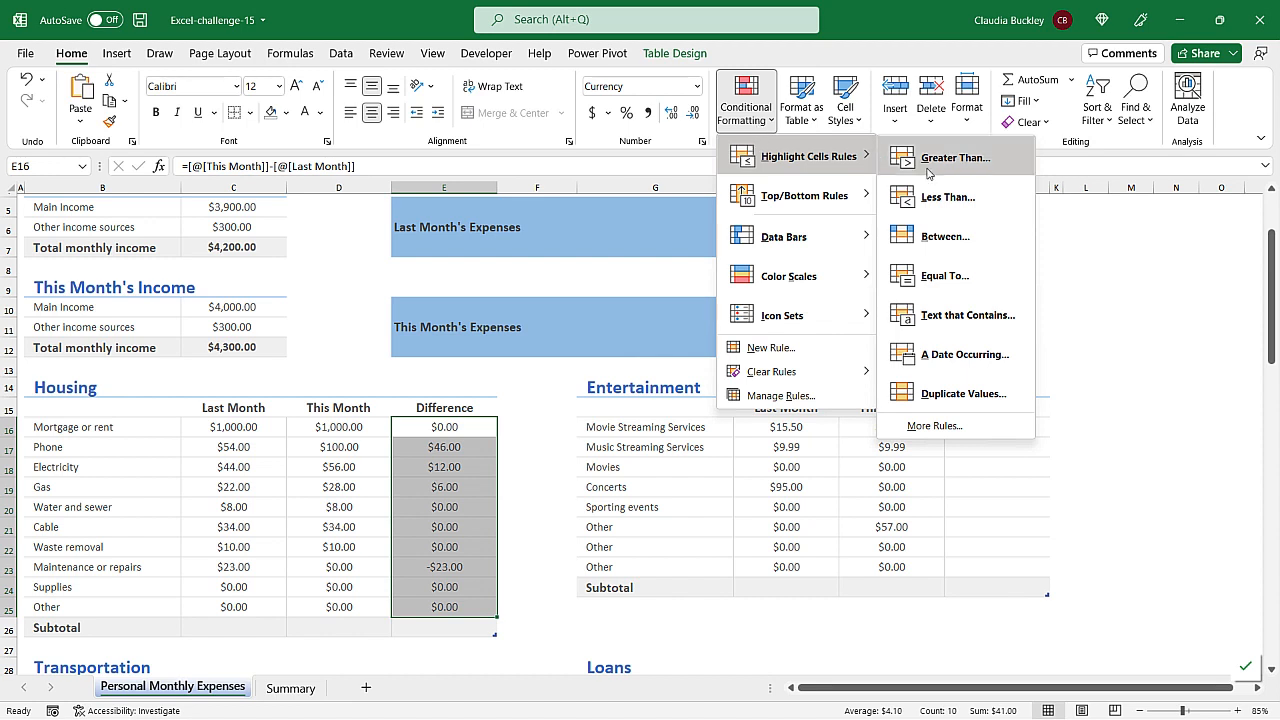
{"action": "left_click", "coordinate": [954, 156]}
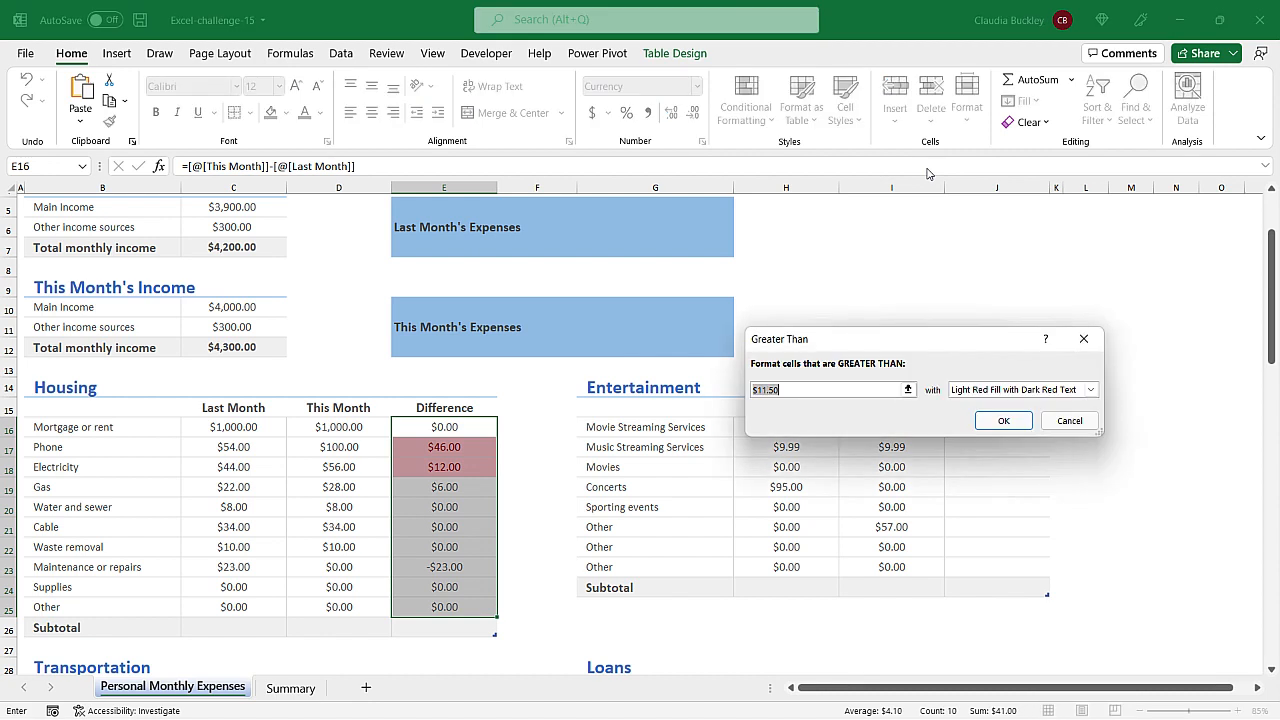
{"action": "mouse_move", "coordinate": [872, 236]}
{"action": "type", "text": "0"}
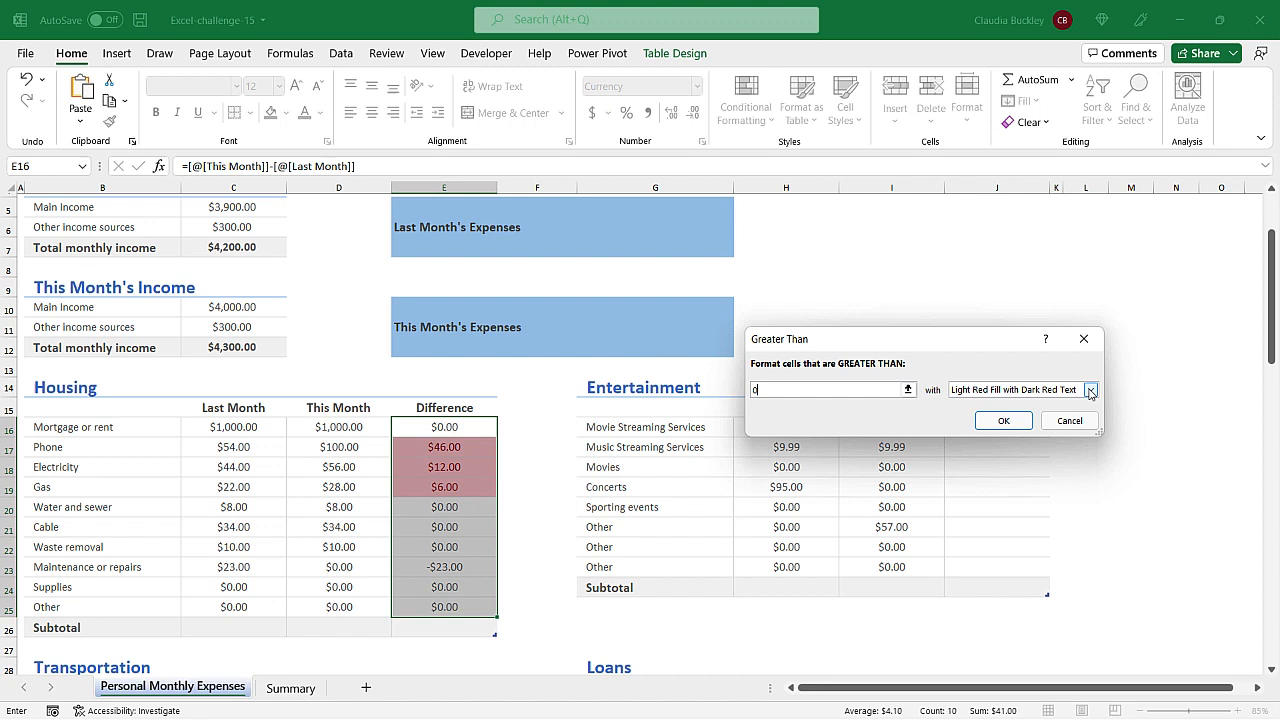
{"action": "left_click", "coordinate": [1088, 390]}
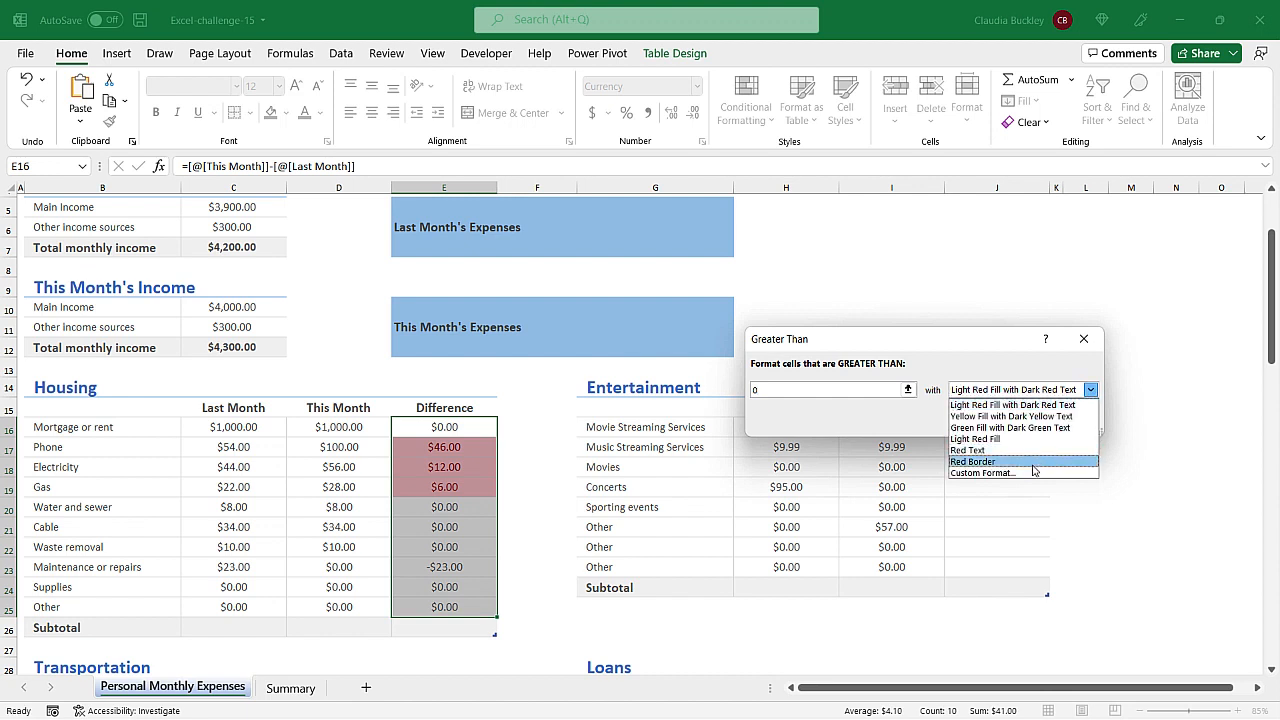
{"action": "left_click", "coordinate": [968, 450]}
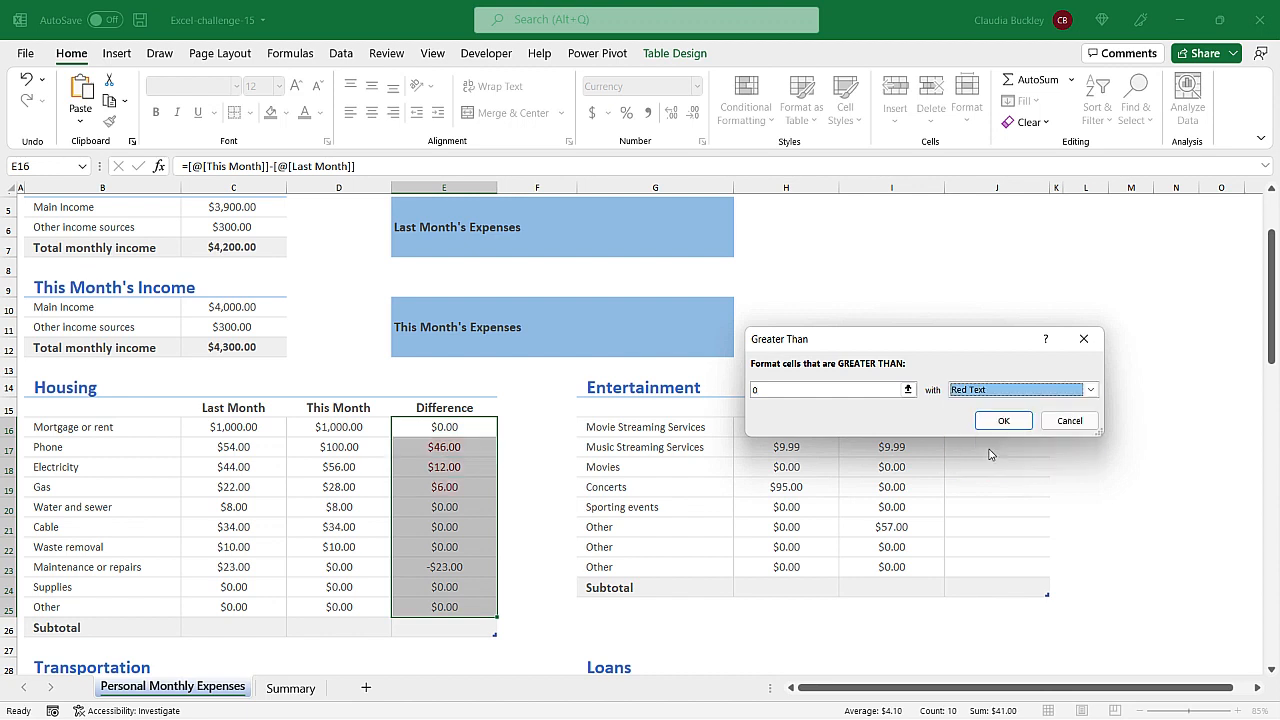
{"action": "left_click", "coordinate": [1004, 420]}
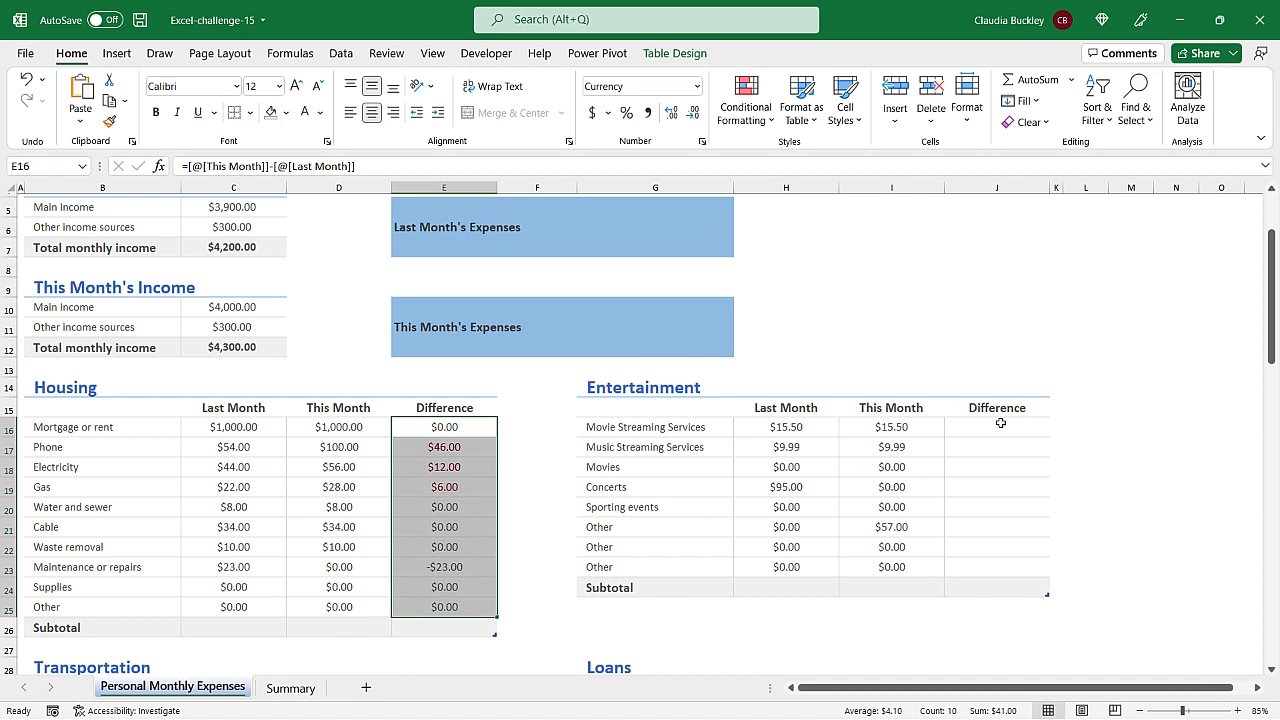
Add a Less Than 0 rule with a custom green font colour for negative Housing differences
{"action": "left_click", "coordinate": [744, 100]}
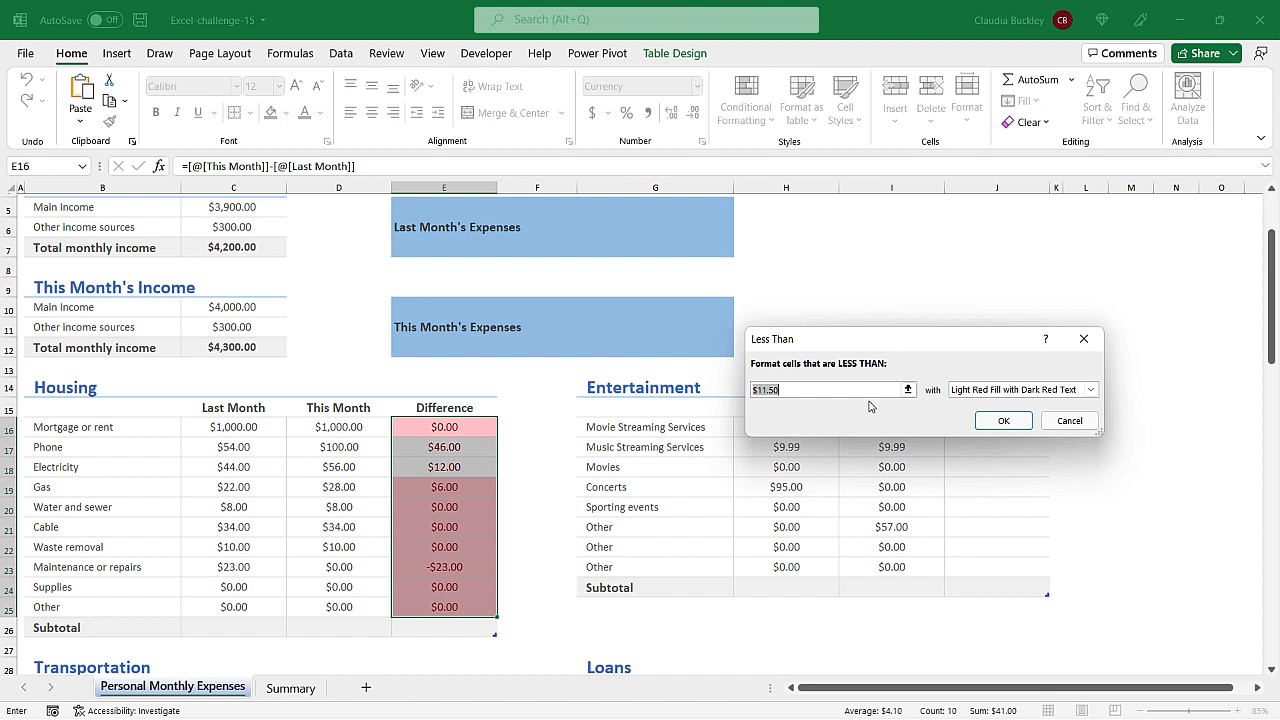
{"action": "type", "text": "0"}
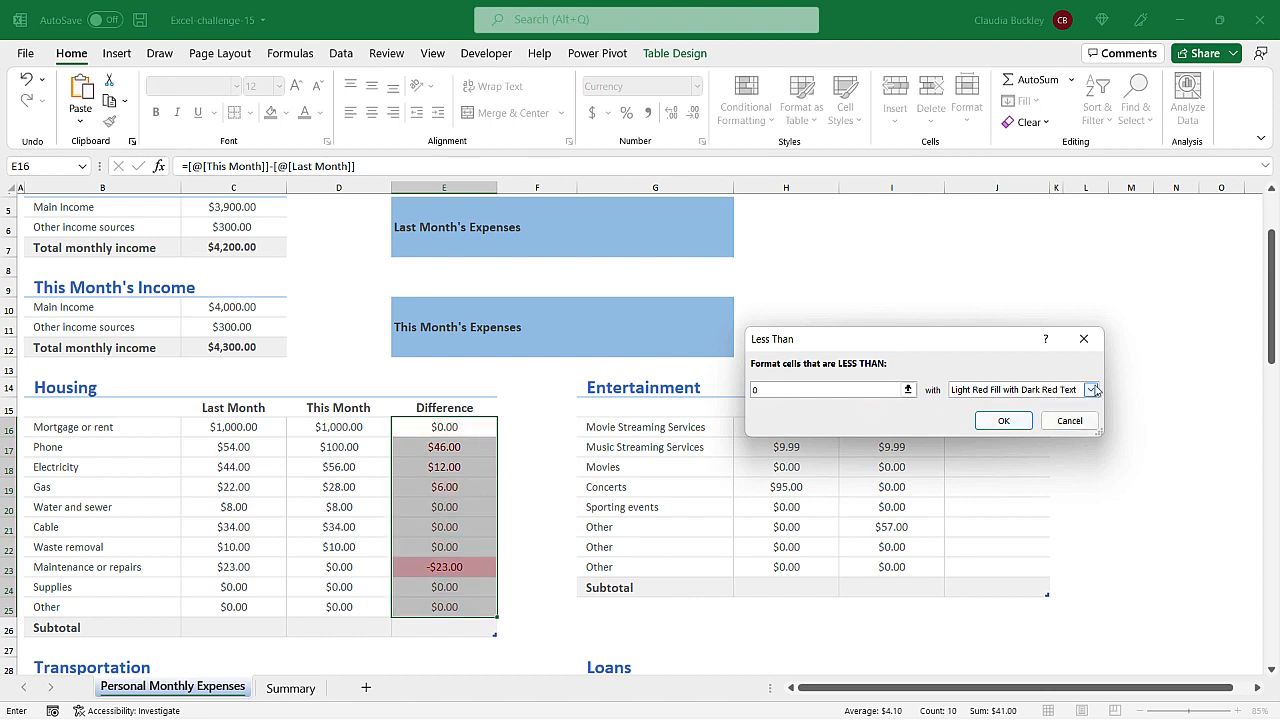
{"action": "left_click", "coordinate": [1090, 388]}
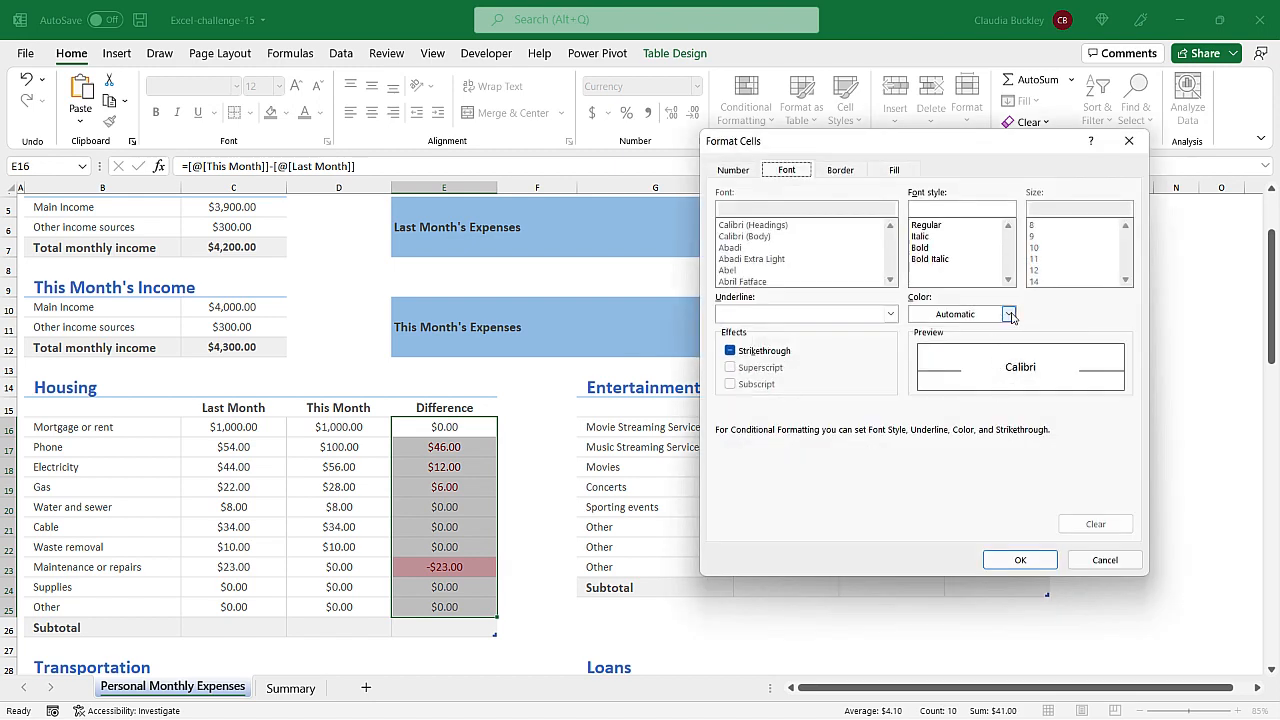
{"action": "left_click", "coordinate": [1010, 314]}
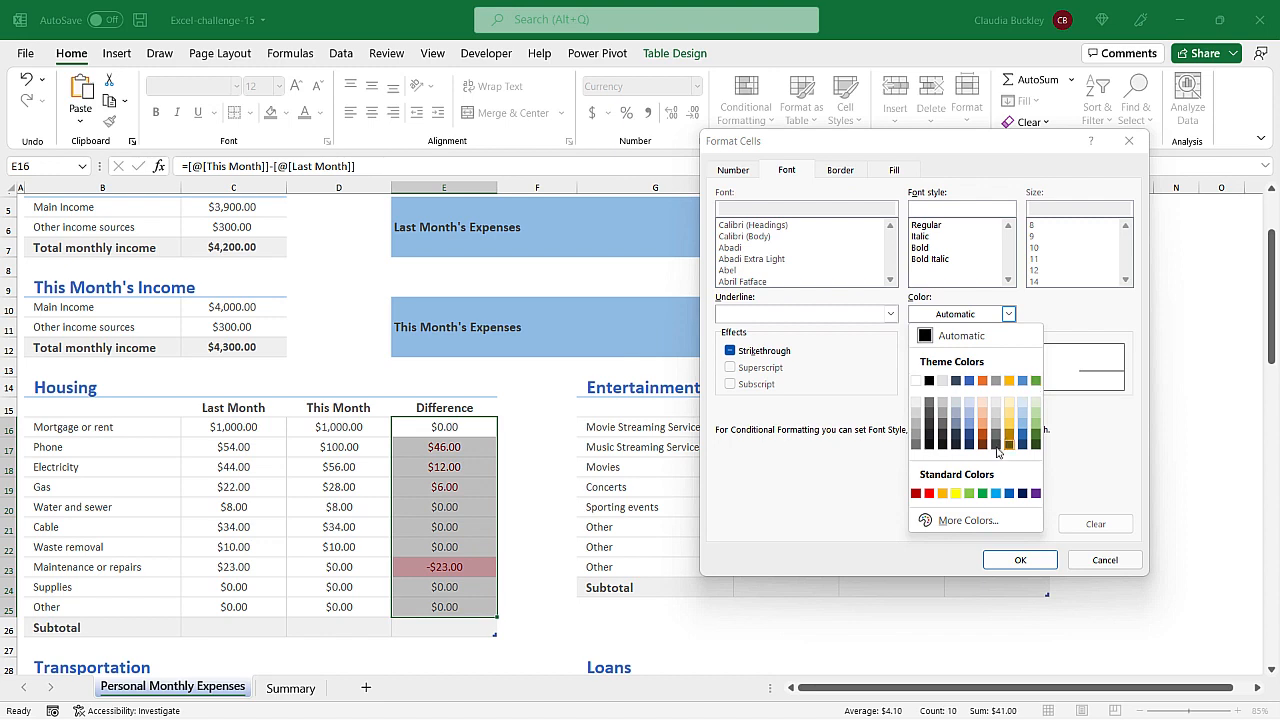
{"action": "left_click", "coordinate": [1022, 464]}
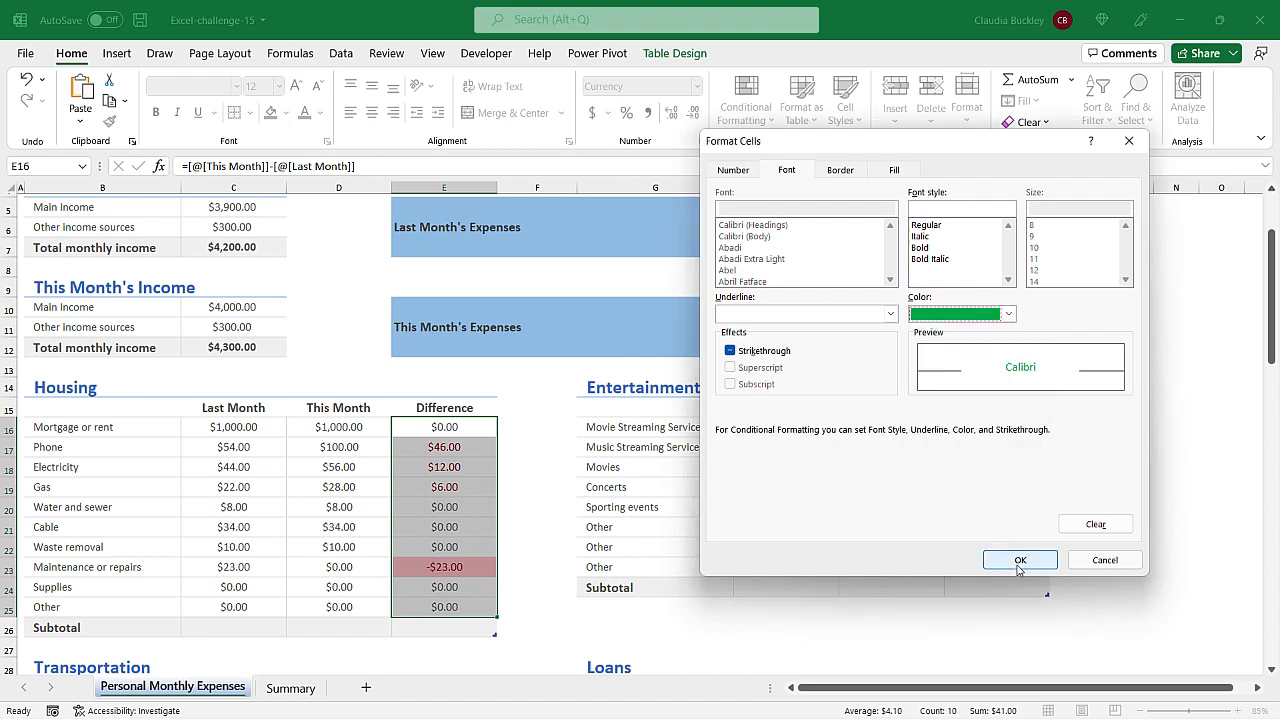
{"action": "left_click", "coordinate": [1020, 560]}
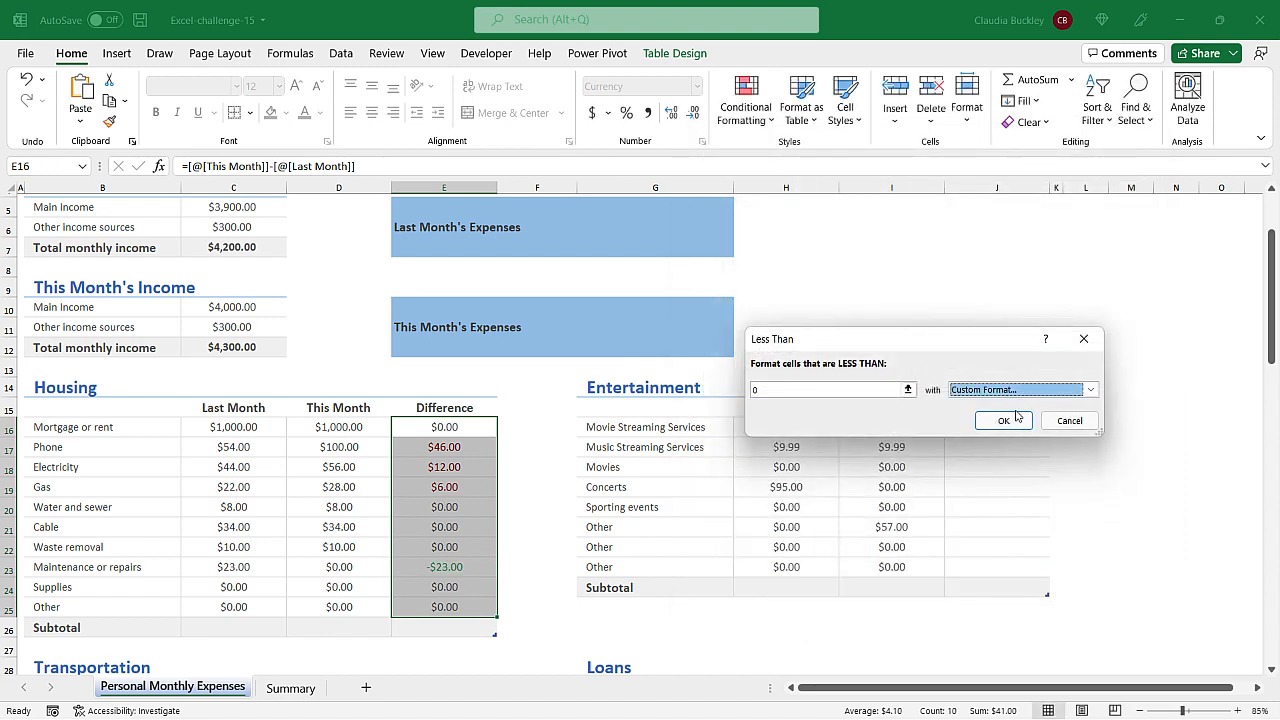
{"action": "left_click", "coordinate": [1004, 420]}
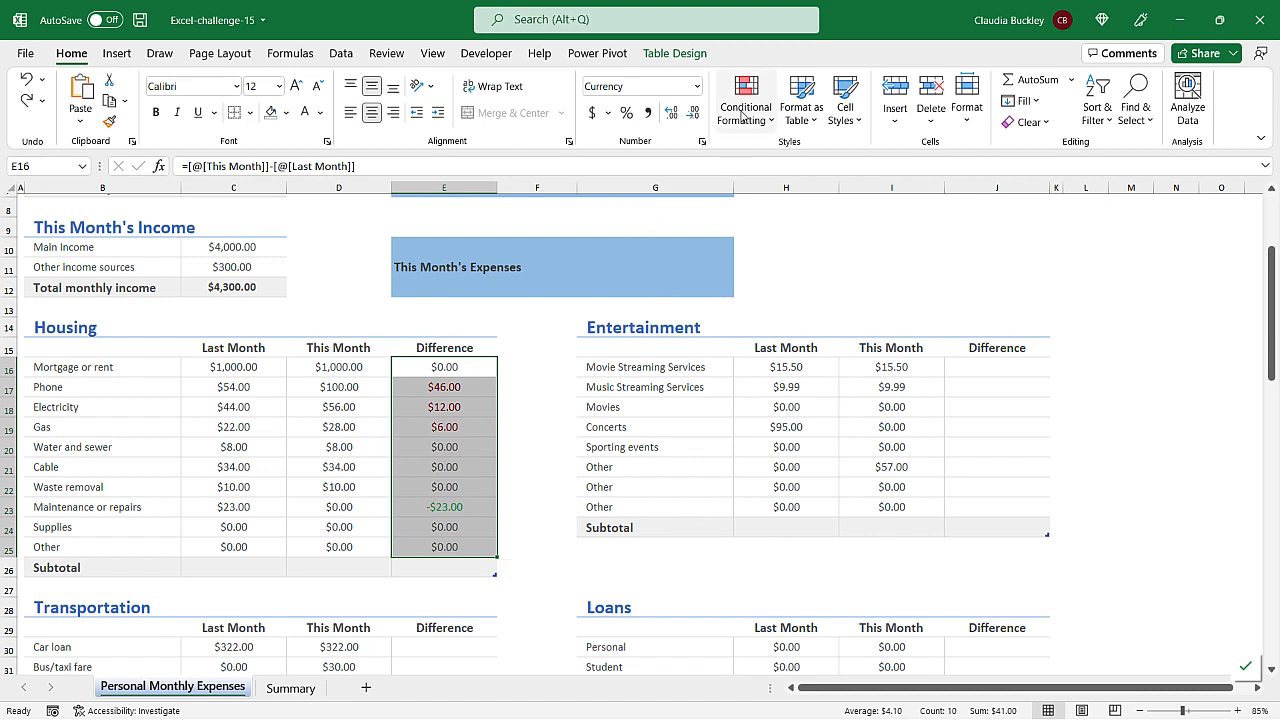
Apply the three traffic lights icon set to the Housing Difference values
{"action": "left_click", "coordinate": [744, 100]}
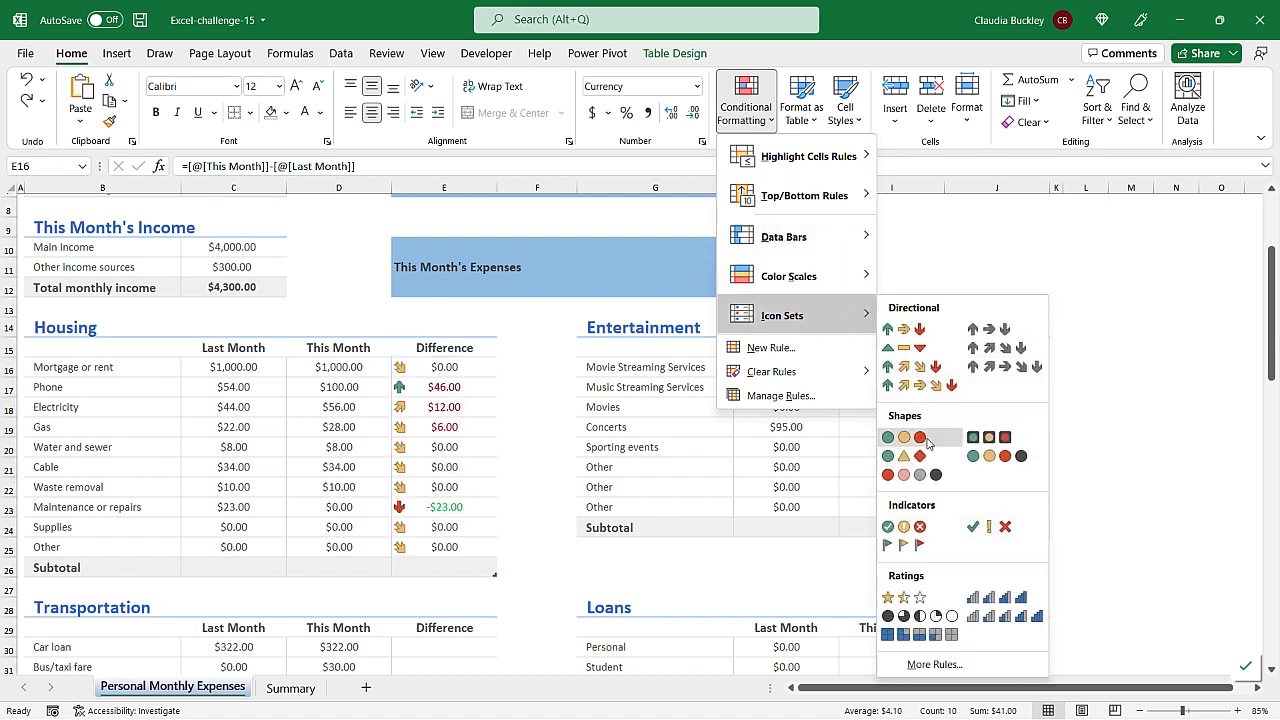
{"action": "mouse_move", "coordinate": [920, 436]}
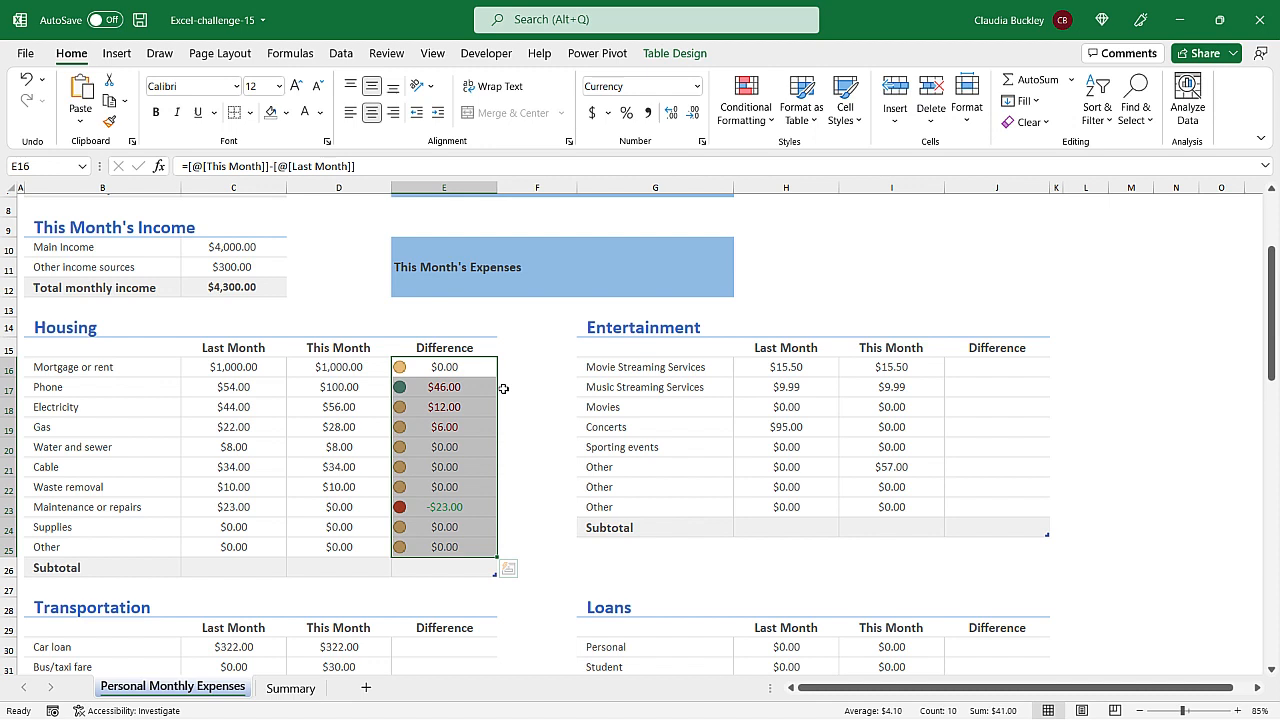
{"action": "mouse_move", "coordinate": [538, 552]}
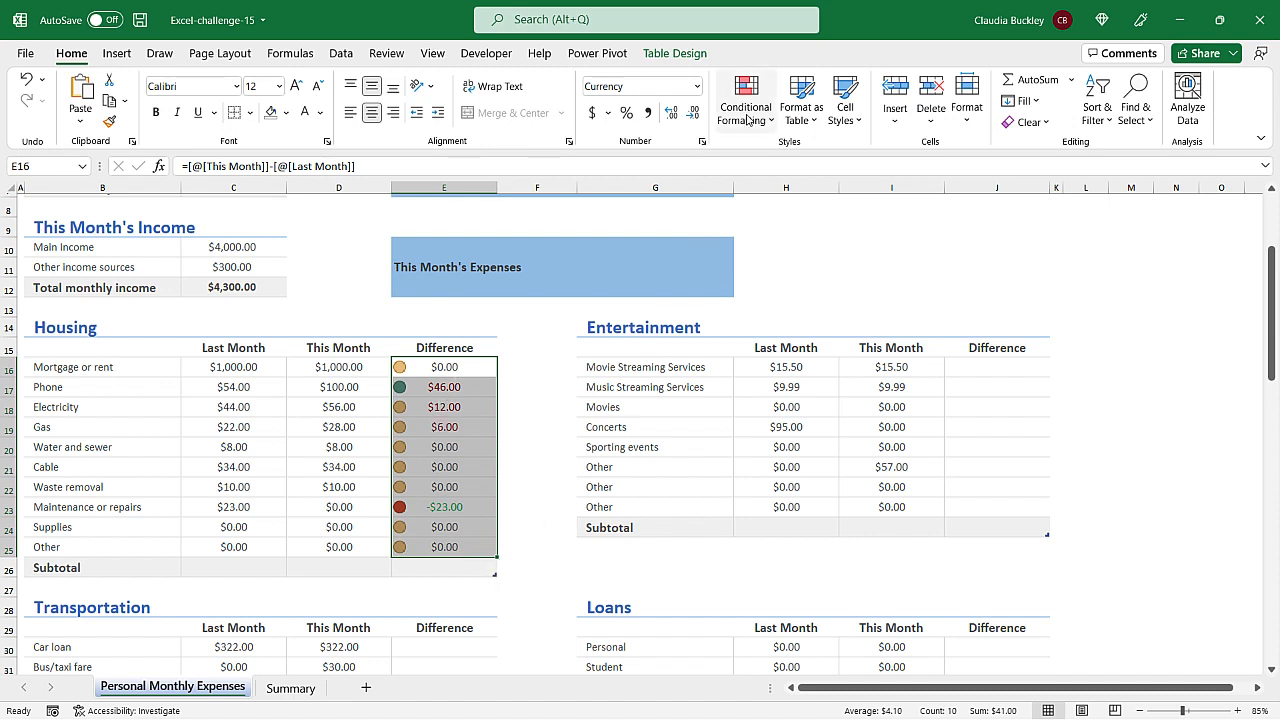
Open the Housing table's icon set rule for editing from the rules manager
{"action": "left_click", "coordinate": [744, 100]}
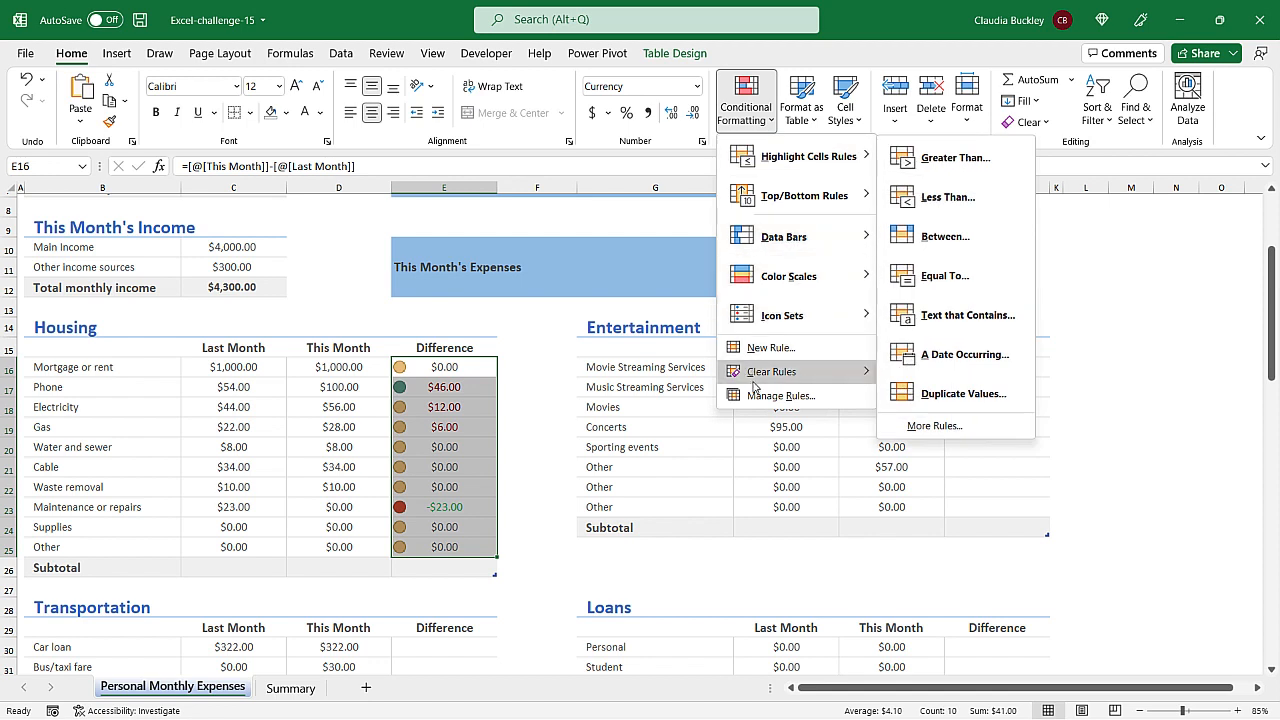
{"action": "left_click", "coordinate": [778, 396]}
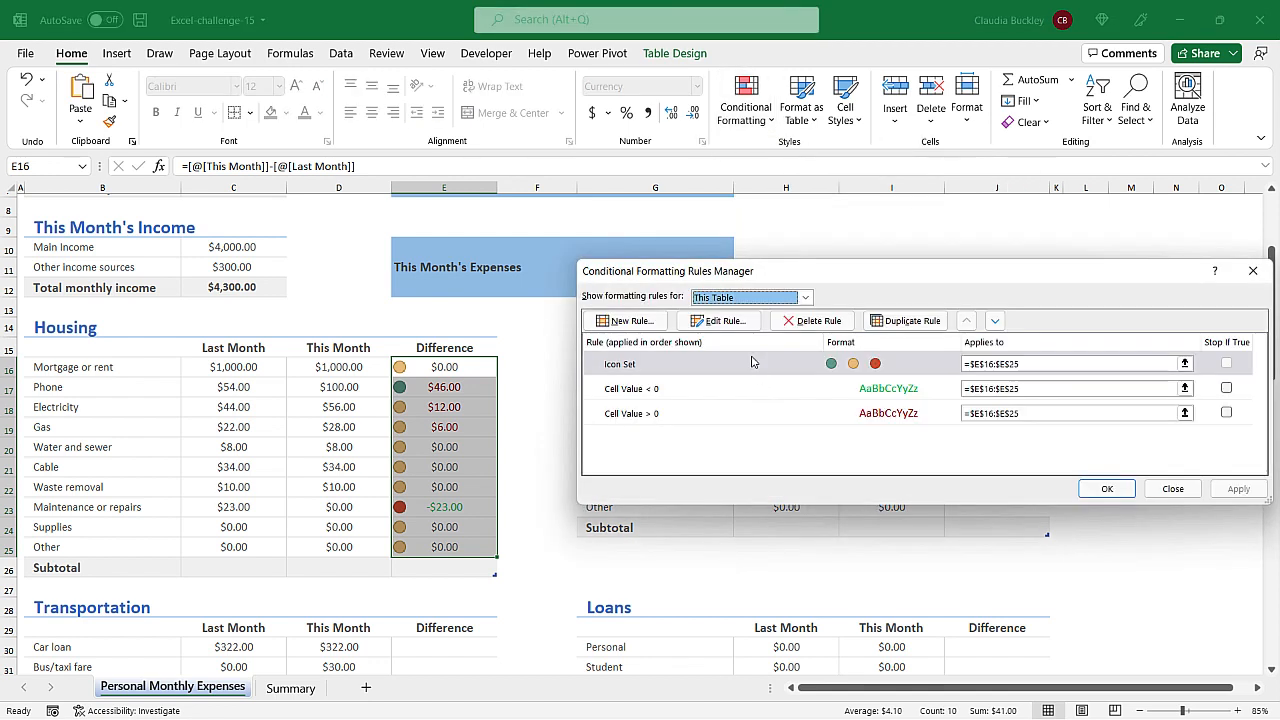
{"action": "left_click", "coordinate": [696, 364]}
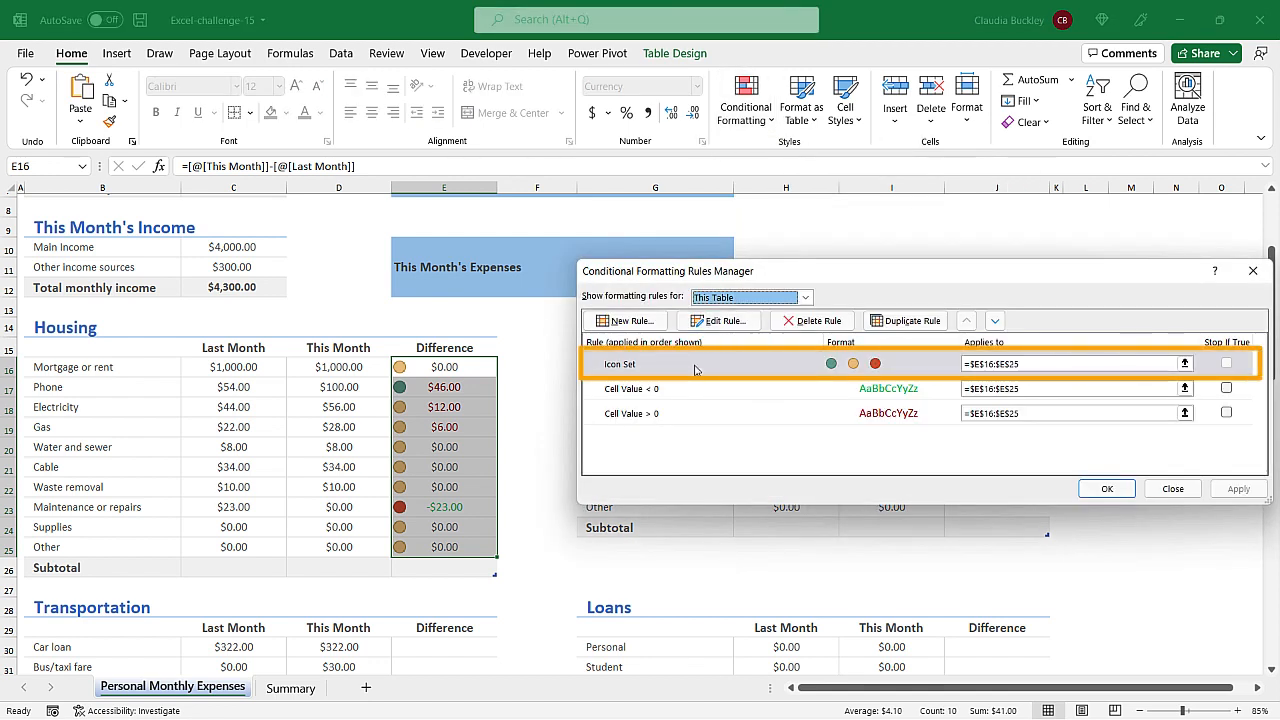
{"action": "left_click", "coordinate": [1172, 488]}
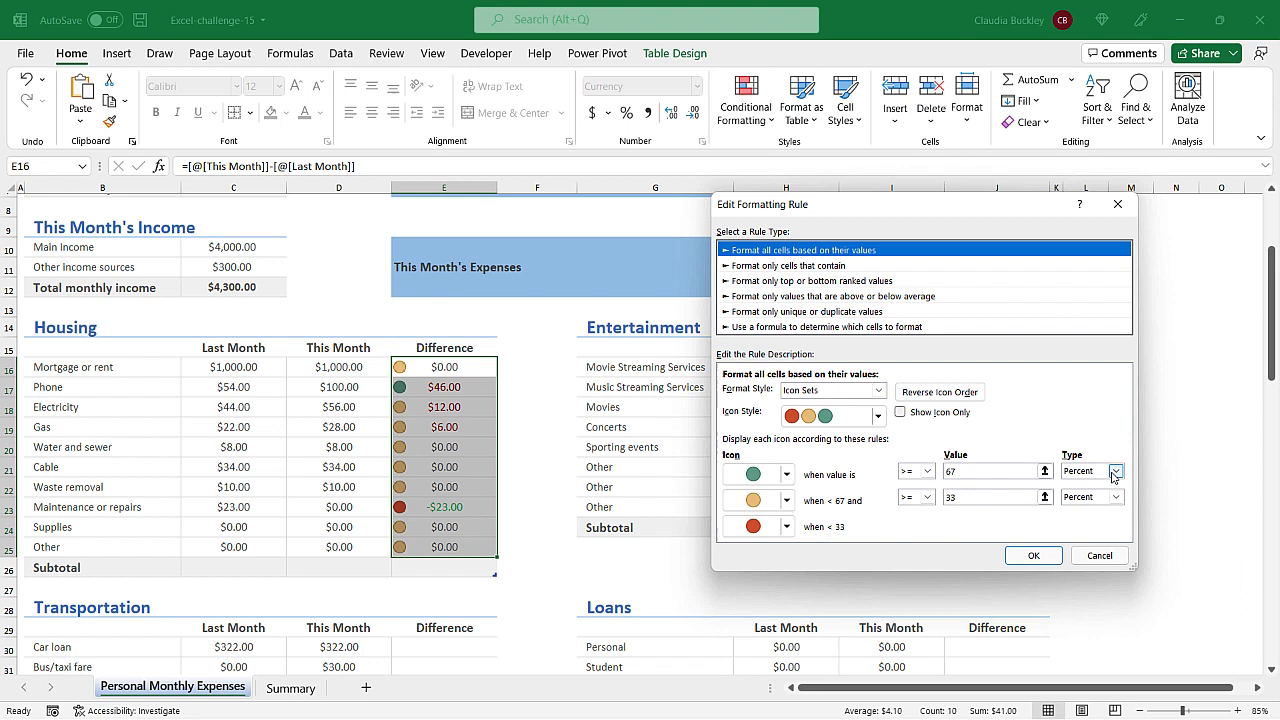
Set both icon thresholds to Number 0 with reversed icon order and apply the rule
{"action": "left_click", "coordinate": [1116, 472]}
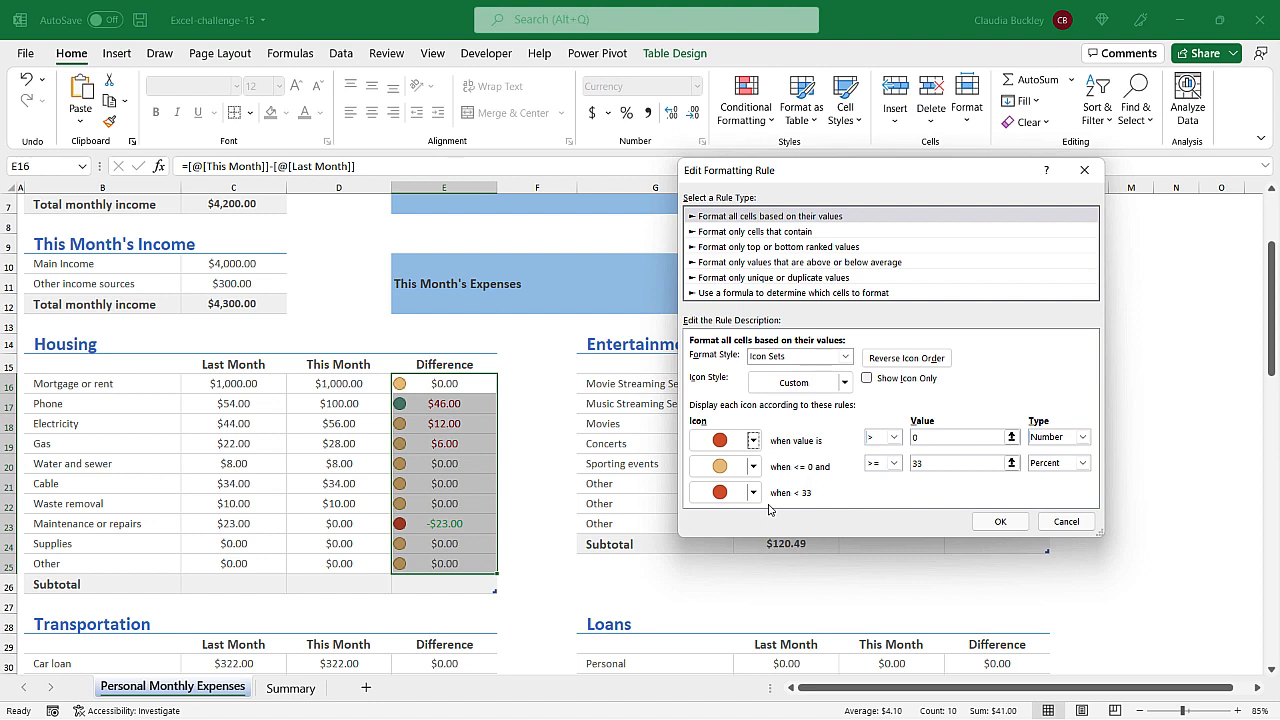
{"action": "left_click", "coordinate": [1080, 464]}
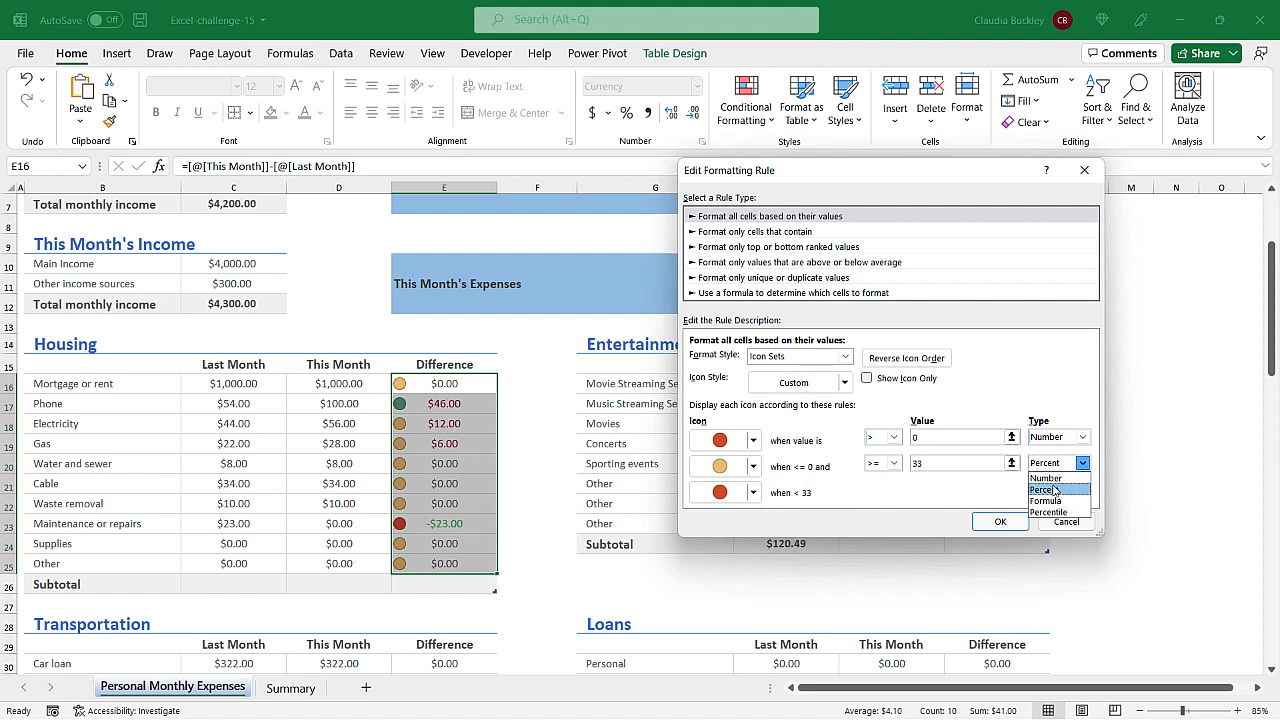
{"action": "left_click", "coordinate": [1048, 478]}
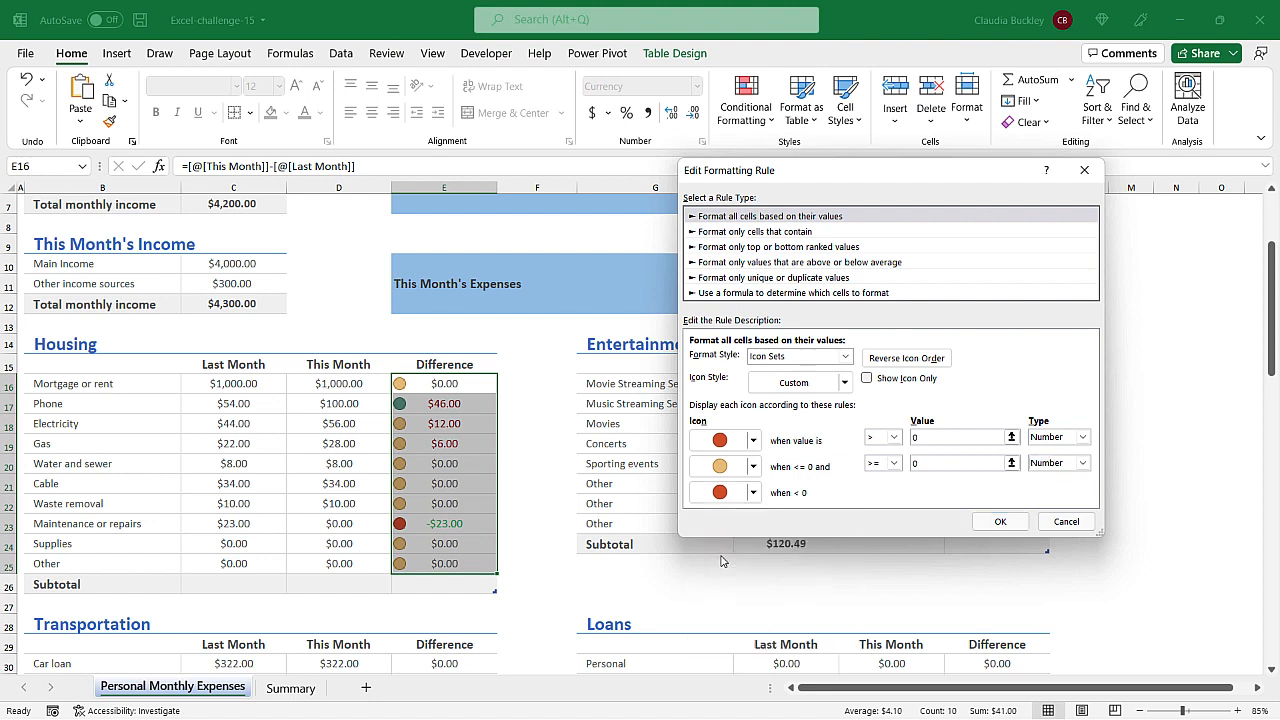
{"action": "left_click", "coordinate": [746, 492]}
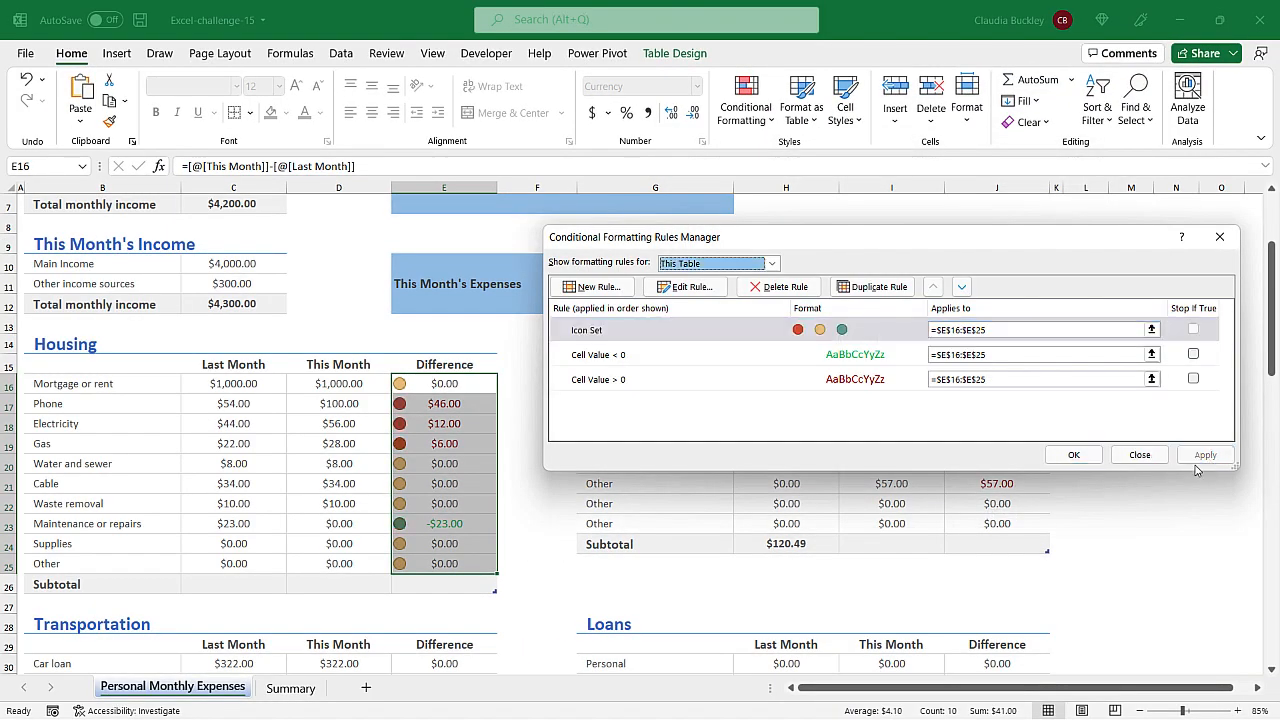
{"action": "mouse_move", "coordinate": [432, 390]}
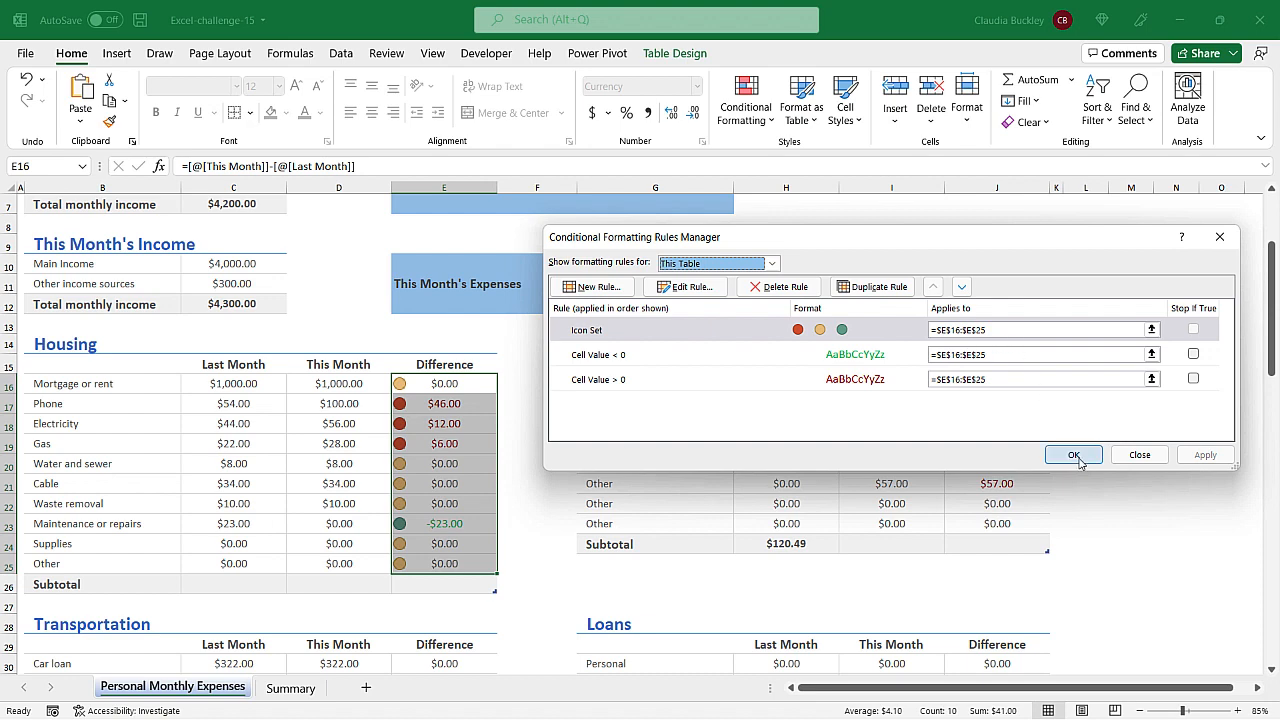
{"action": "left_click", "coordinate": [1072, 456]}
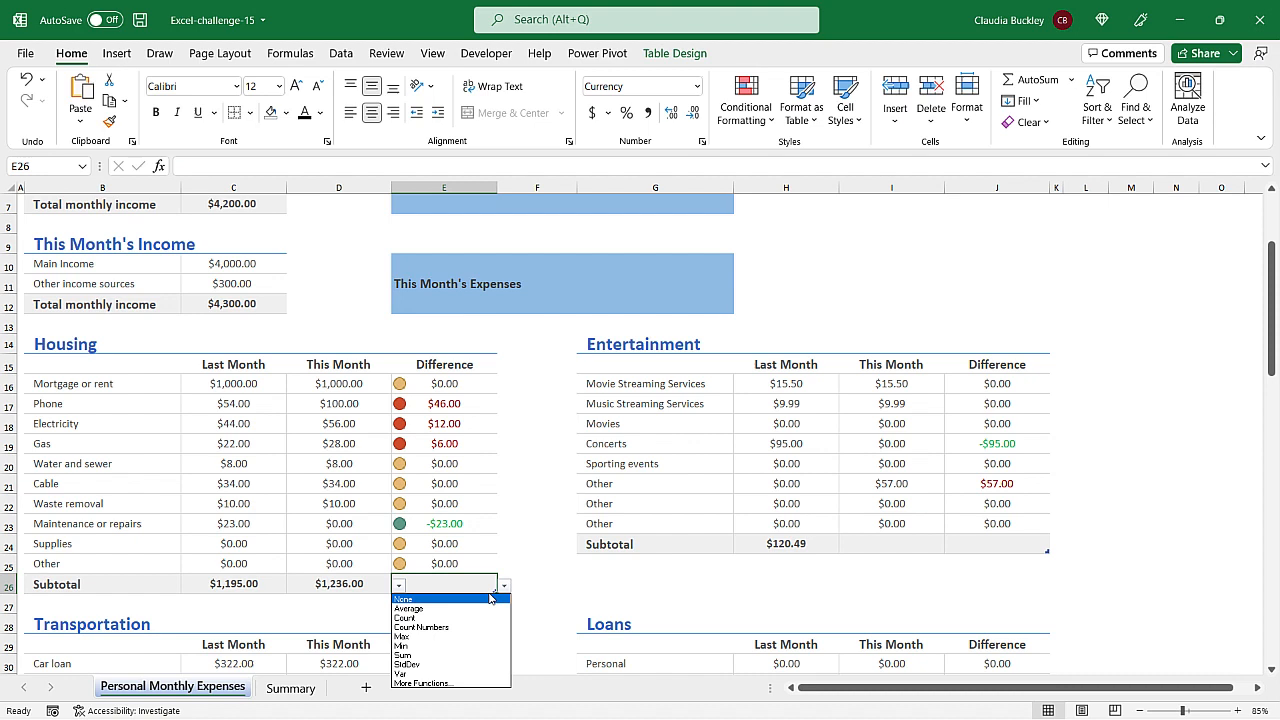
Sum the Housing Subtotal row: $1,195.00, $1,236.00 and a $41.00 difference
{"action": "left_click", "coordinate": [404, 666]}
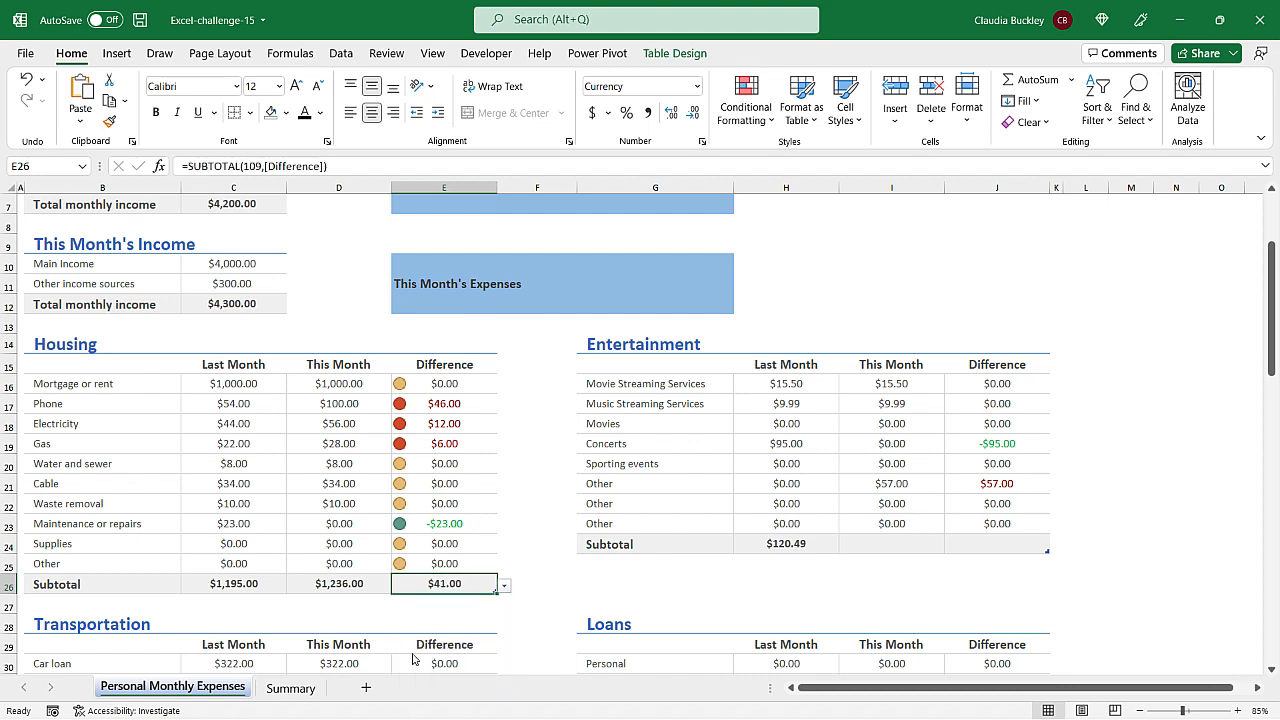
{"action": "mouse_move", "coordinate": [490, 558]}
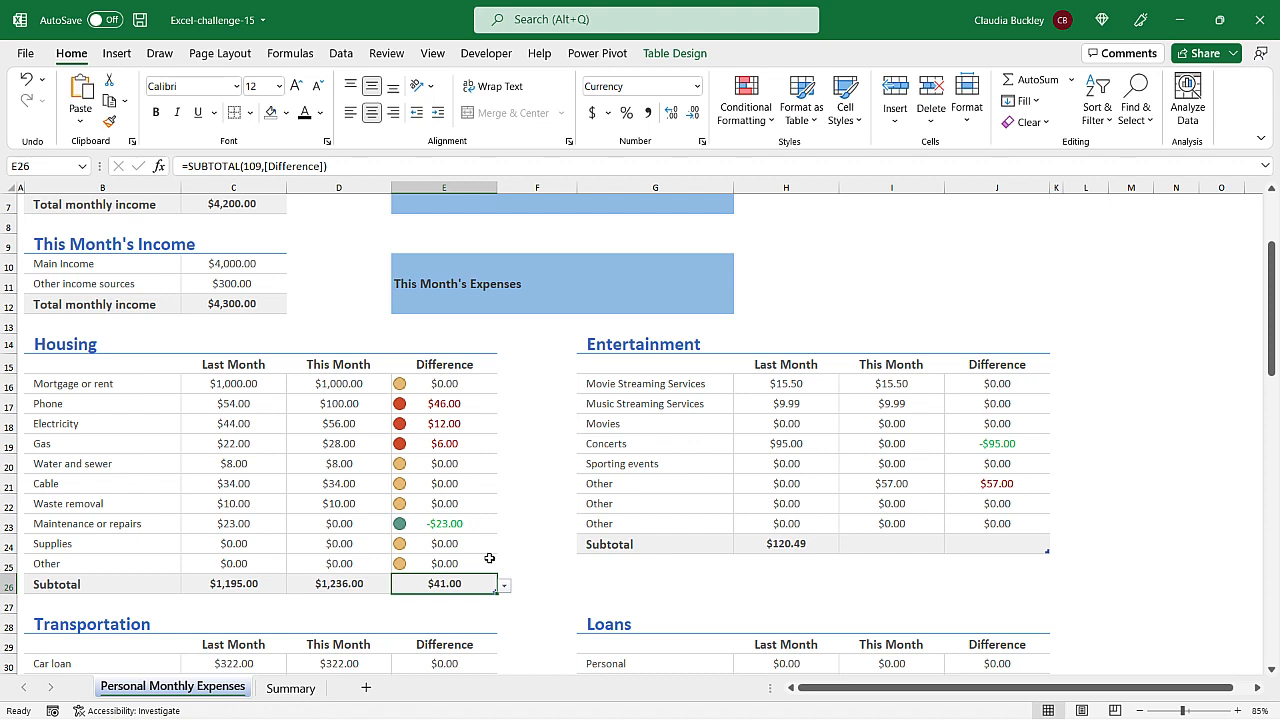
{"action": "mouse_move", "coordinate": [492, 484]}
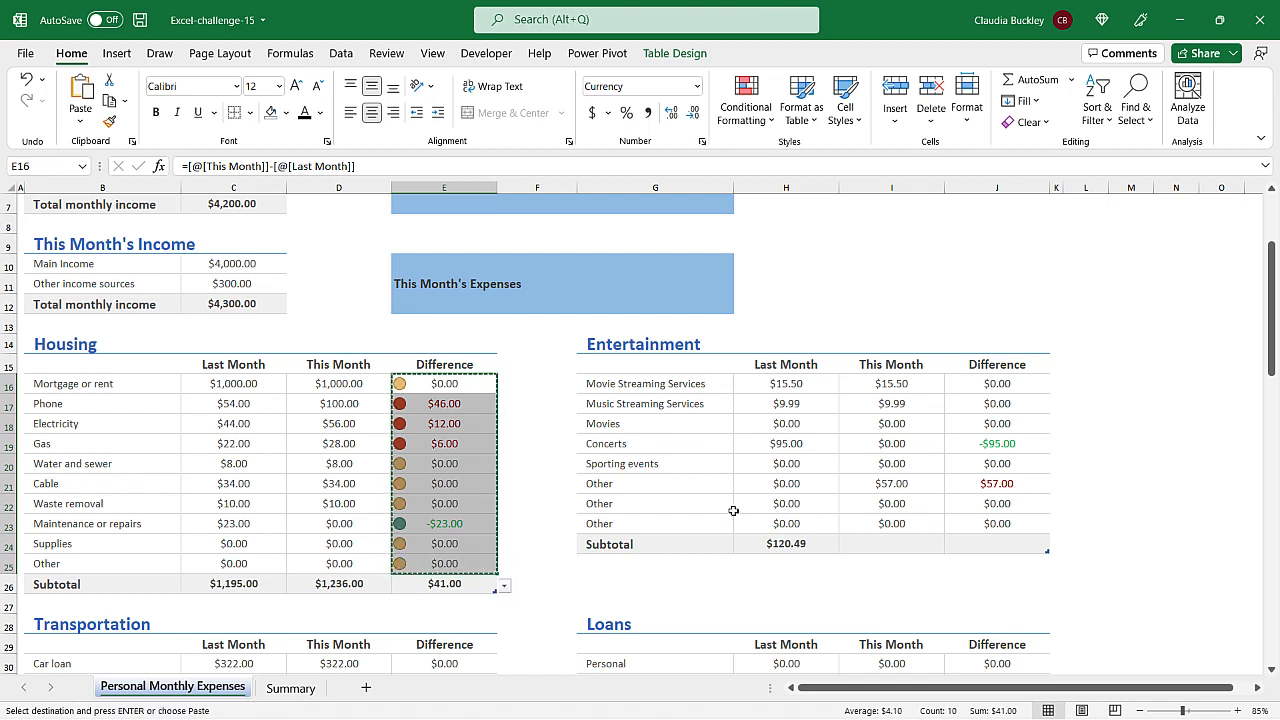
Paste the Housing Difference formats onto the other tables' Difference ranges and add an Other2 row
{"action": "left_click", "coordinate": [996, 384]}
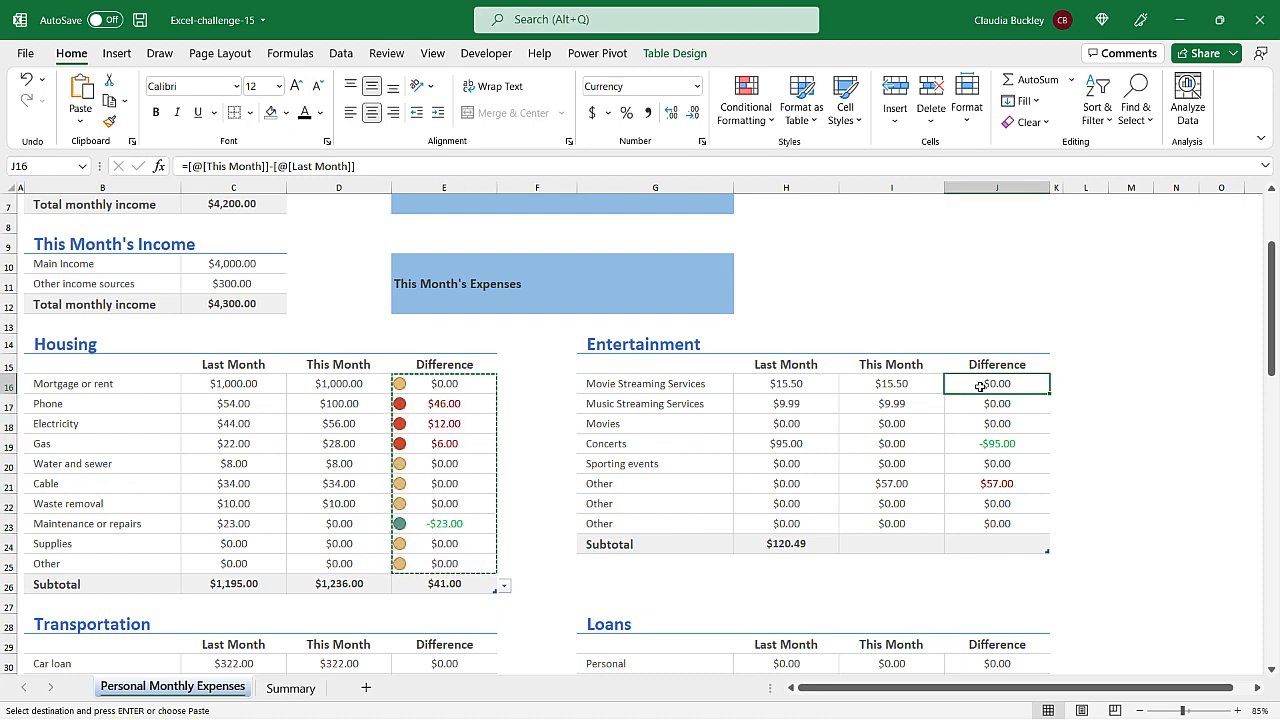
{"action": "left_click_drag", "start_coordinate": [996, 384], "coordinate": [996, 524]}
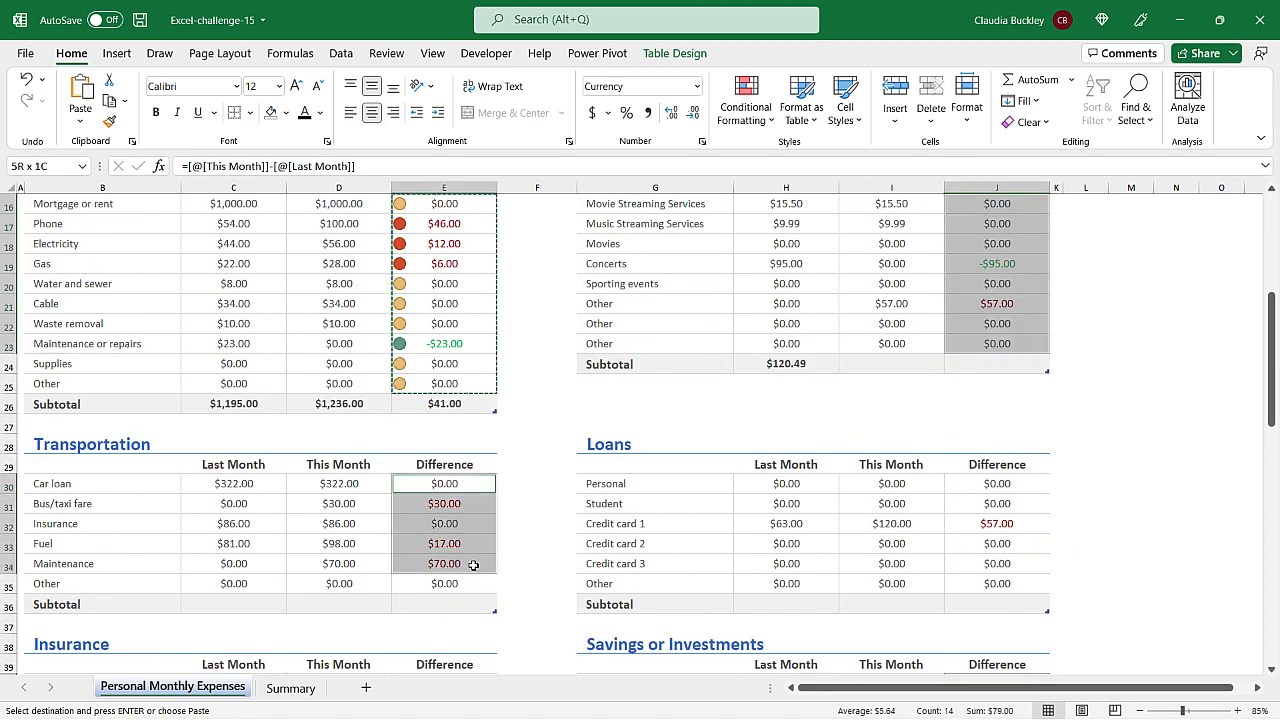
{"action": "scroll", "scroll_direction": "down", "scroll_amount": 3}
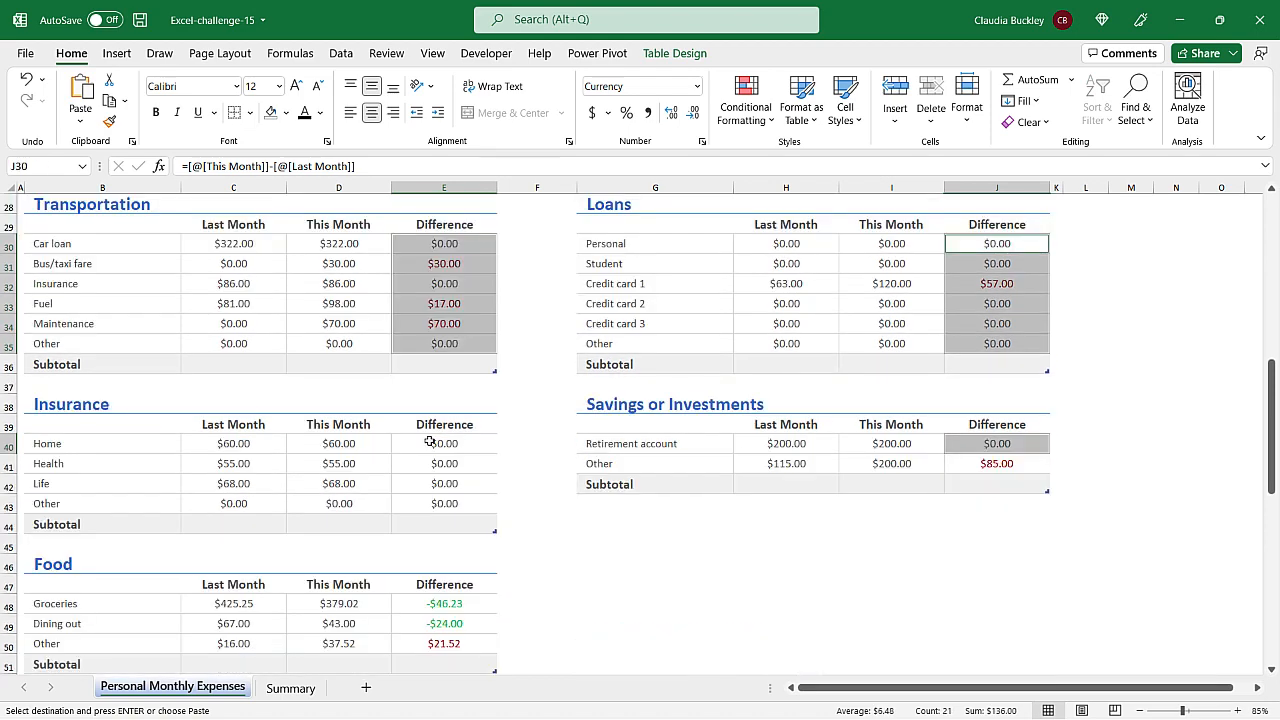
{"action": "left_click", "coordinate": [444, 444]}
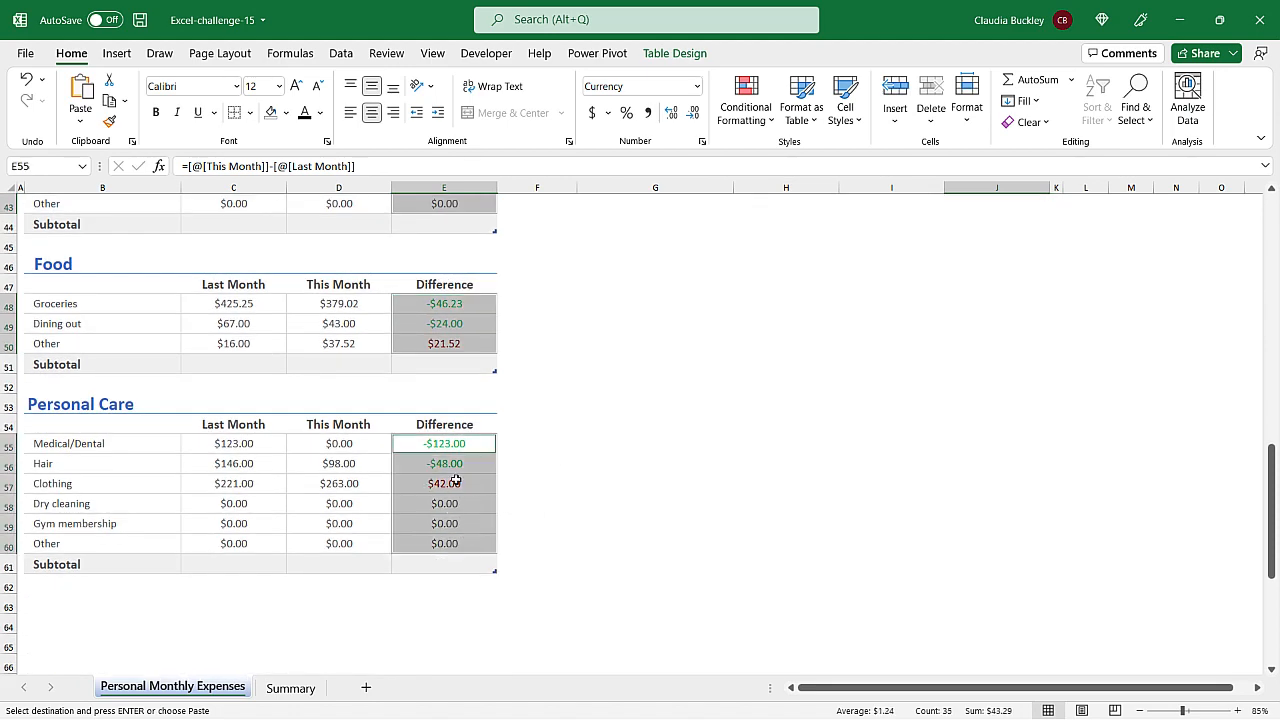
{"action": "right_click", "coordinate": [444, 482]}
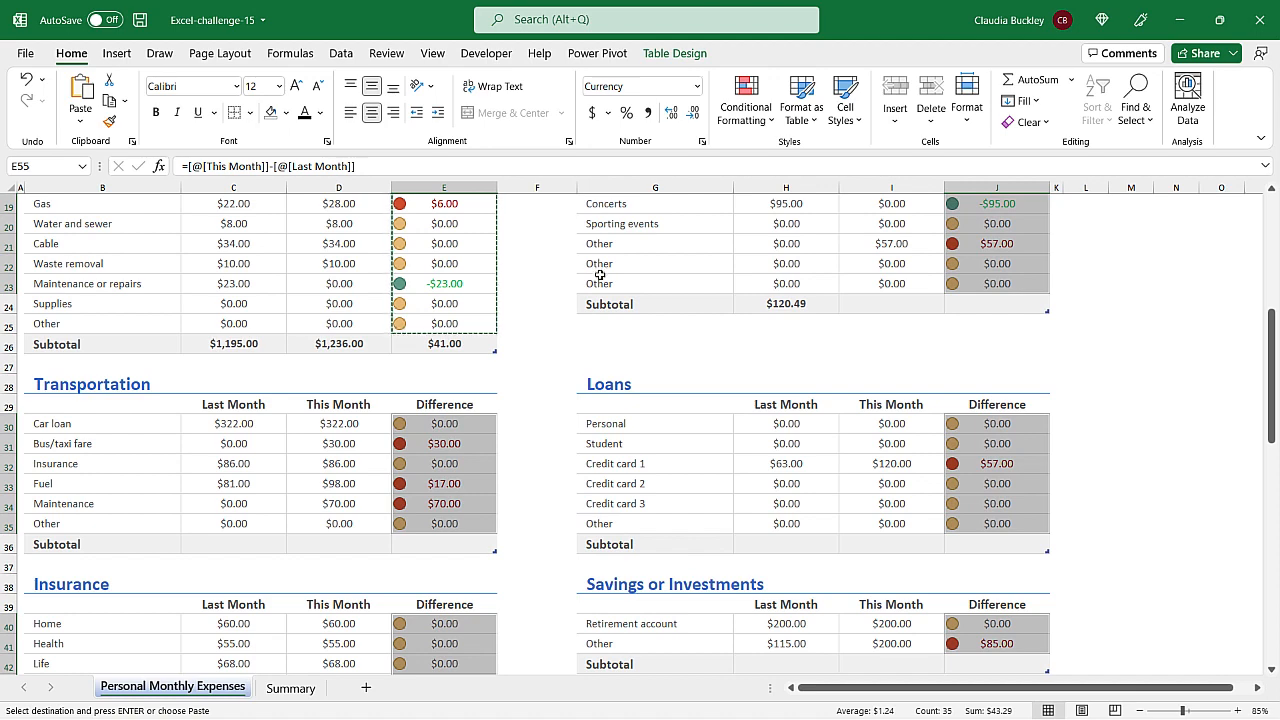
{"action": "mouse_move", "coordinate": [682, 270]}
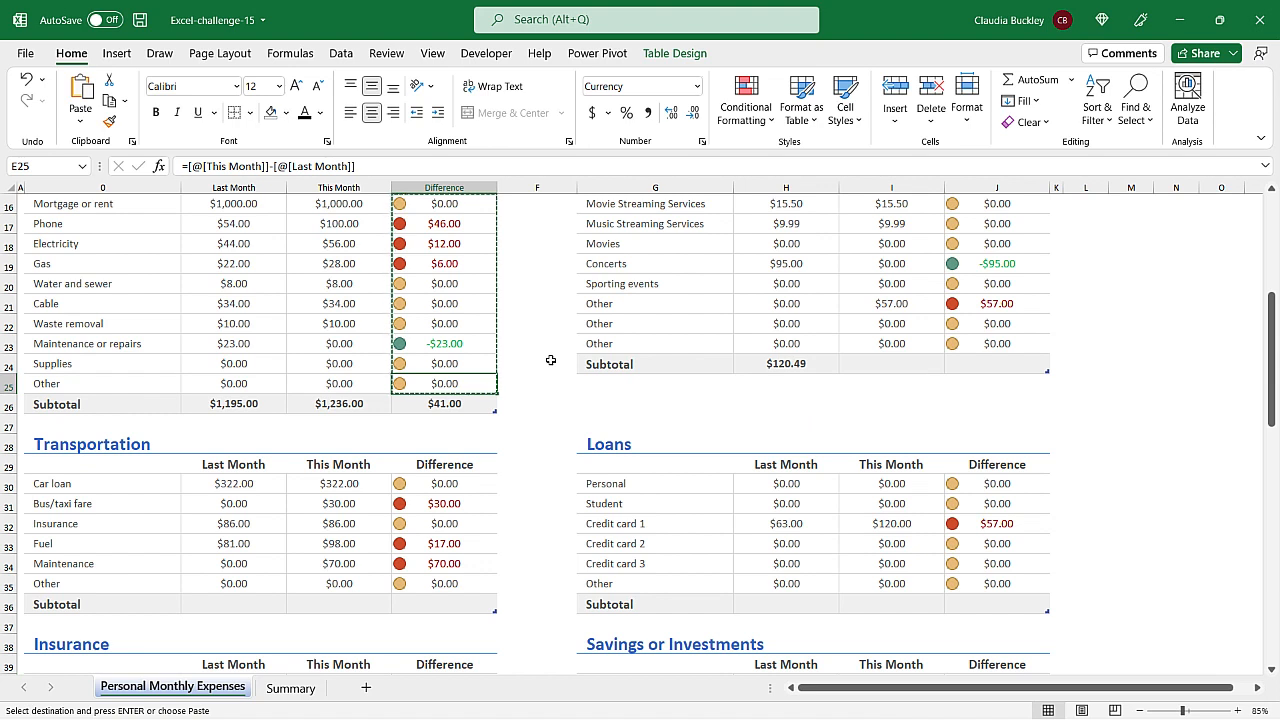
{"action": "type", "text": "Other2"}
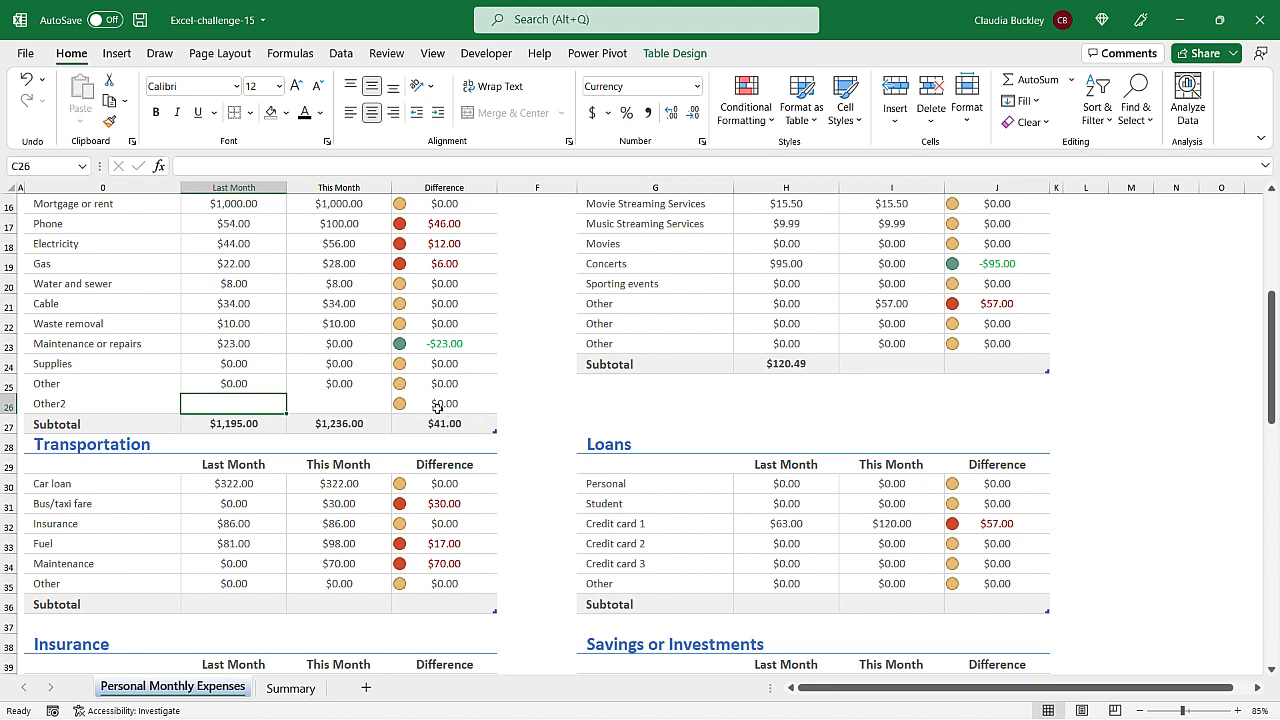
{"action": "mouse_move", "coordinate": [406, 408]}
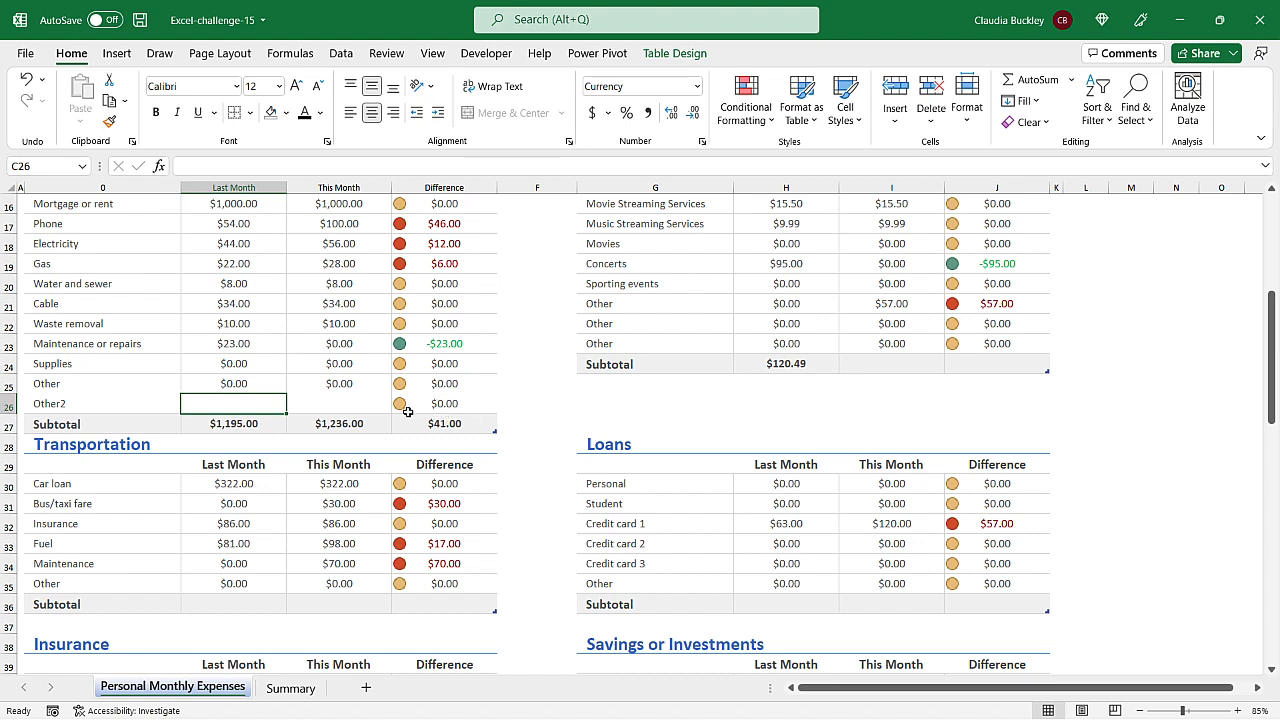
{"action": "mouse_move", "coordinate": [148, 404]}
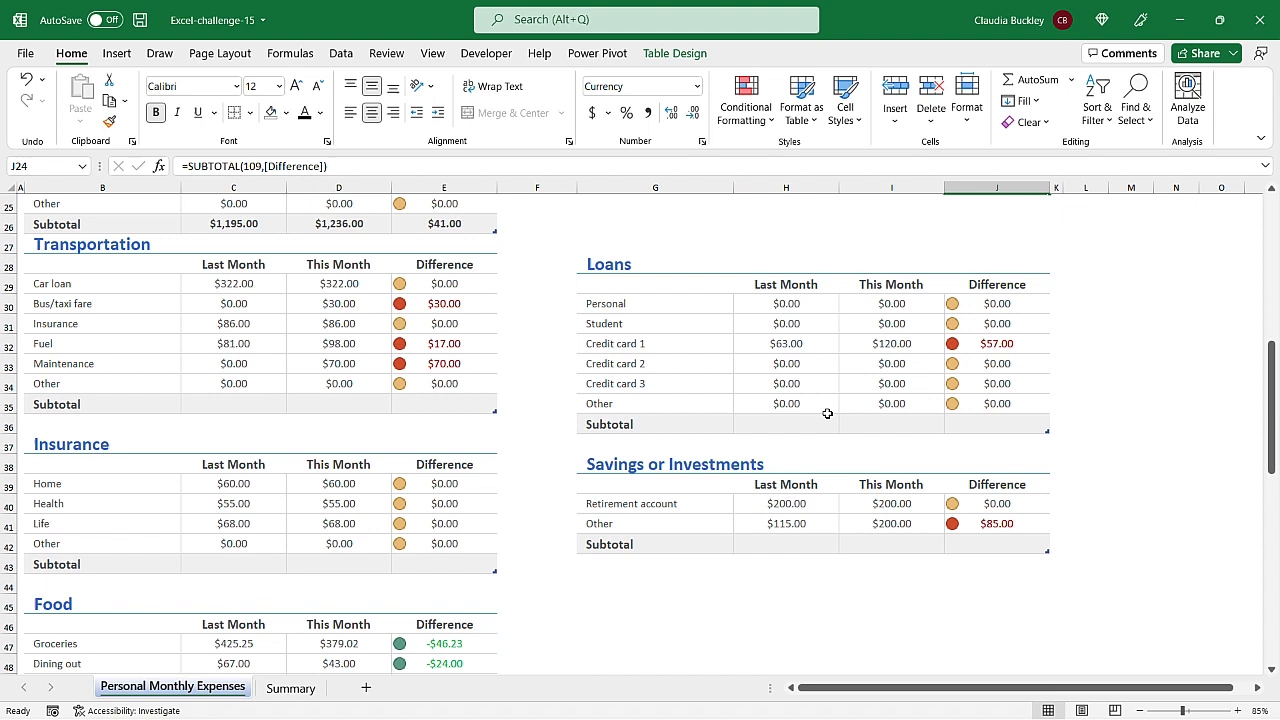
Choose Sum for the remaining tables' Subtotal cells, giving Entertainment $120.49, $82.49 and -$38.00
{"action": "left_click", "coordinate": [232, 404]}
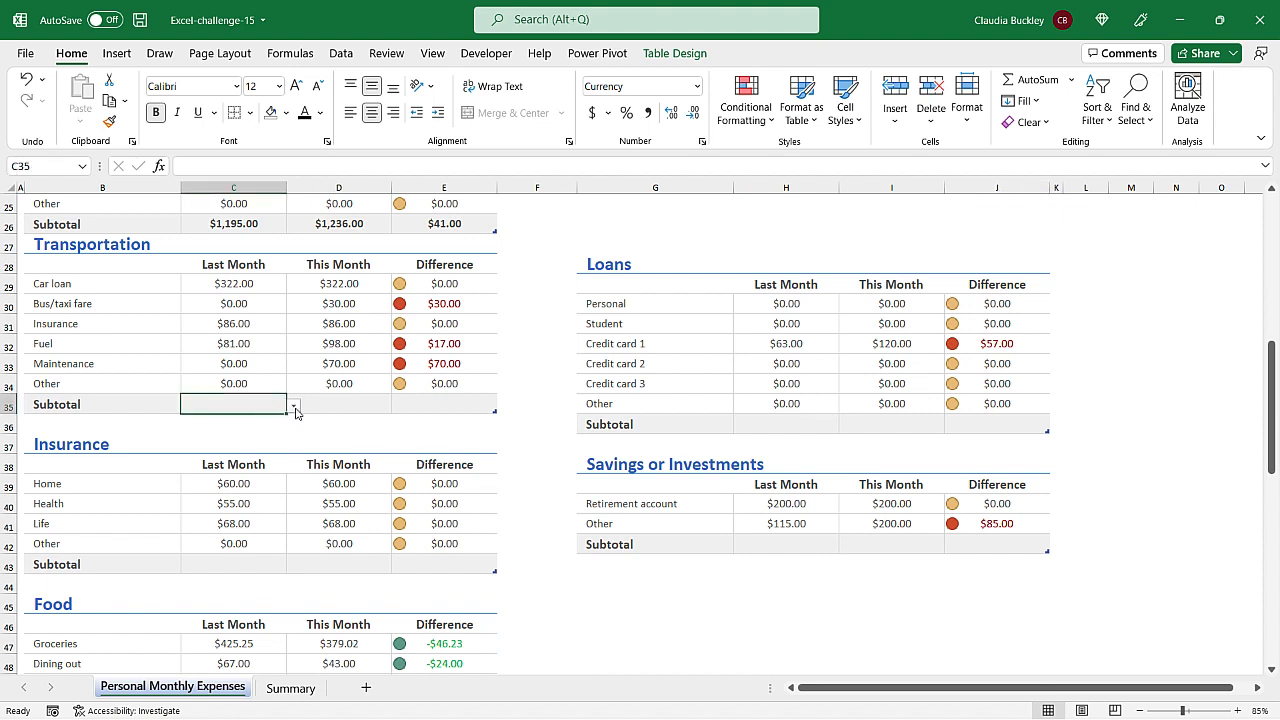
{"action": "left_click", "coordinate": [292, 404]}
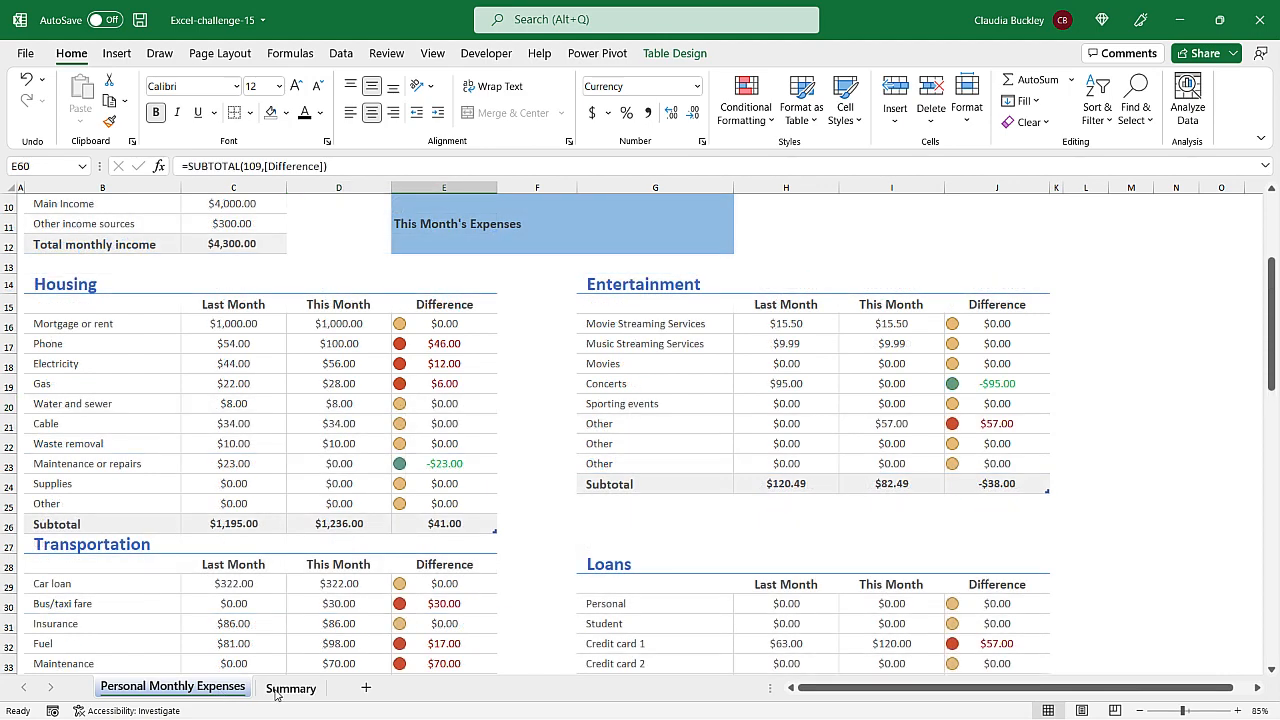
Link each Summary category to its expense-sheet subtotal and fill the formulas across to This Month
{"action": "left_click", "coordinate": [292, 688]}
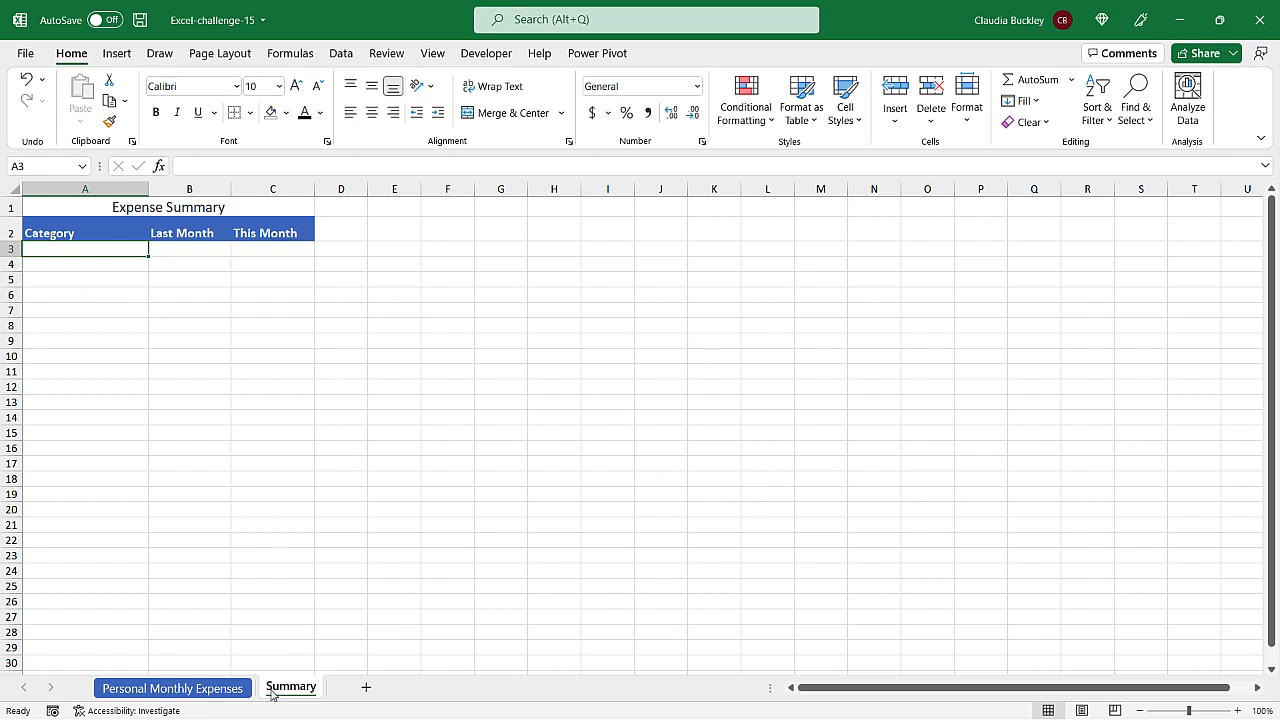
{"action": "mouse_move", "coordinate": [172, 424]}
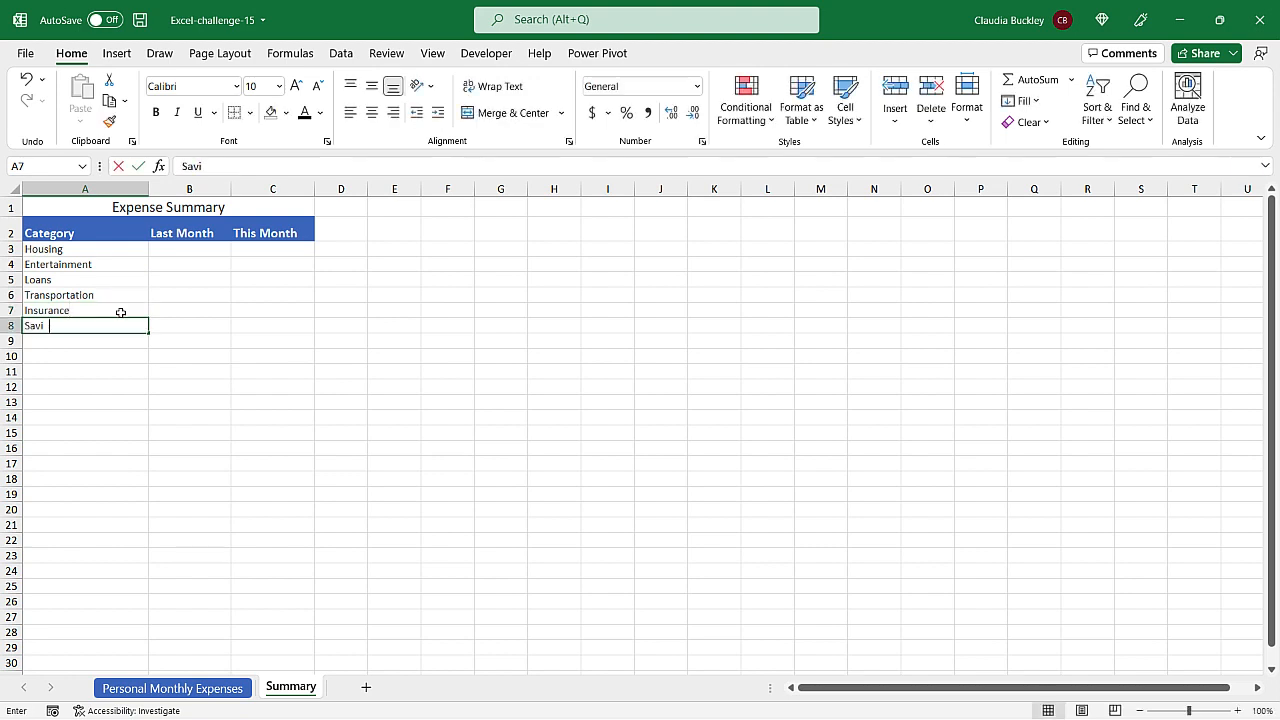
{"action": "type", "text": "Savings"}
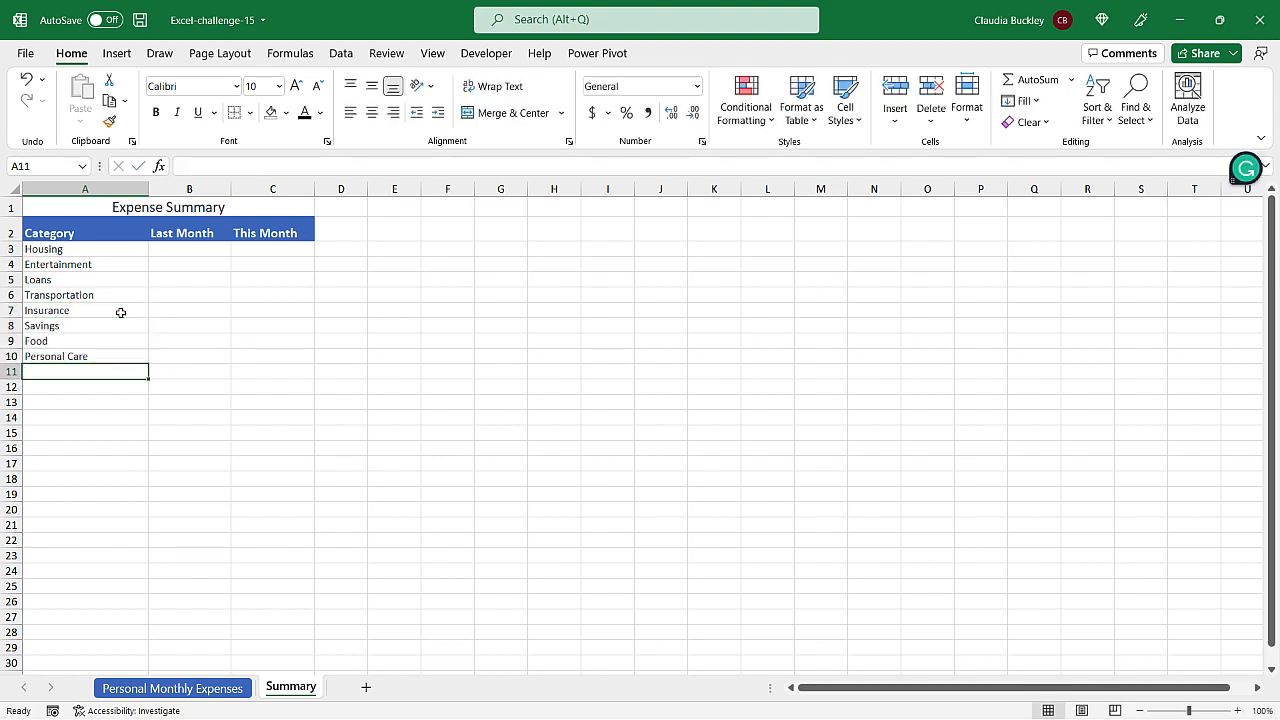
{"action": "left_click", "coordinate": [188, 248]}
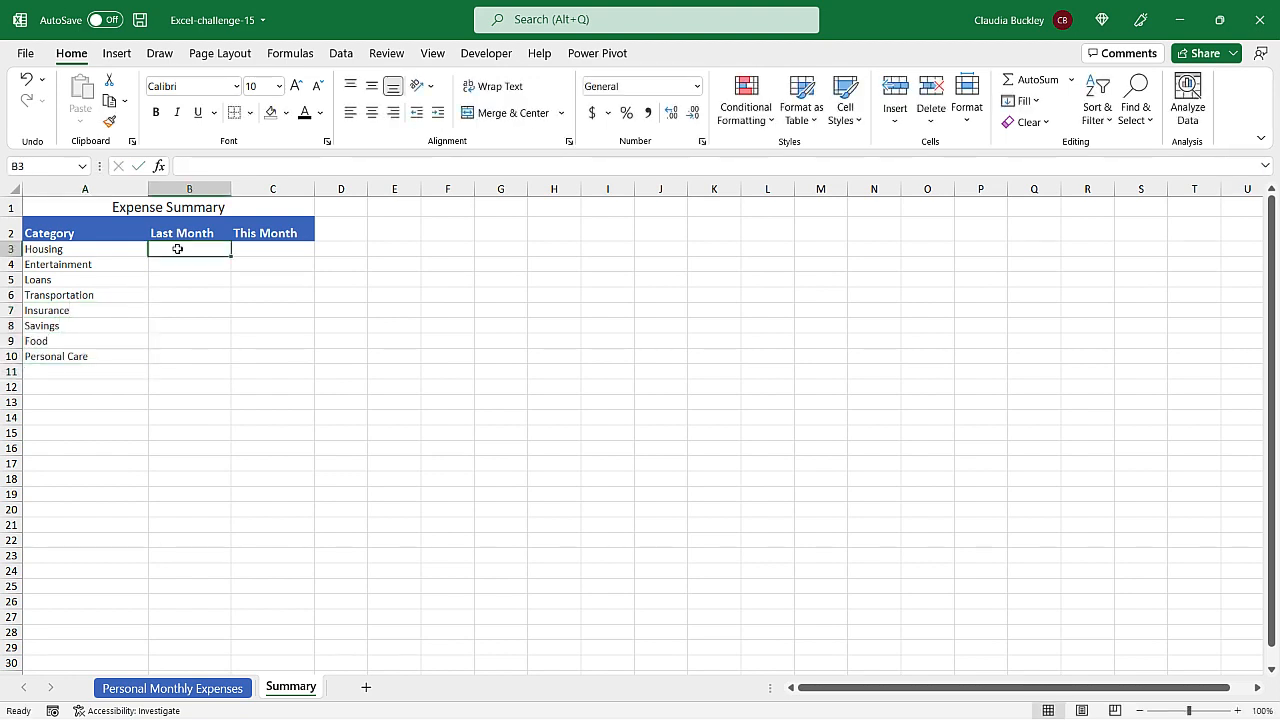
{"action": "type", "text": "='Personal Monthly Expenses'!"}
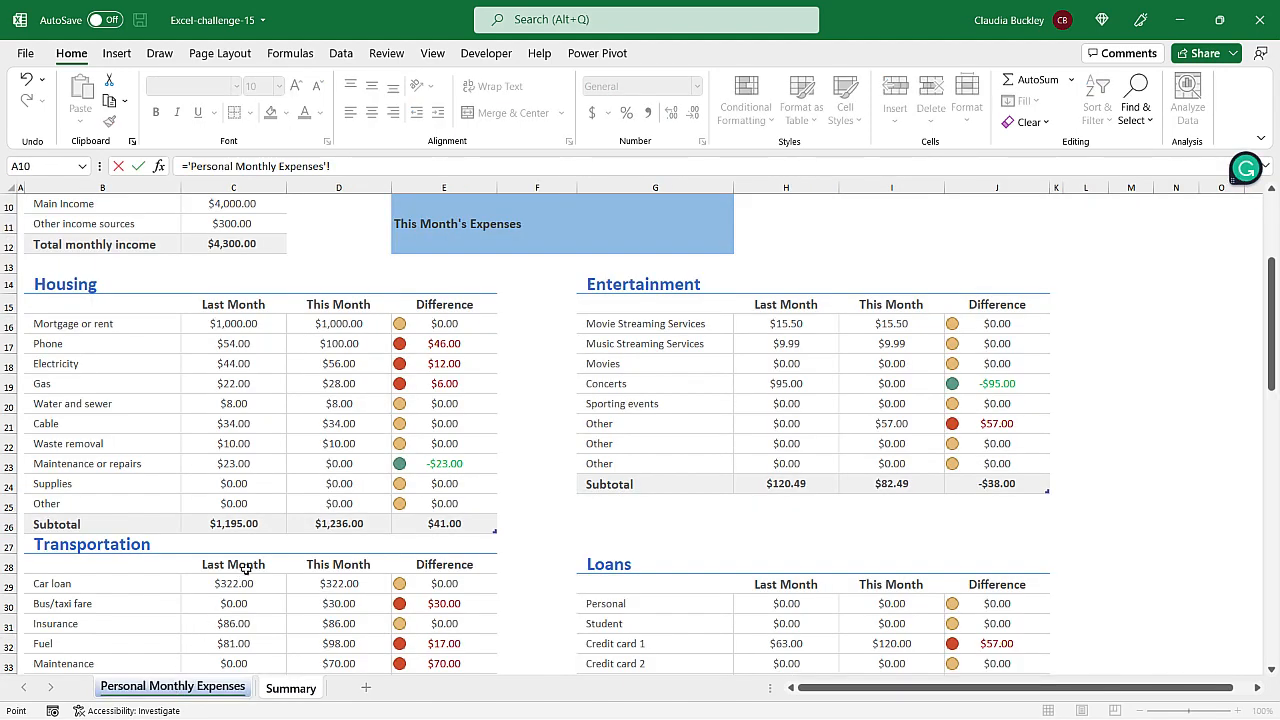
{"action": "left_click", "coordinate": [232, 524]}
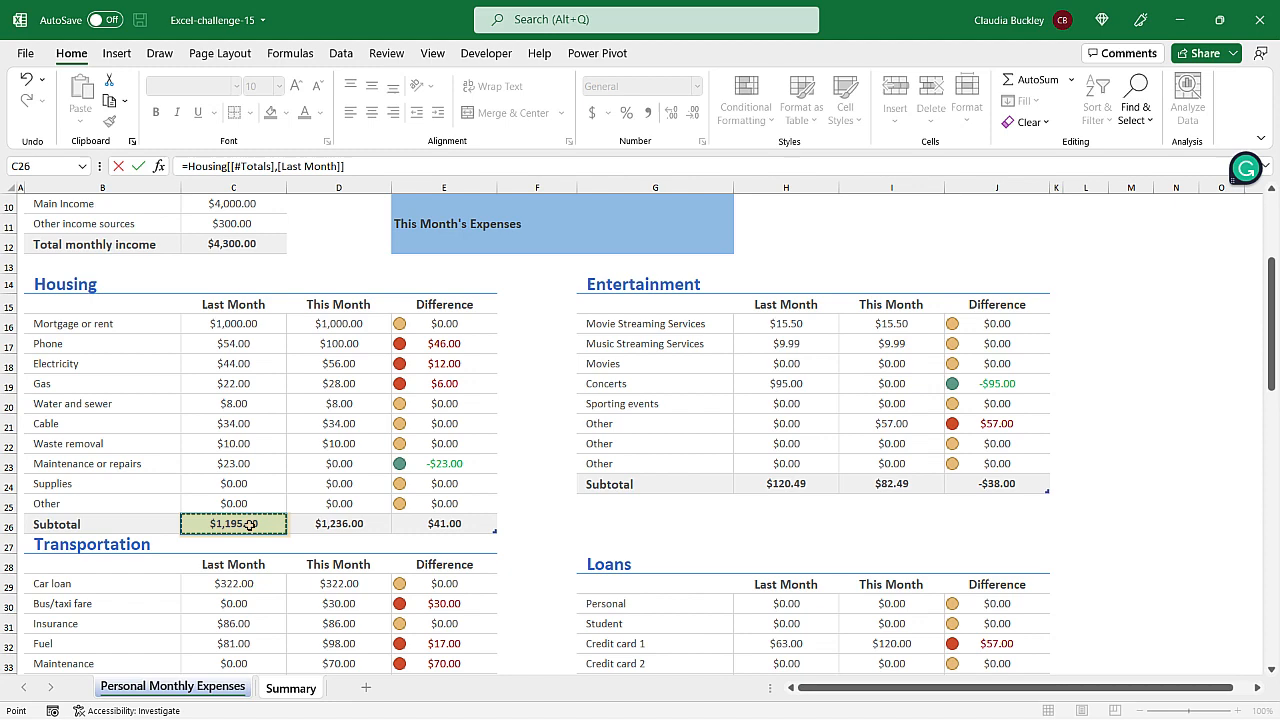
{"action": "left_click", "coordinate": [292, 688]}
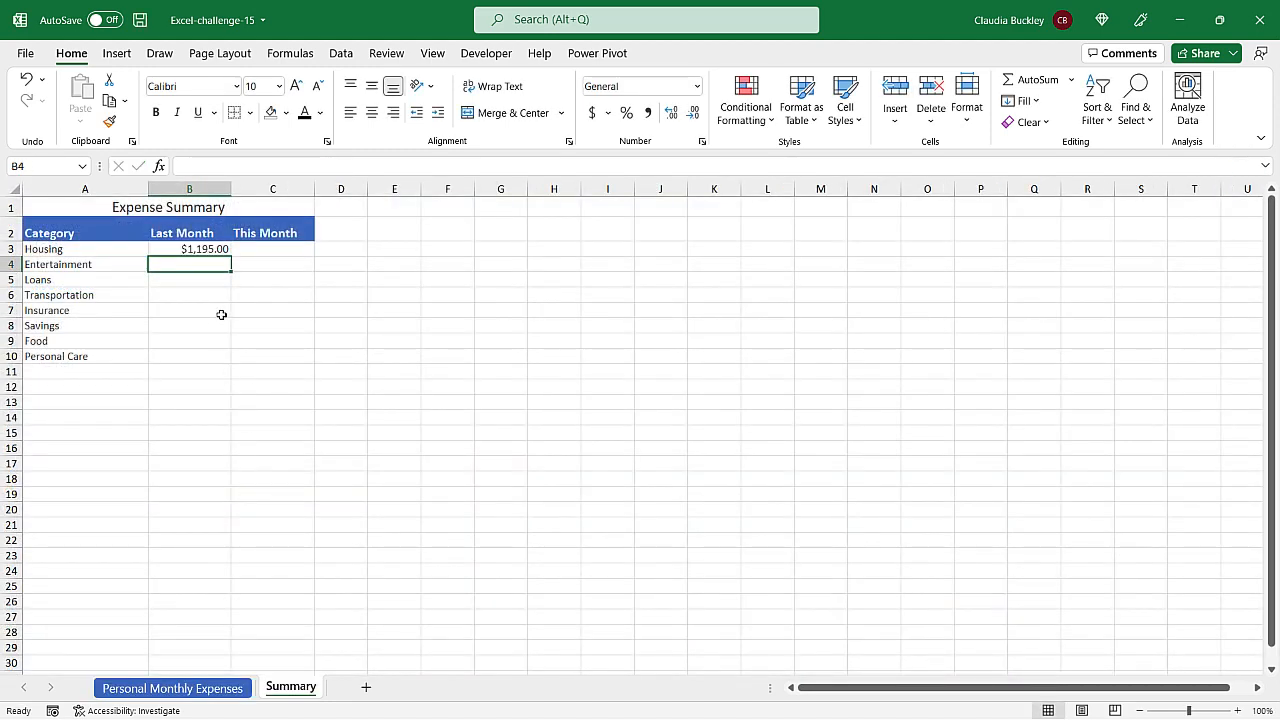
{"action": "mouse_move", "coordinate": [204, 286]}
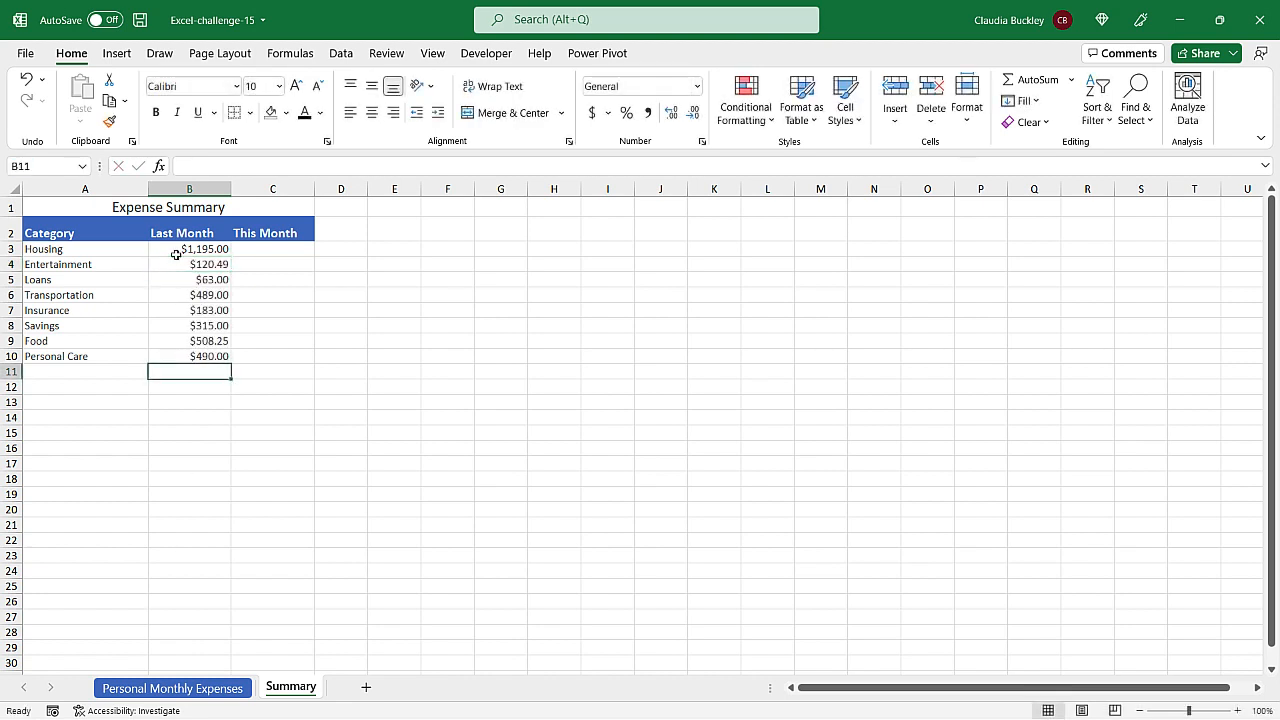
{"action": "left_click_drag", "start_coordinate": [188, 248], "coordinate": [188, 280]}
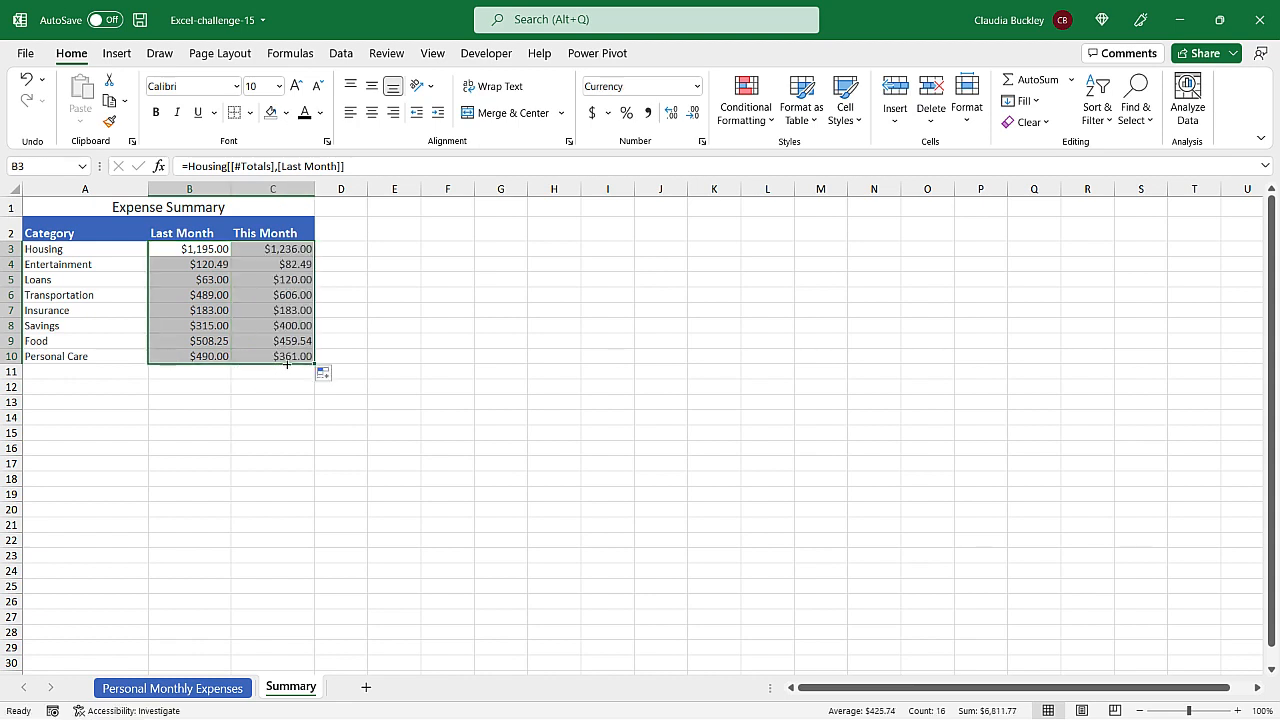
{"action": "mouse_move", "coordinate": [280, 384]}
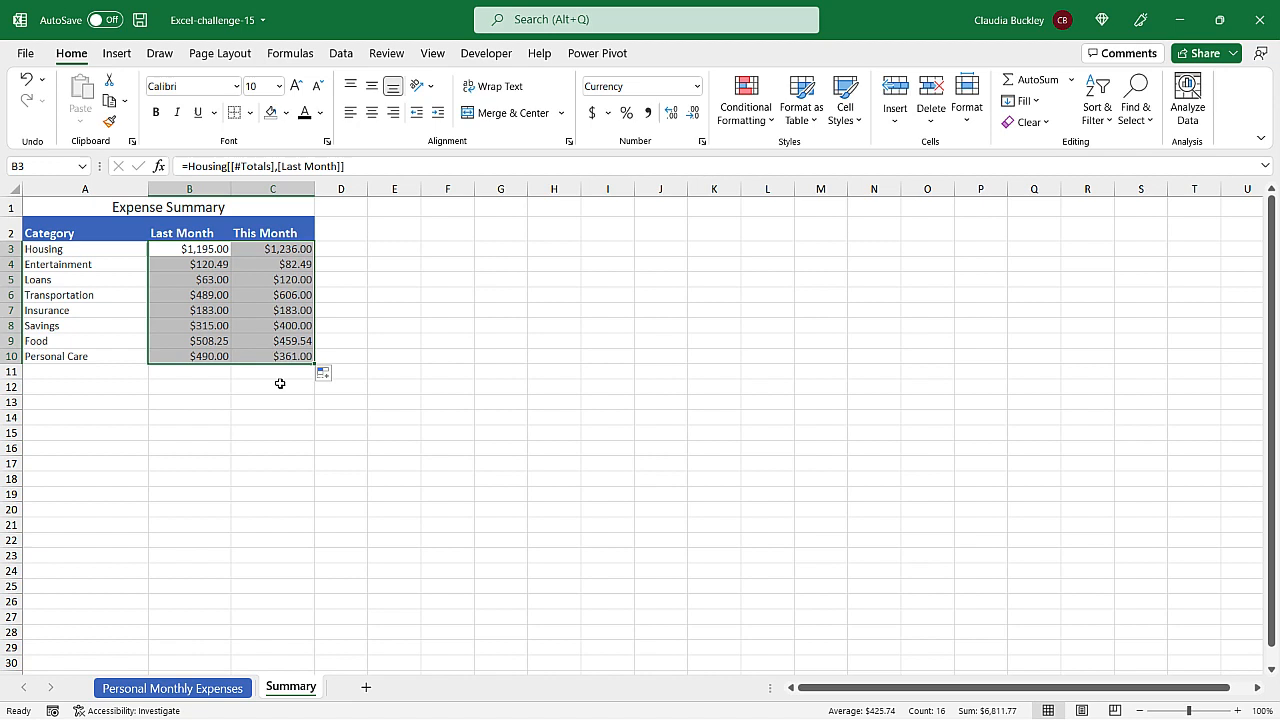
Convert the Expense Summary range into a banded table with headers using Ctrl+T
{"action": "left_click", "coordinate": [272, 294]}
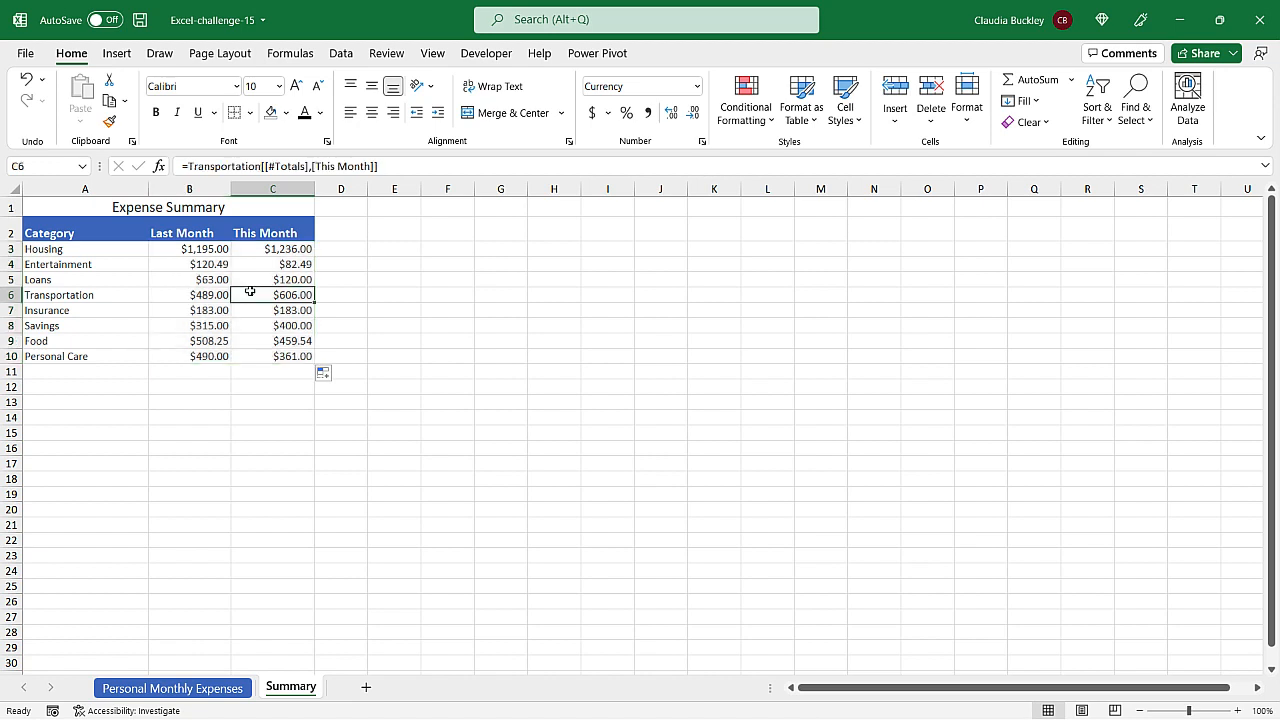
{"action": "mouse_move", "coordinate": [254, 280]}
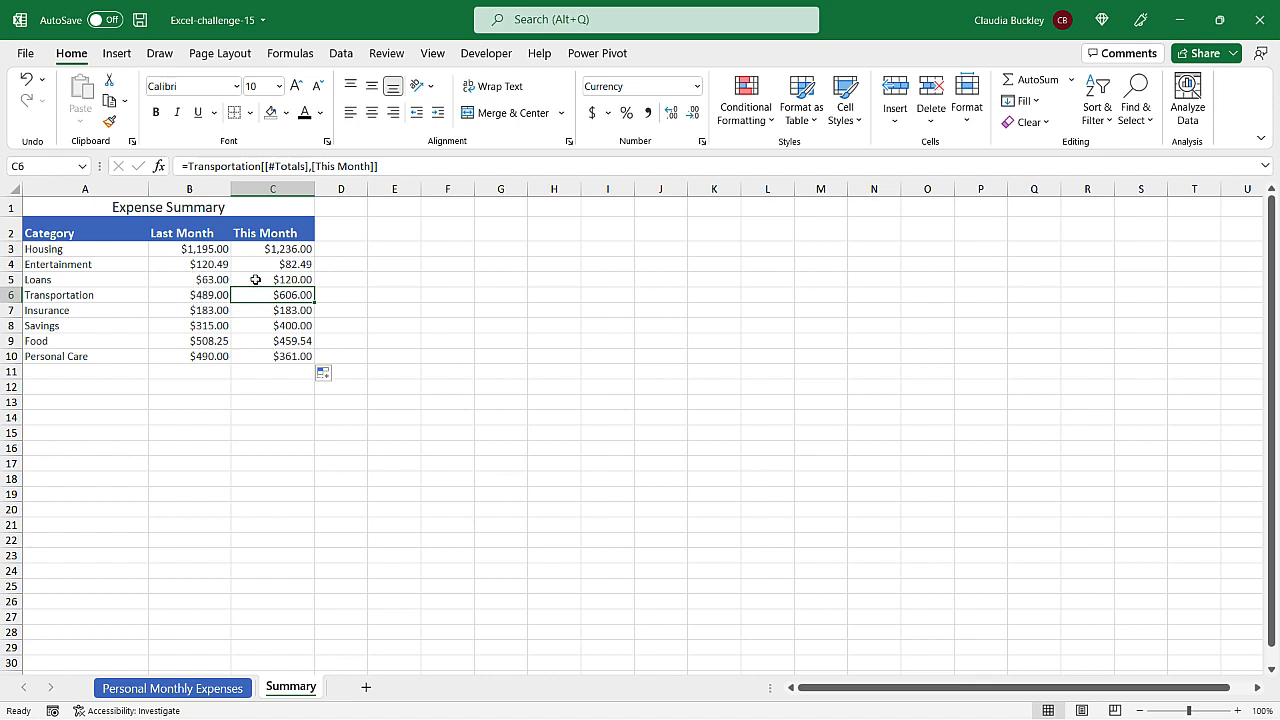
{"action": "mouse_move", "coordinate": [224, 310]}
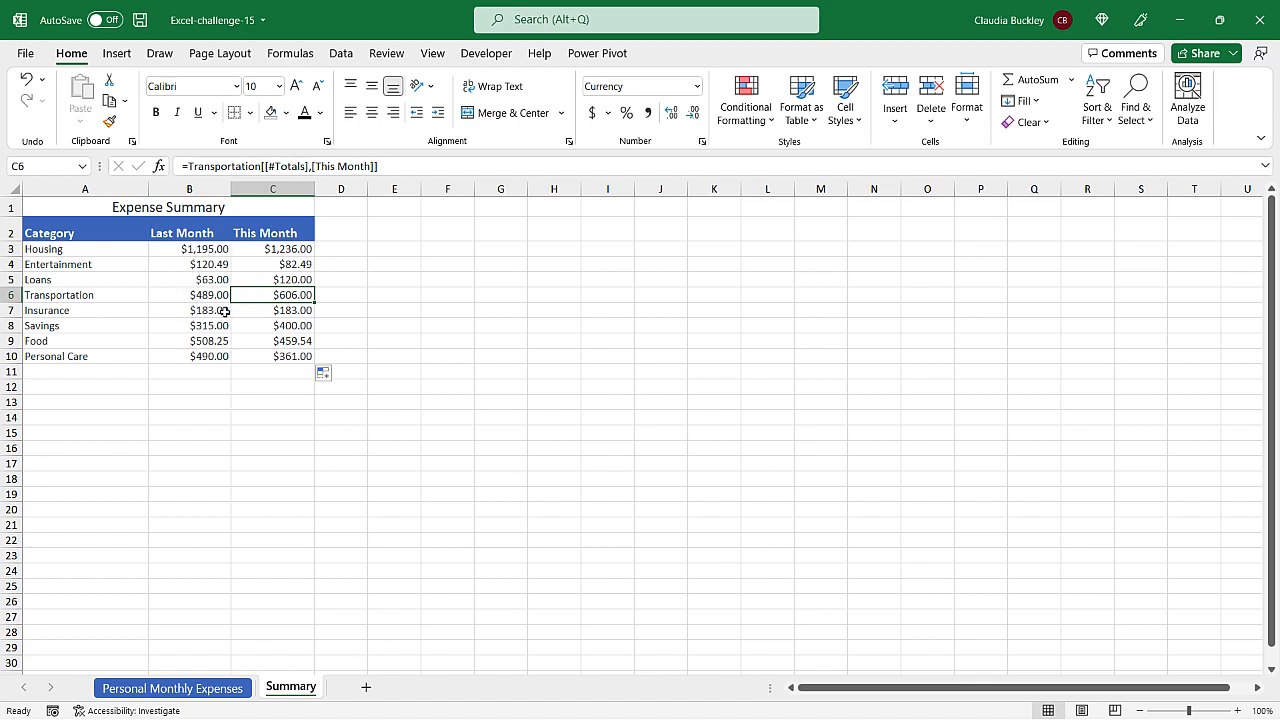
{"action": "mouse_move", "coordinate": [344, 278]}
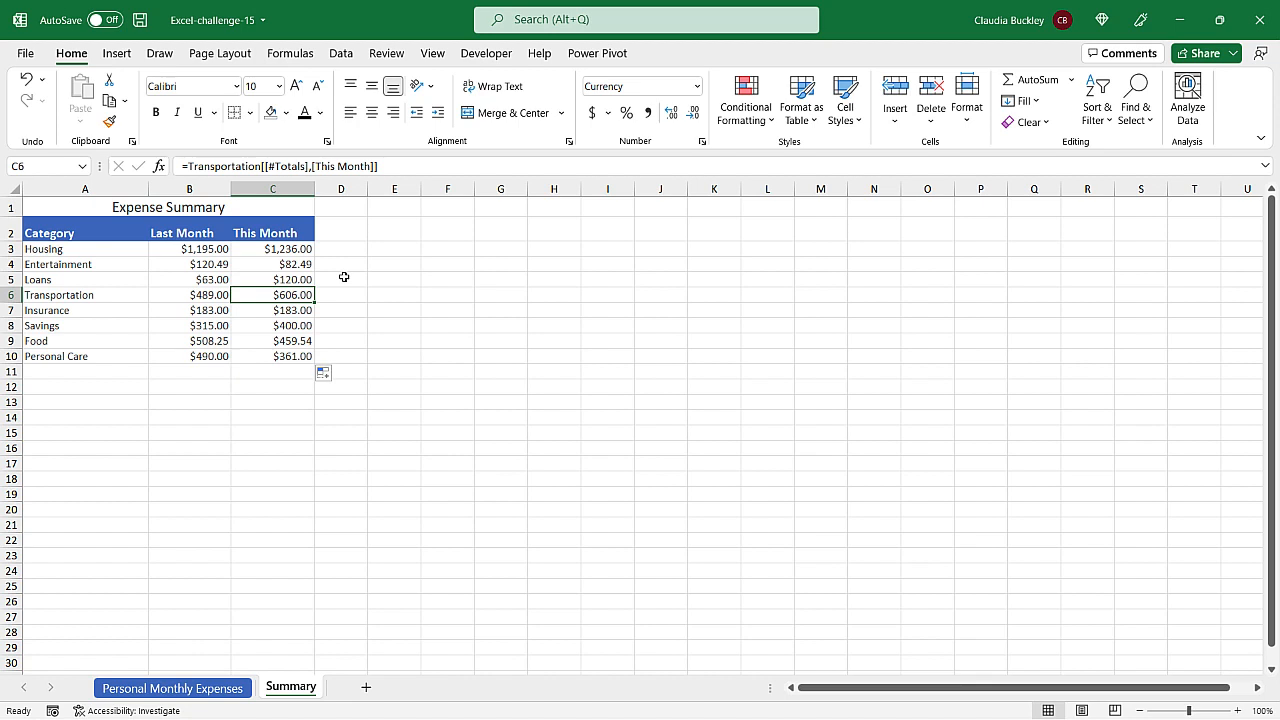
{"action": "mouse_move", "coordinate": [310, 278]}
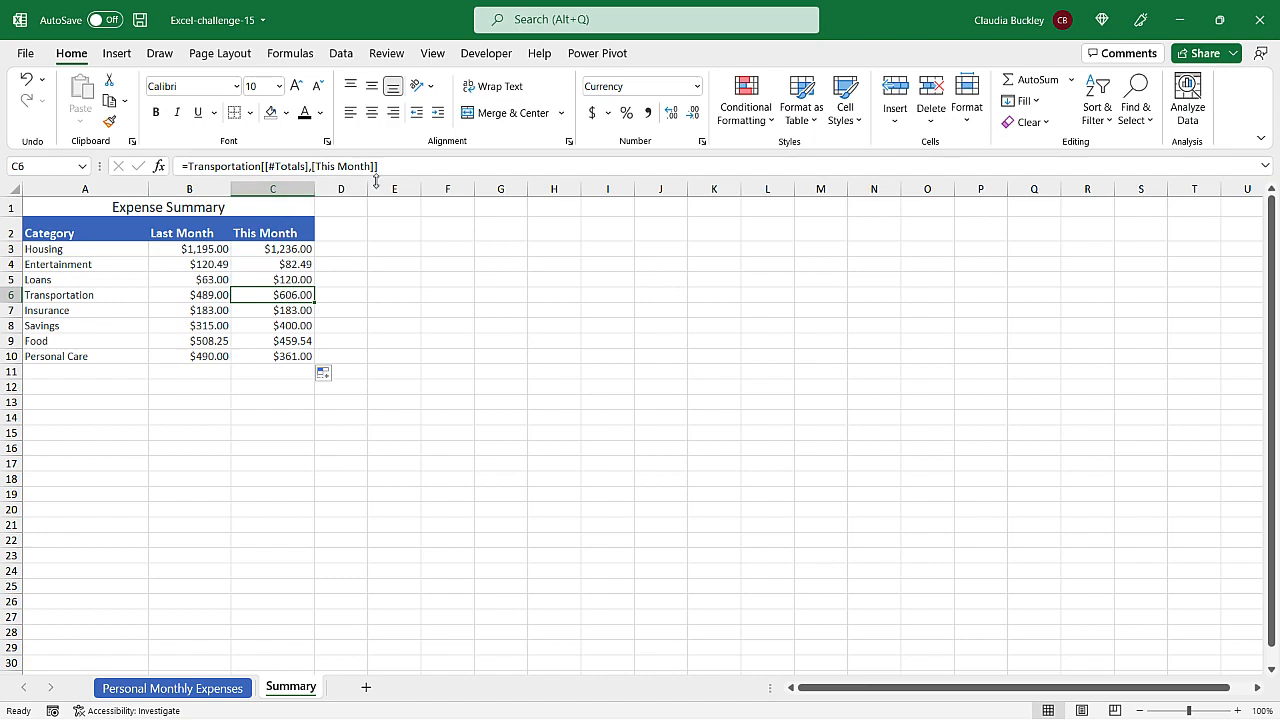
{"action": "mouse_move", "coordinate": [804, 100]}
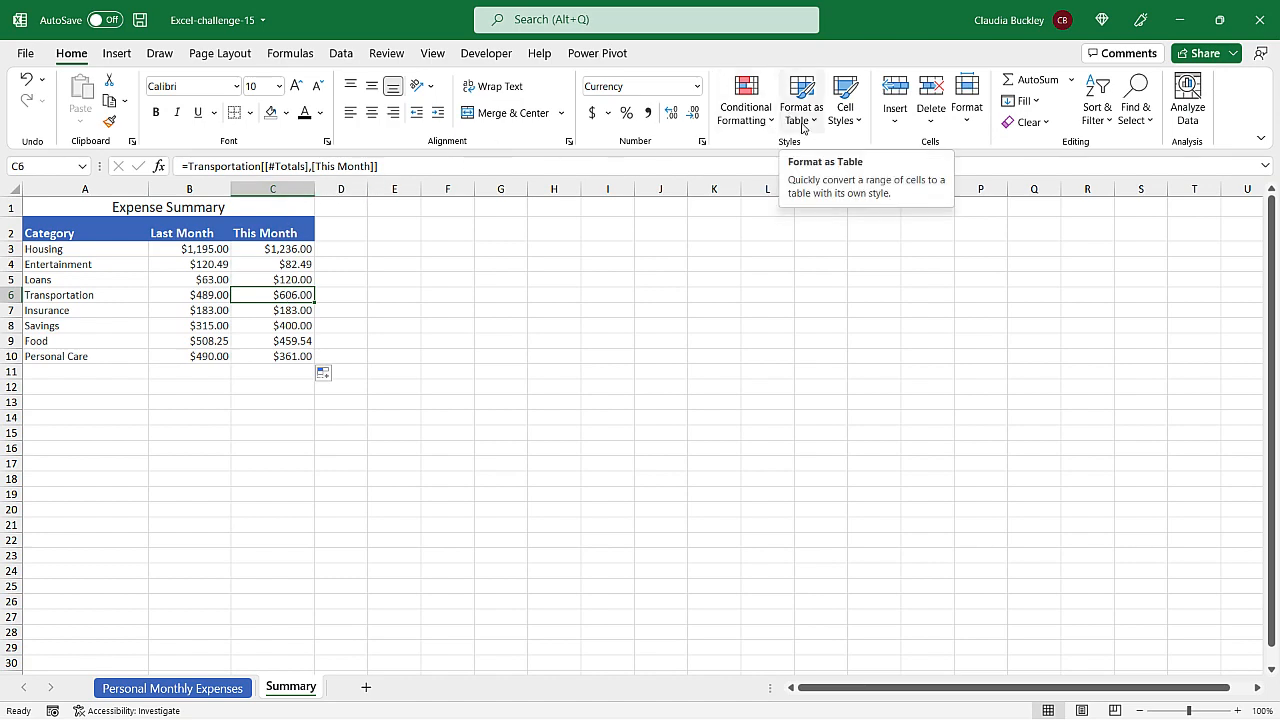
{"action": "left_click", "coordinate": [802, 100]}
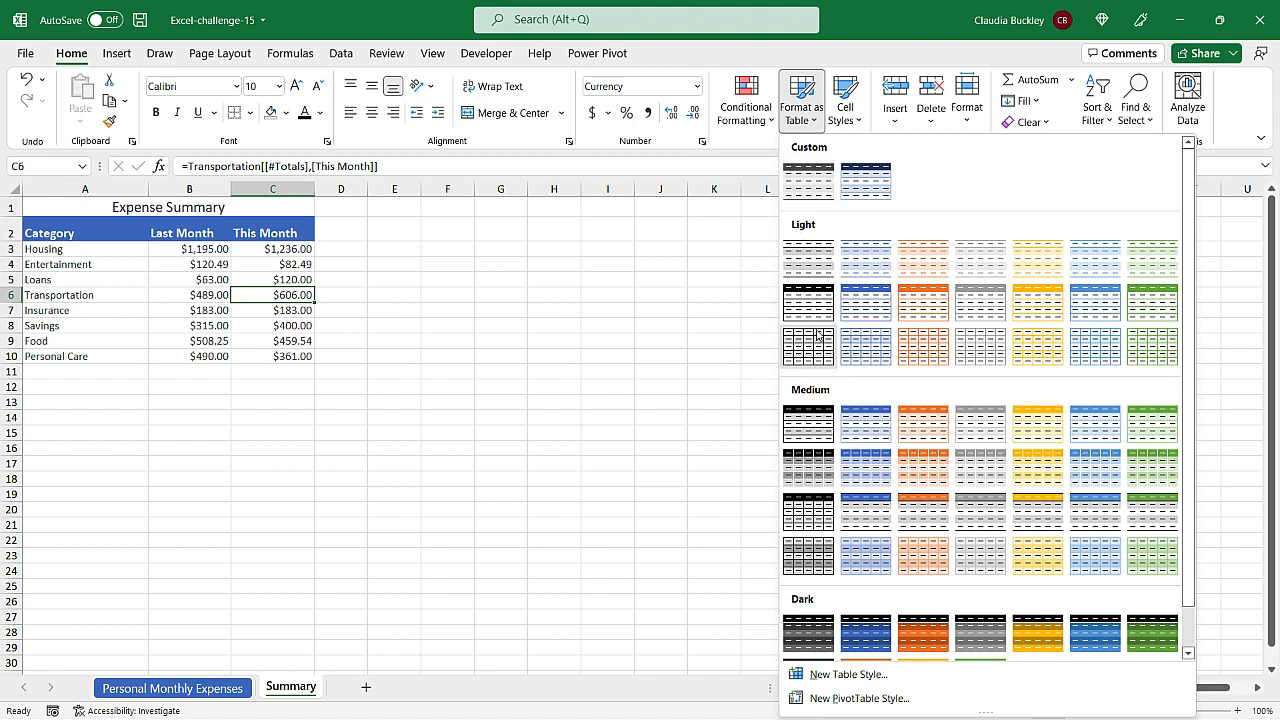
{"action": "mouse_move", "coordinate": [364, 340]}
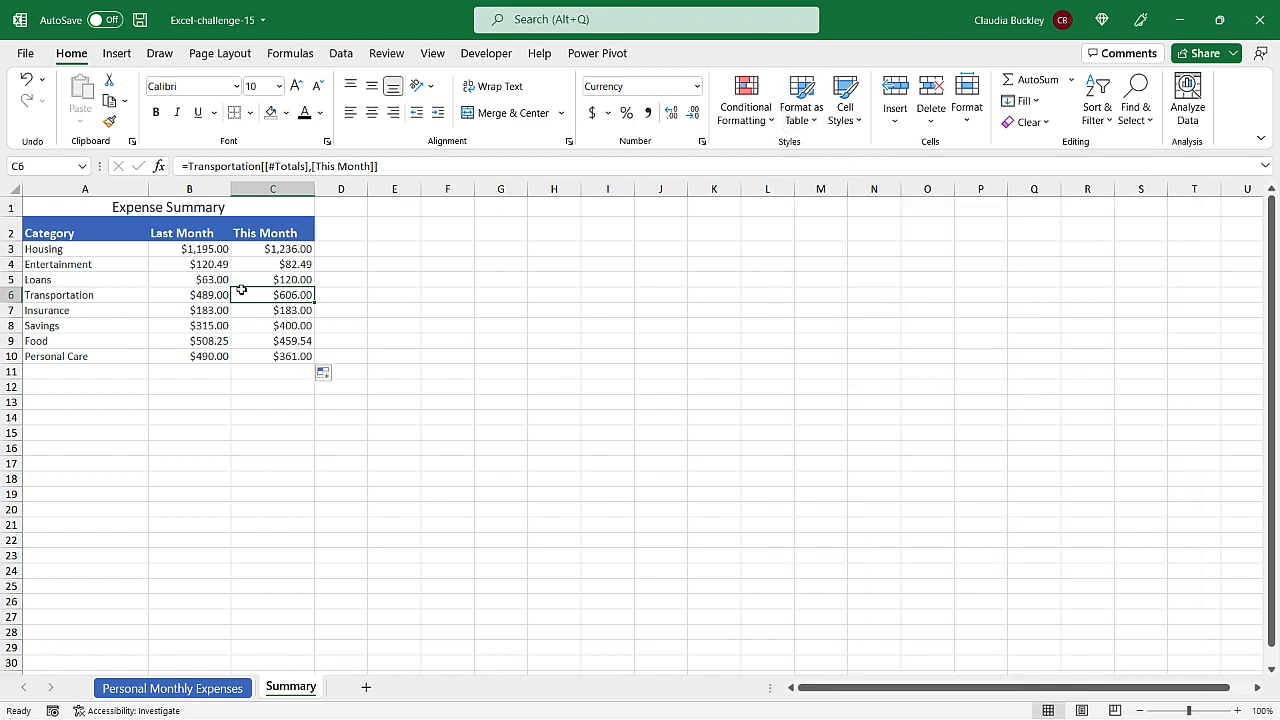
{"action": "mouse_move", "coordinate": [400, 290]}
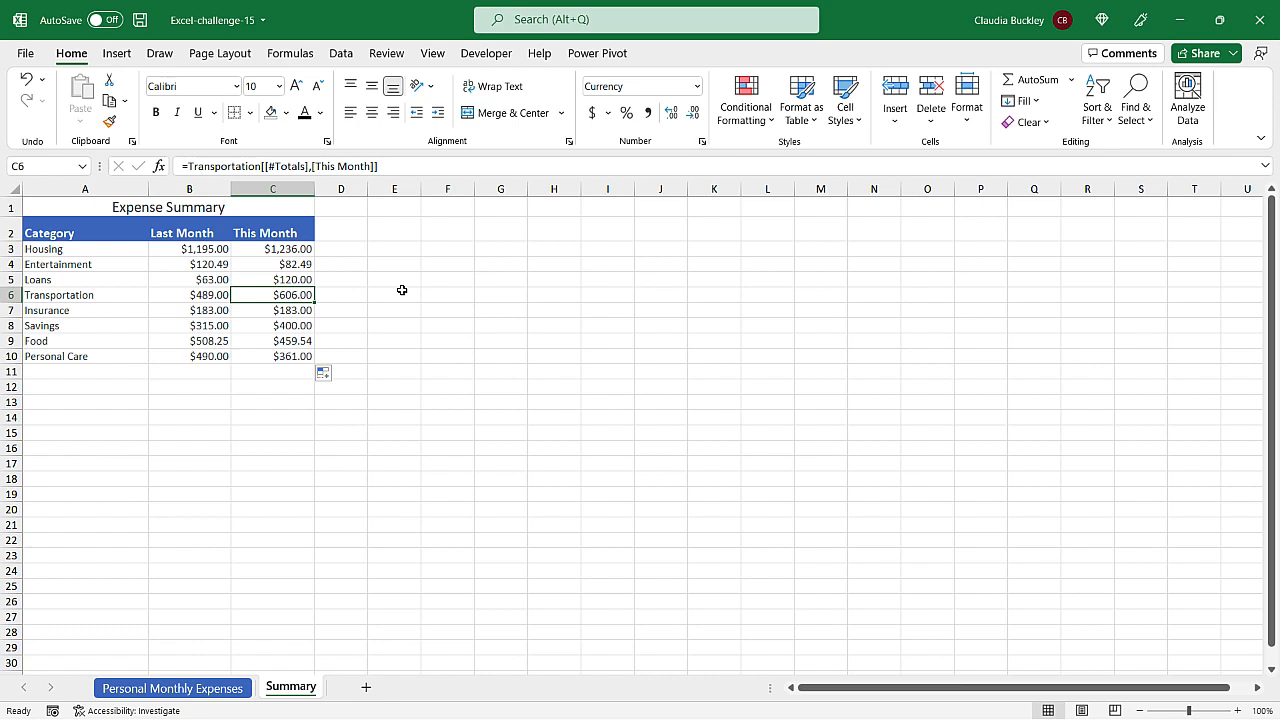
{"action": "key", "text": "Ctrl+T"}
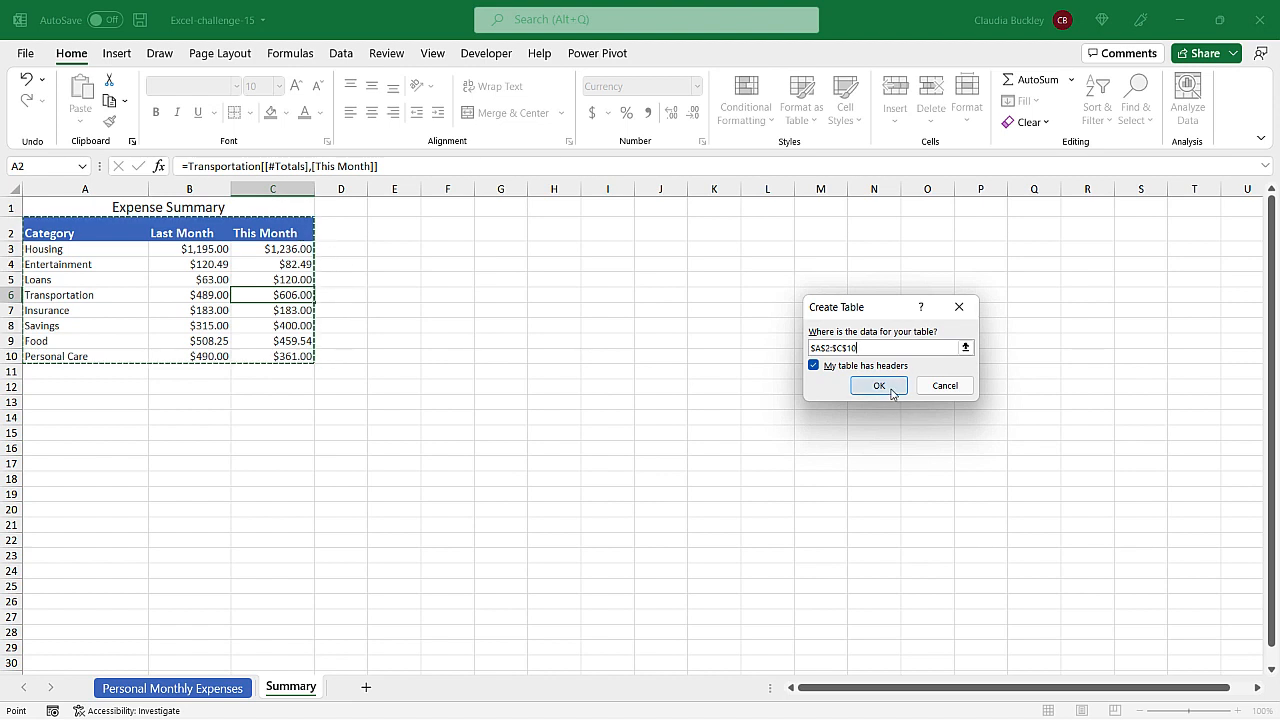
{"action": "left_click", "coordinate": [878, 384]}
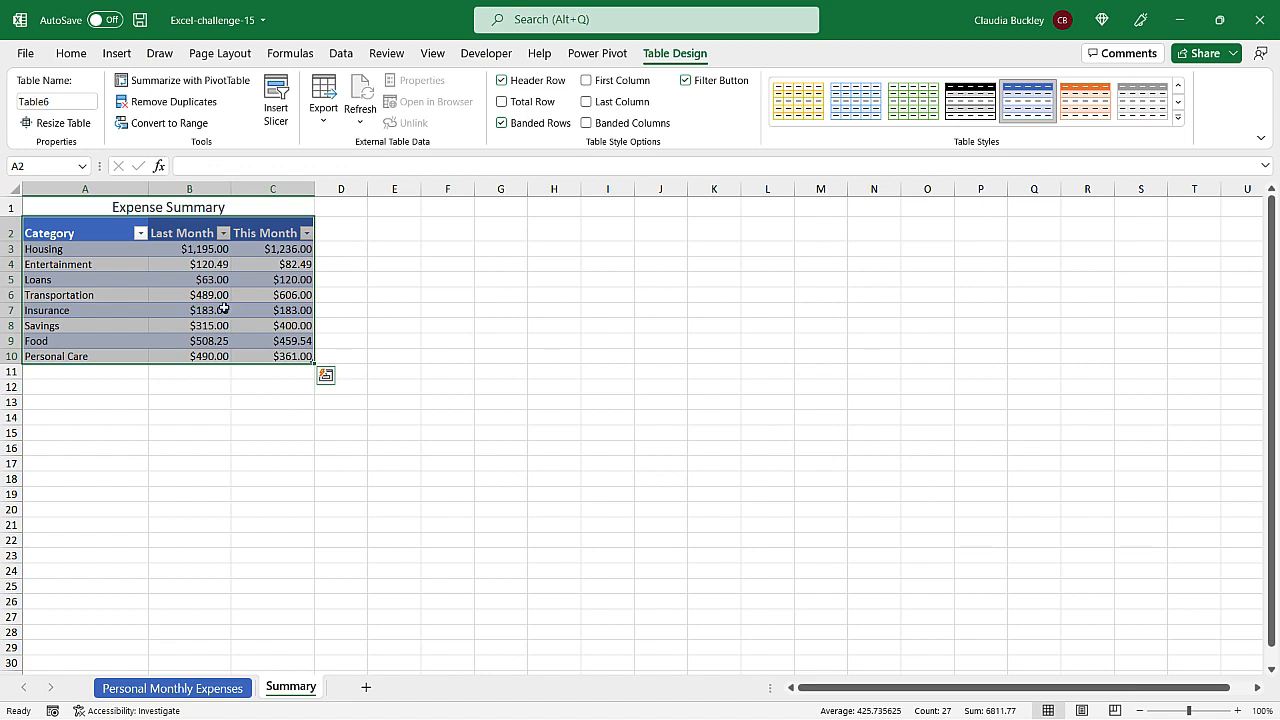
Name the new table Summary in the Table Name box
{"action": "left_click", "coordinate": [48, 100]}
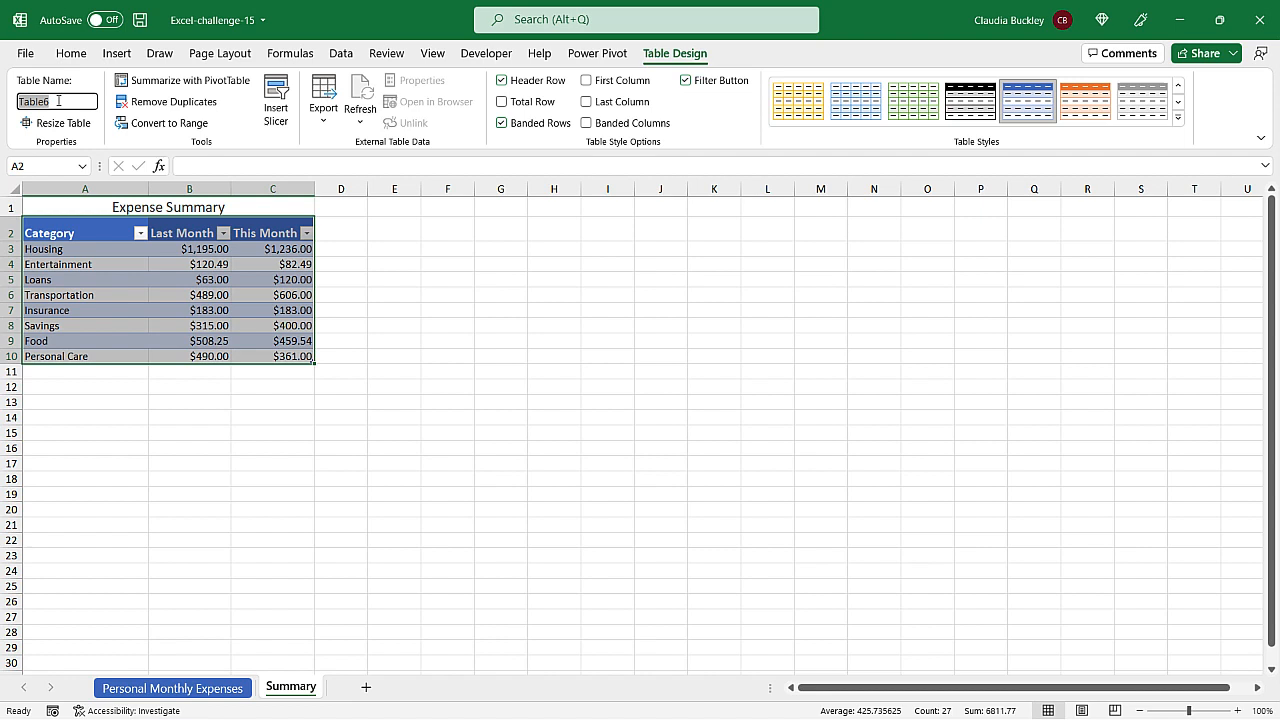
{"action": "type", "text": "Summary"}
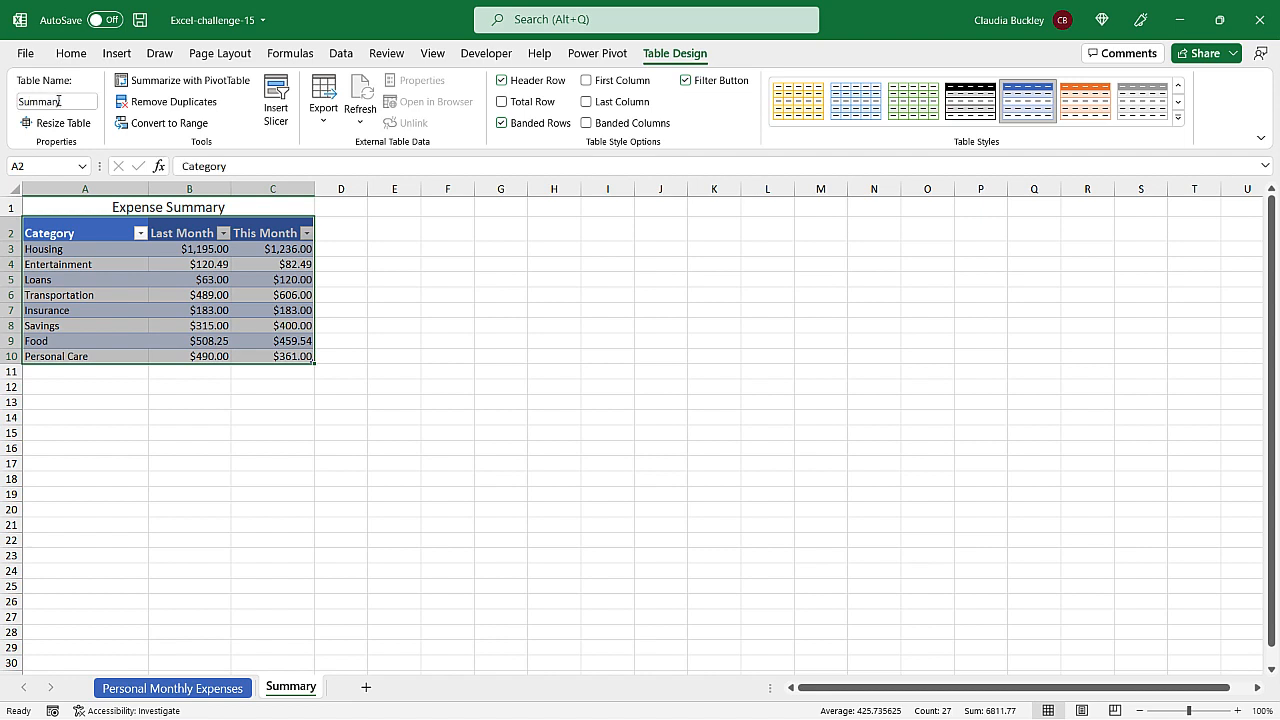
{"action": "left_click", "coordinate": [188, 294]}
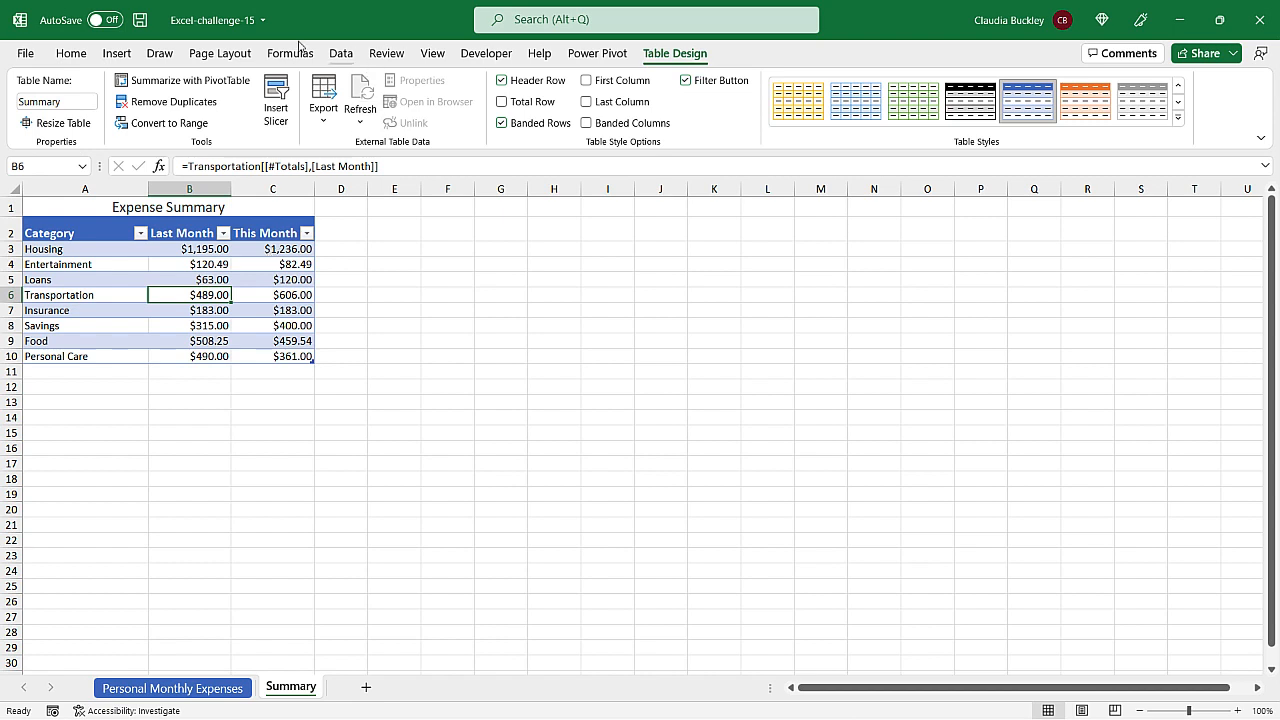
Insert a clustered column chart beside the summary, sort largest to smallest, title it 'Personal Monthly Expenses'
{"action": "left_click", "coordinate": [144, 52]}
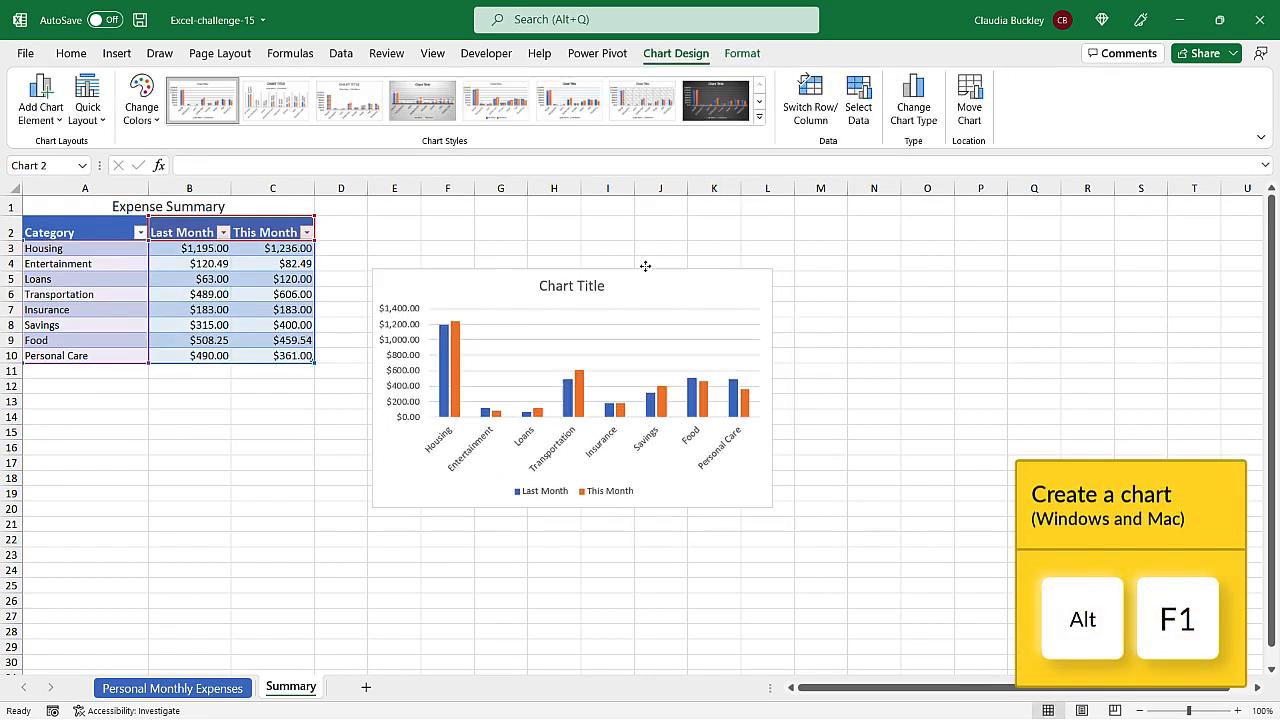
{"action": "left_click_drag", "start_coordinate": [644, 266], "coordinate": [630, 222]}
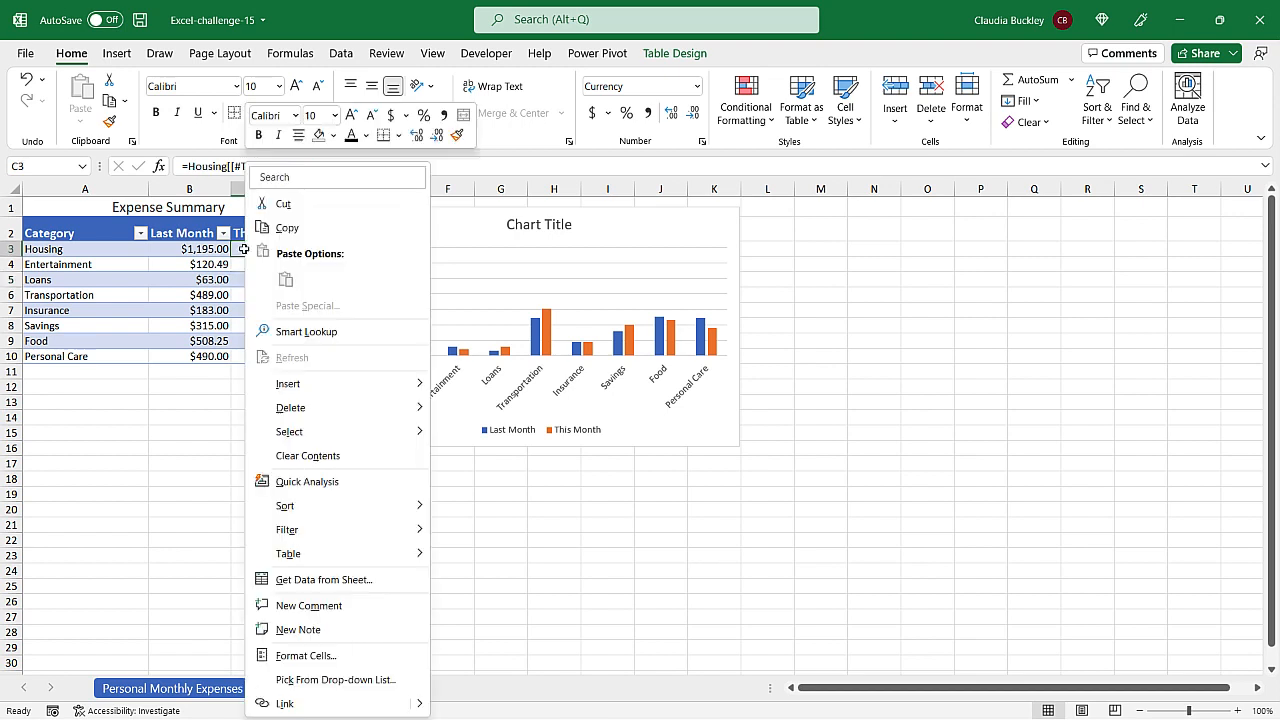
{"action": "mouse_move", "coordinate": [284, 506]}
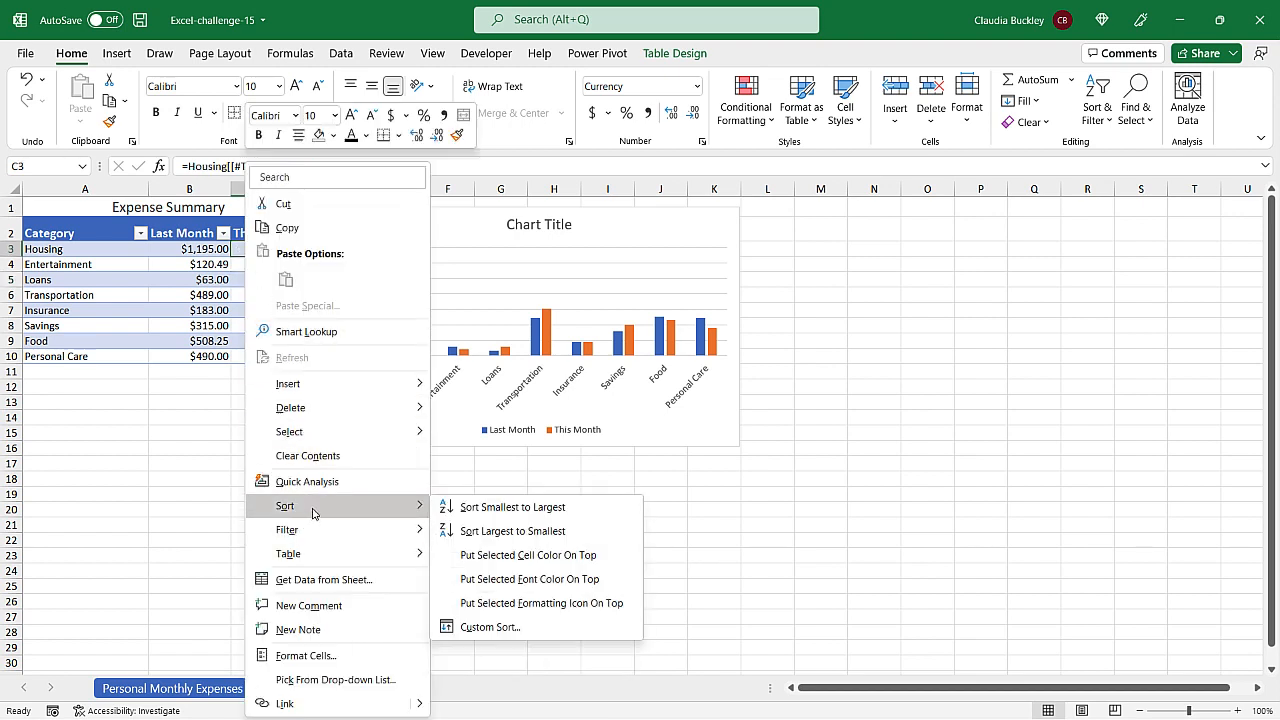
{"action": "left_click", "coordinate": [506, 532]}
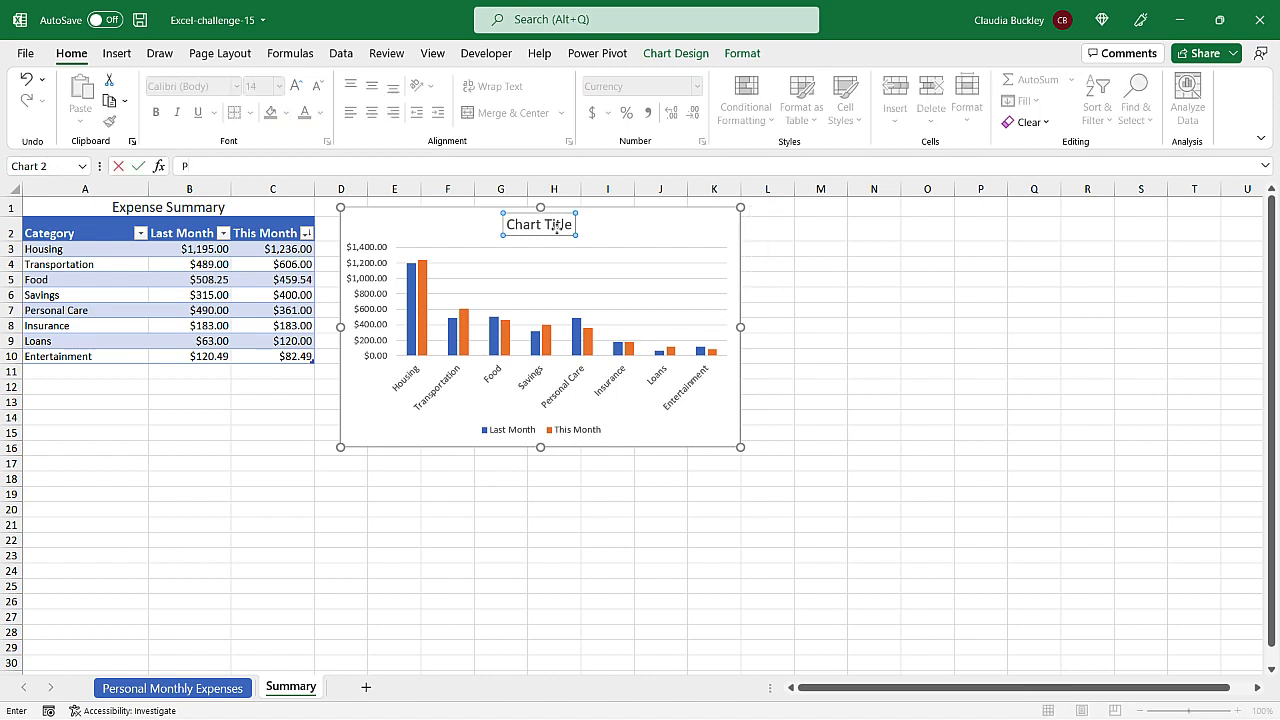
{"action": "type", "text": "Personal Monthly Expenses"}
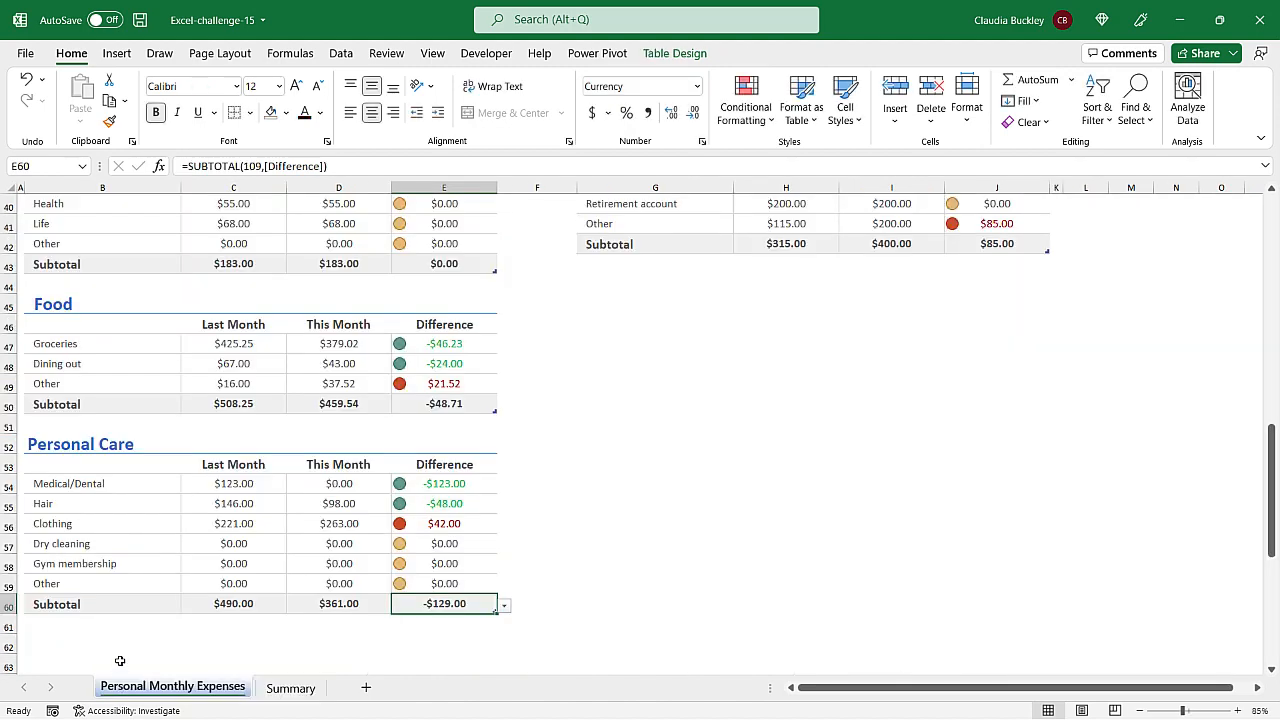
{"action": "mouse_move", "coordinate": [592, 308]}
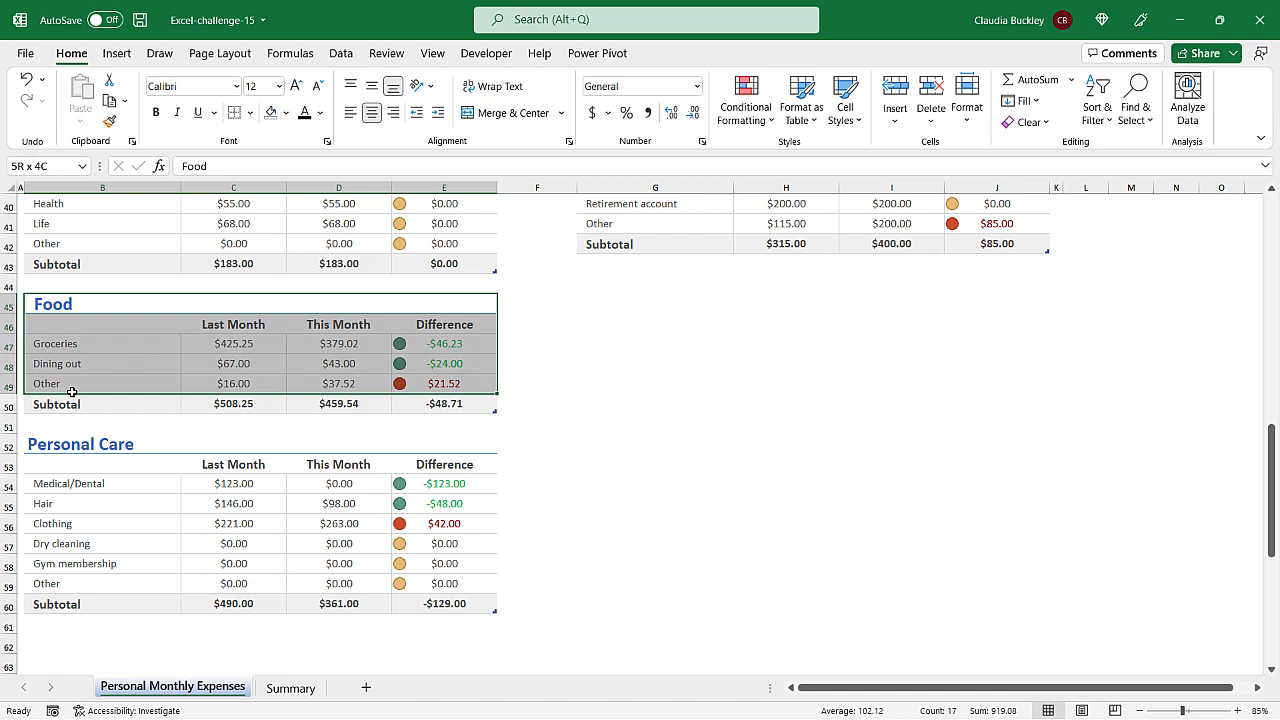
Paste a copy of the Food table beside it headed Work, with rows Furniture and Laptop
{"action": "left_click", "coordinate": [654, 302]}
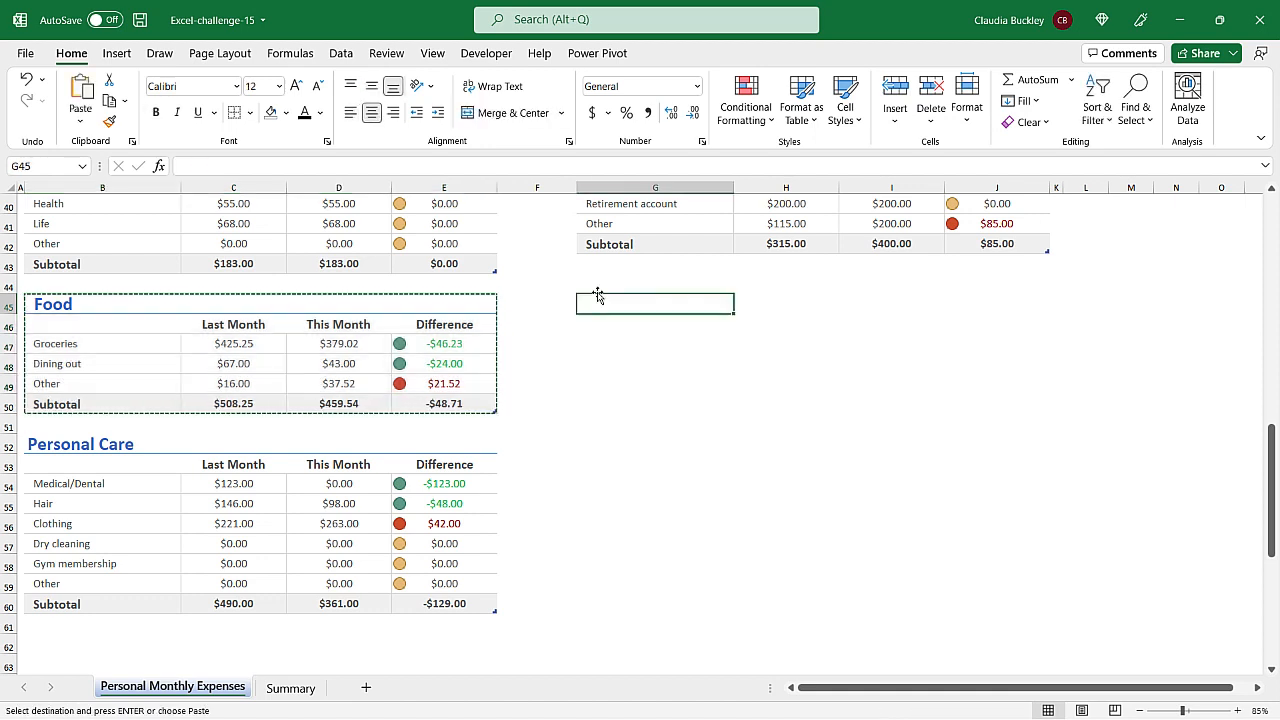
{"action": "key", "text": "ctrl+v"}
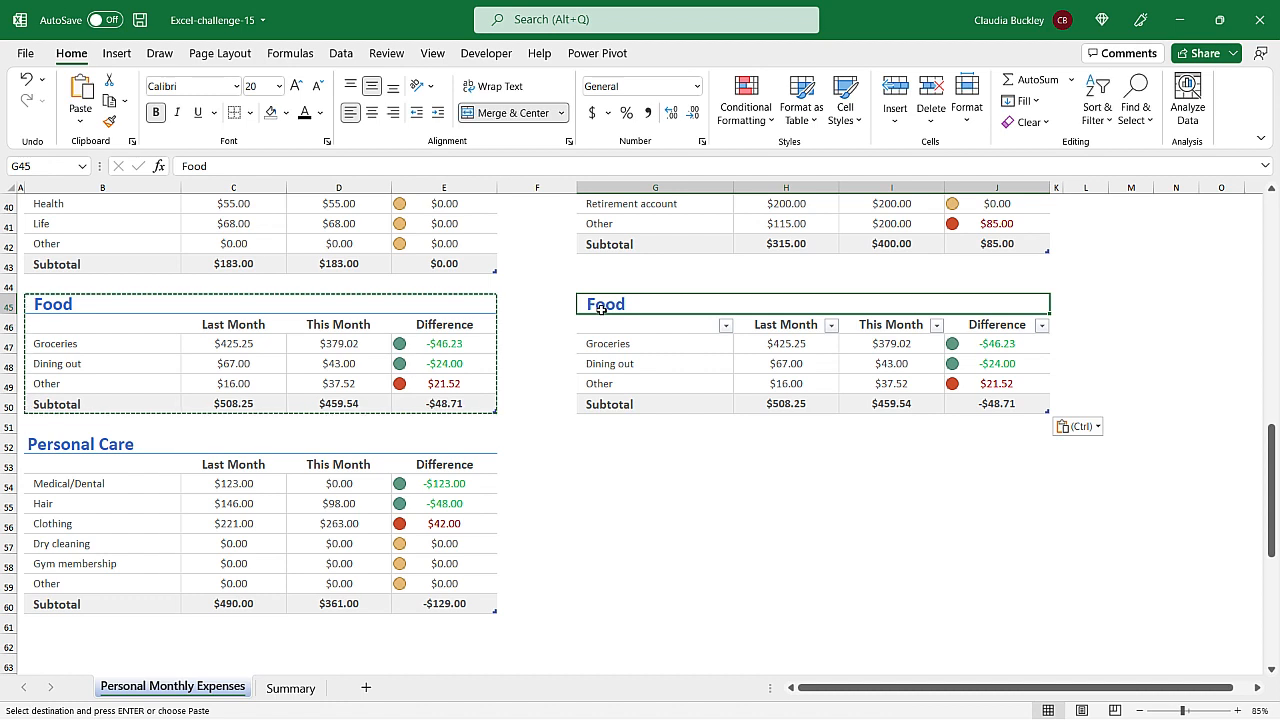
{"action": "type", "text": "Work"}
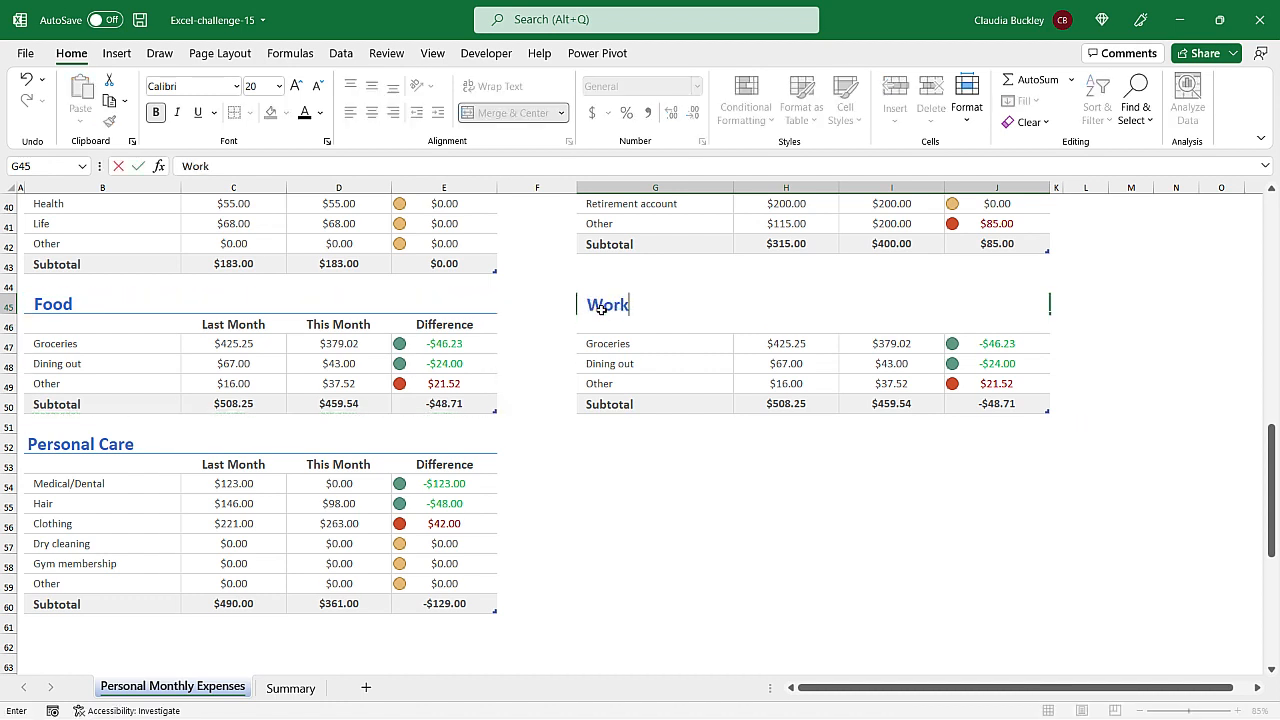
{"action": "left_click", "coordinate": [606, 344]}
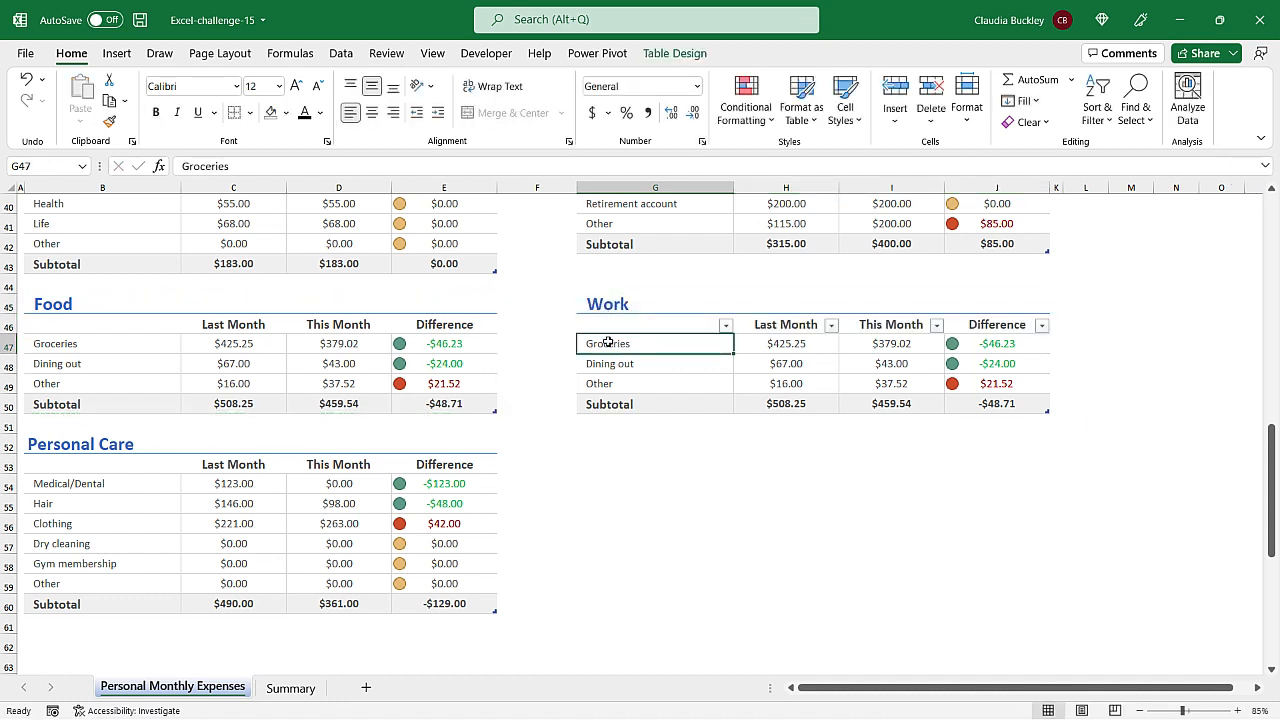
{"action": "type", "text": "F"}
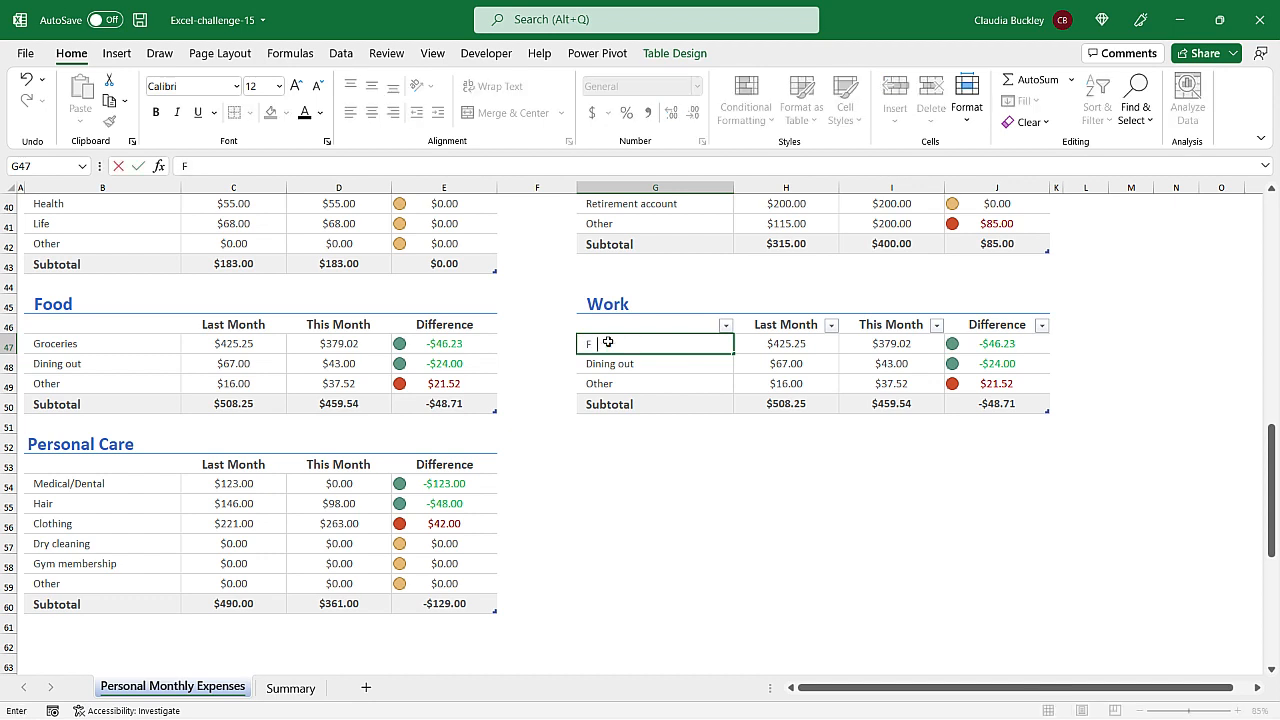
{"action": "type", "text": "urnitu"}
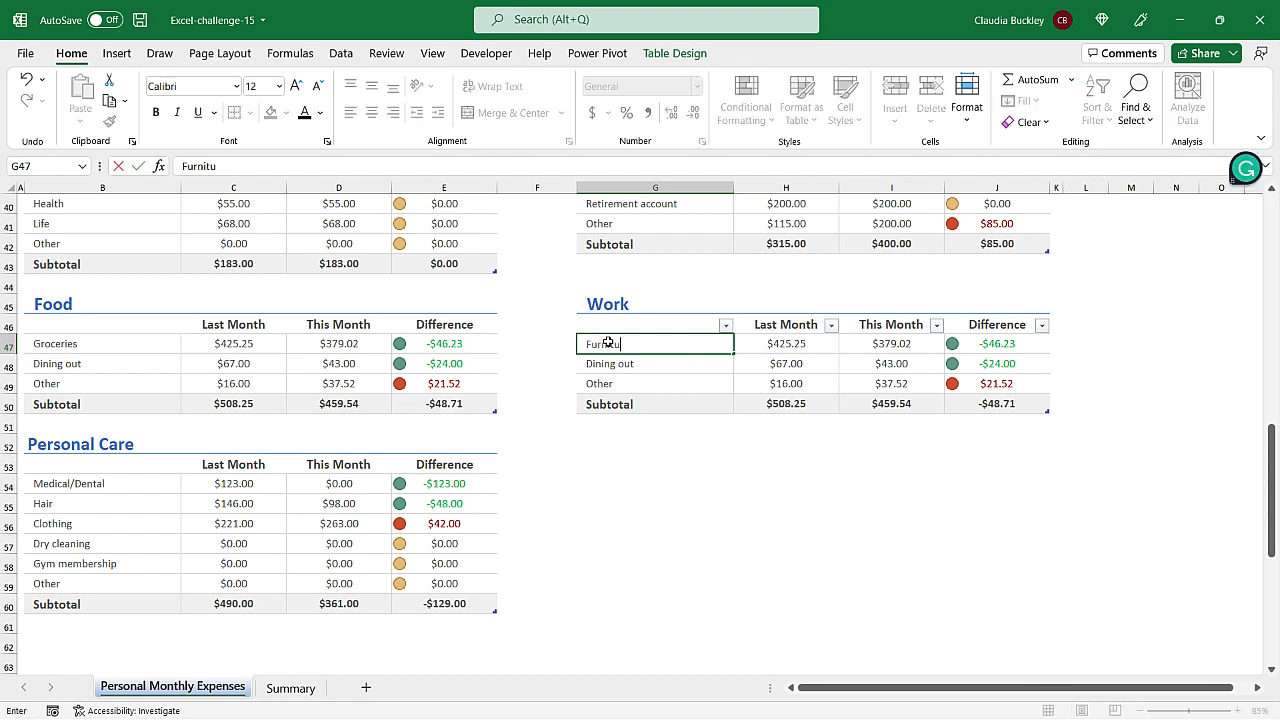
{"action": "key", "text": "Enter"}
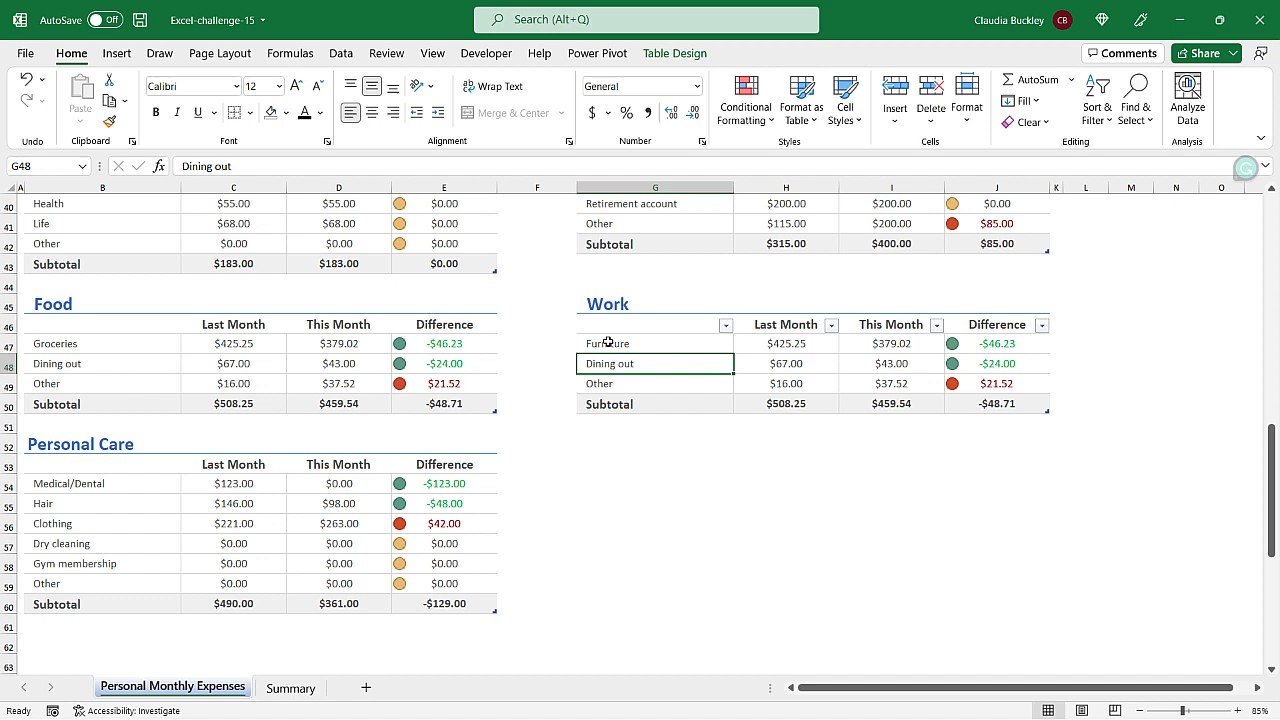
{"action": "type", "text": "Laptop"}
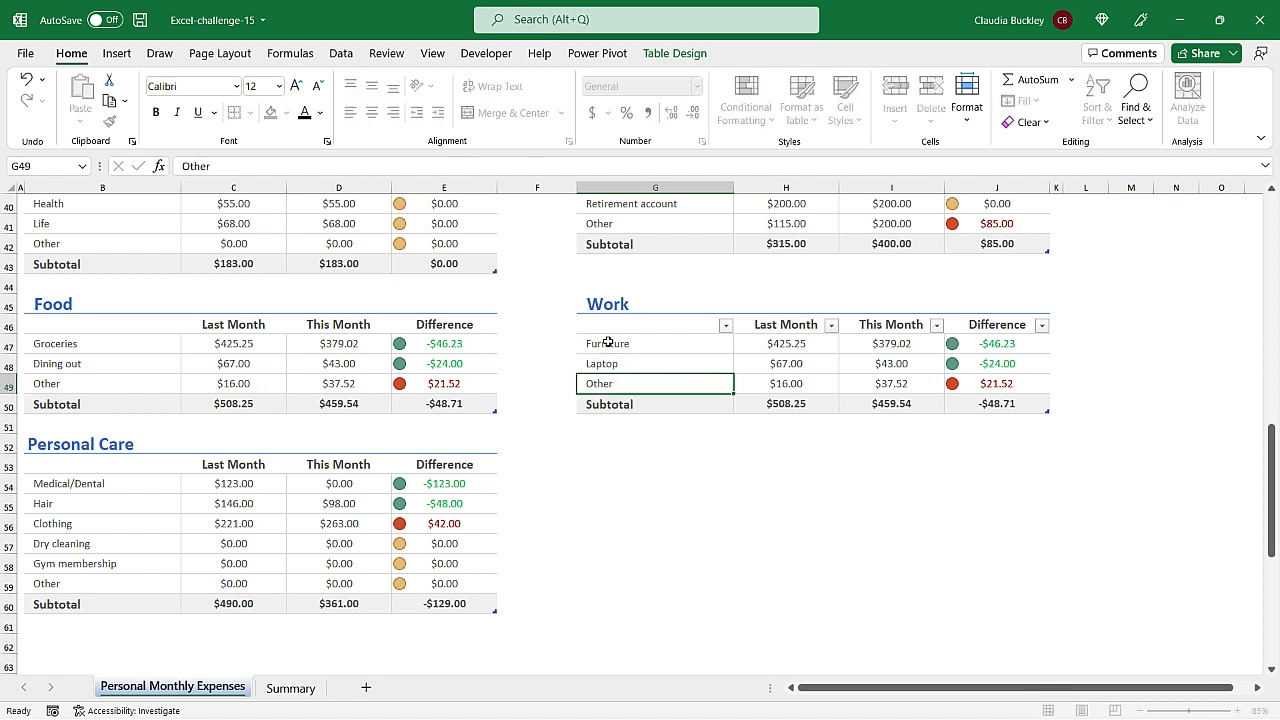
Enter 0 last month and 230/450 this month, and name the table Work
{"action": "left_click", "coordinate": [784, 344]}
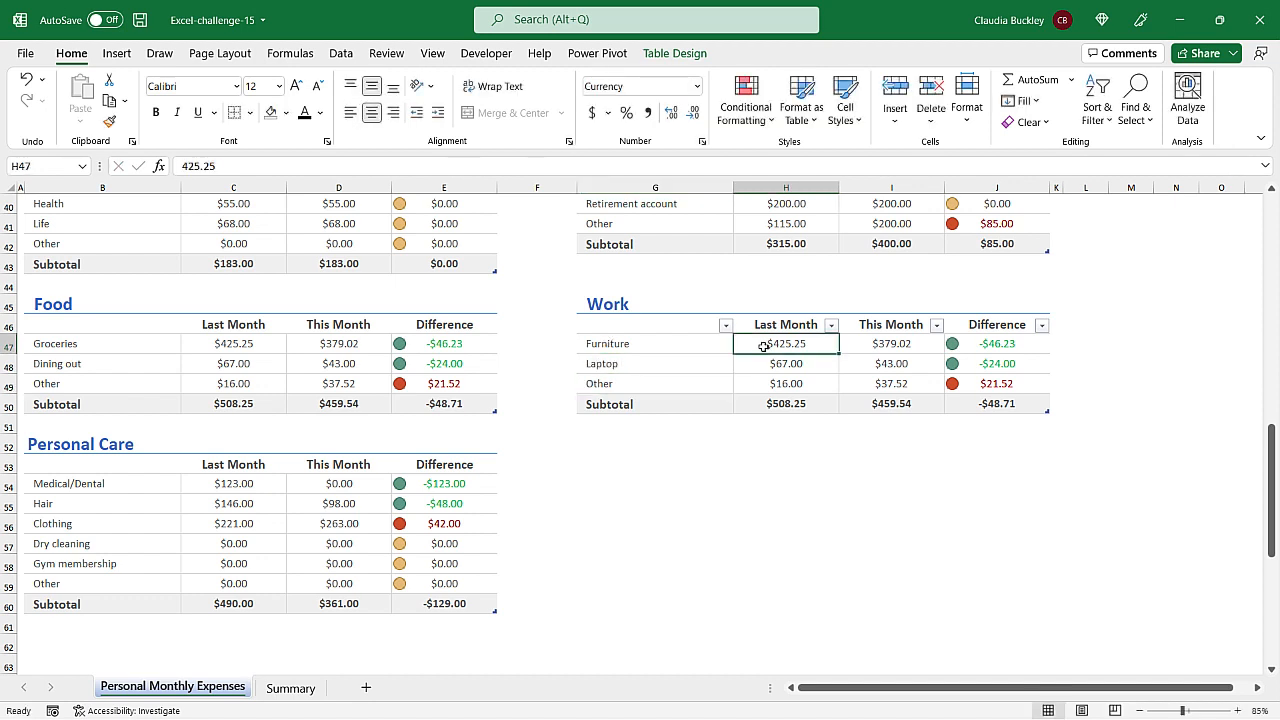
{"action": "key", "text": "Delete"}
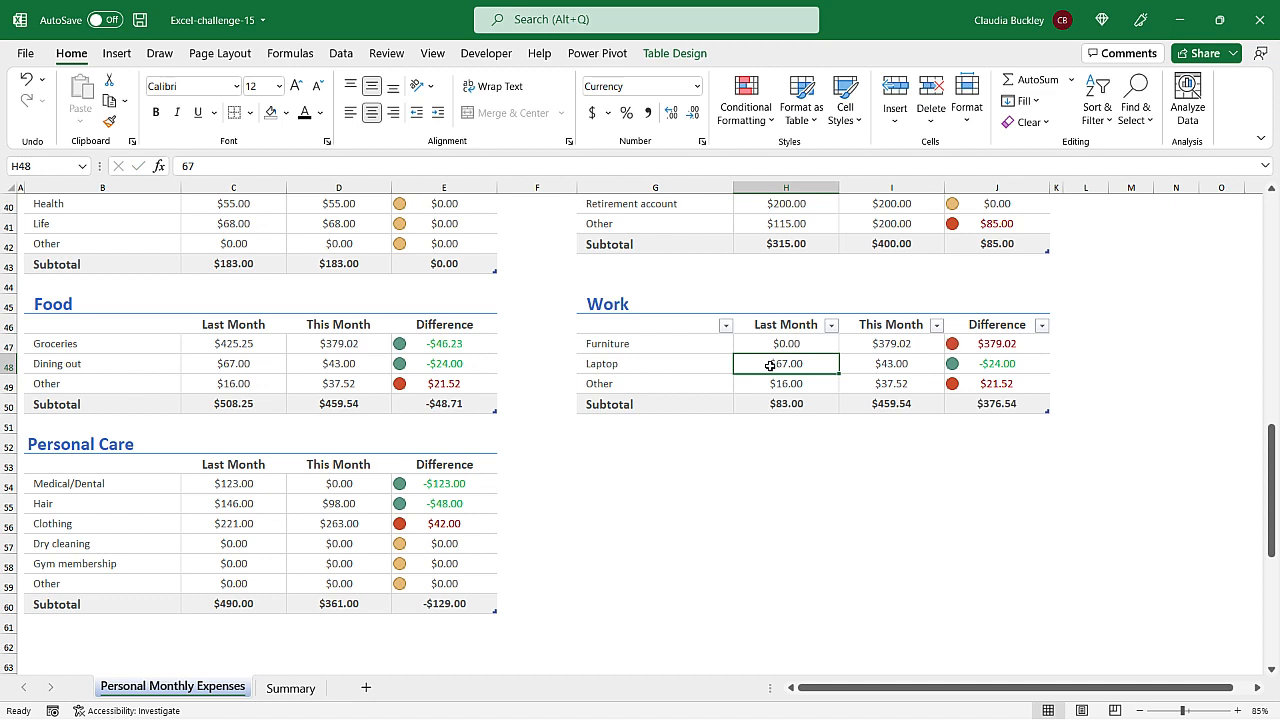
{"action": "type", "text": "0"}
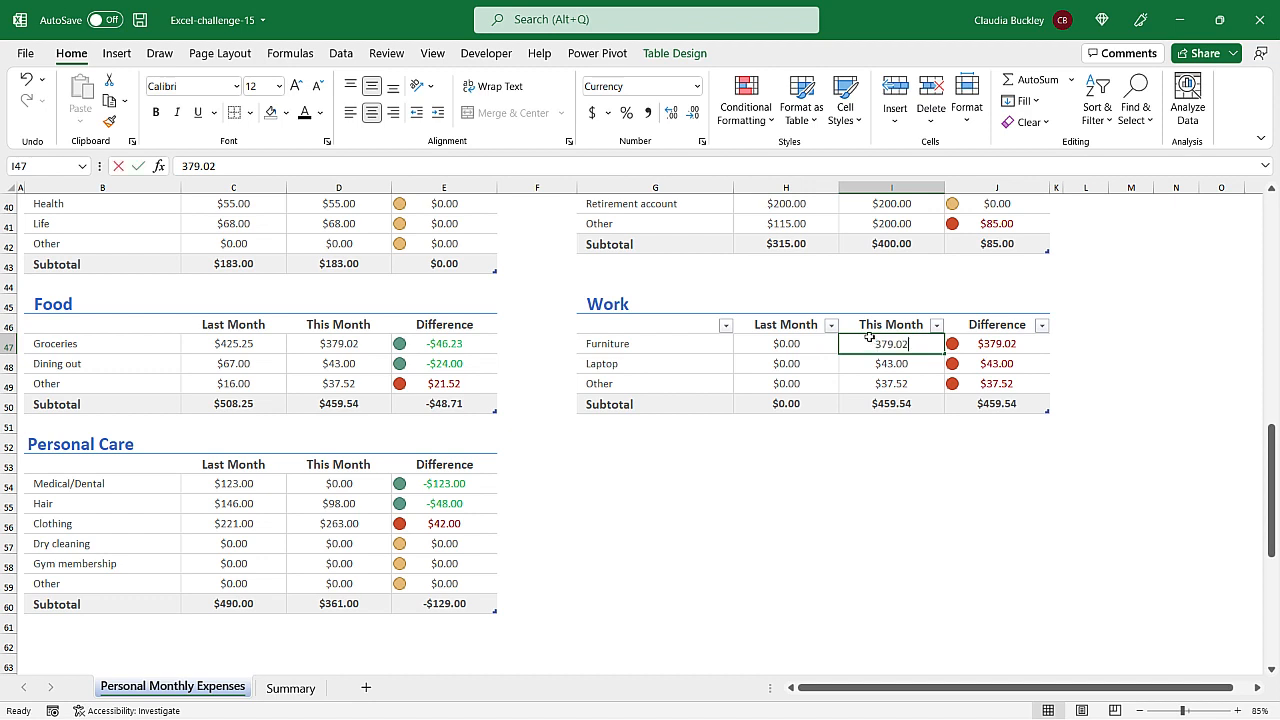
{"action": "type", "text": "230"}
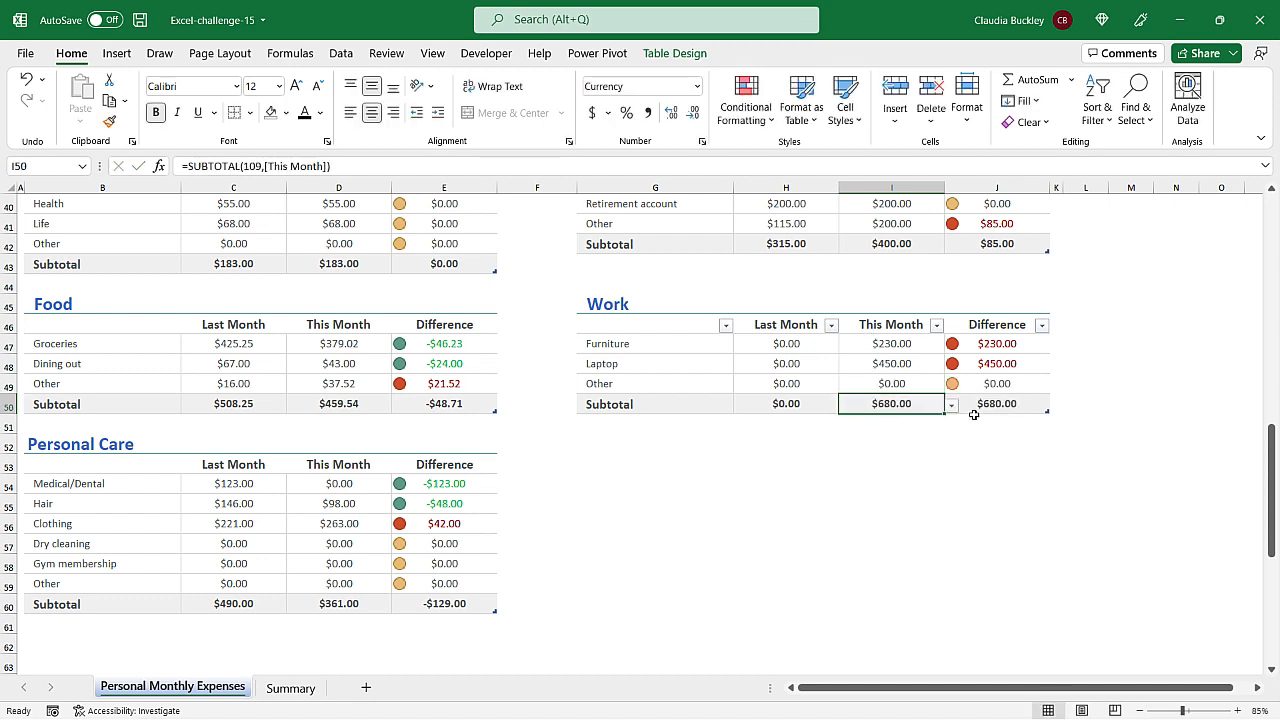
{"action": "mouse_move", "coordinate": [808, 364]}
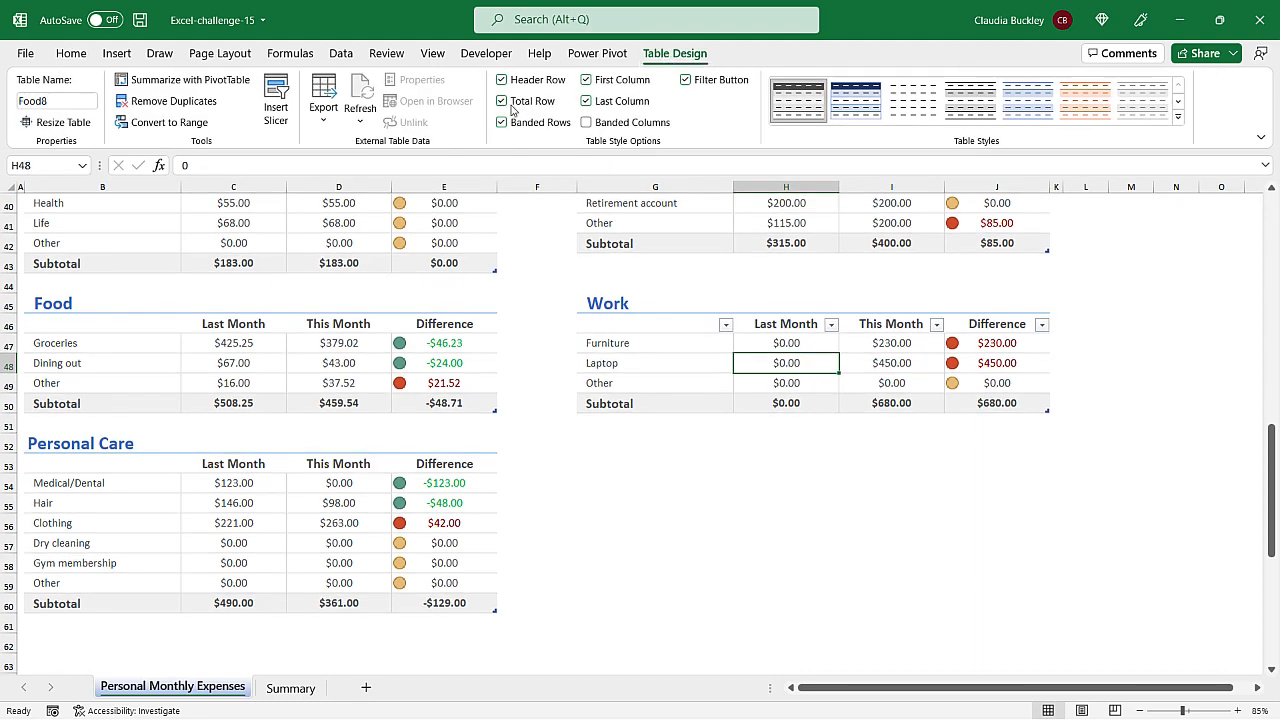
{"action": "mouse_move", "coordinate": [50, 100]}
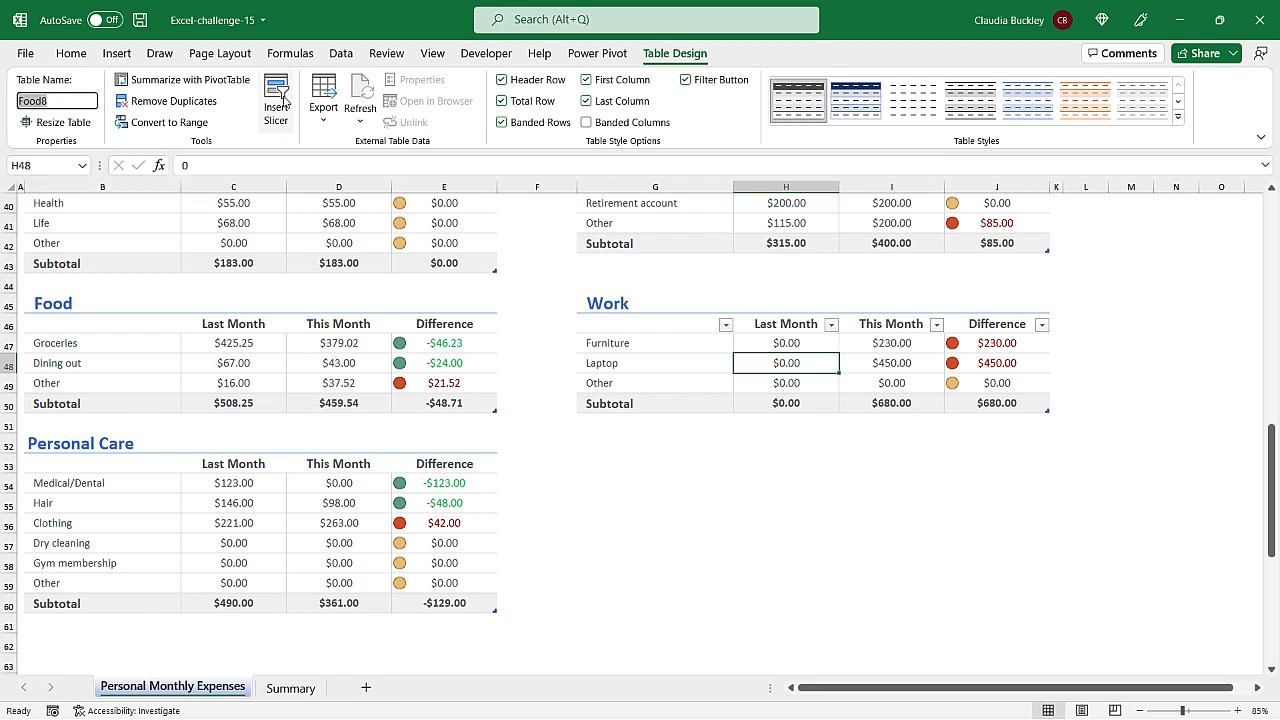
{"action": "type", "text": "Work"}
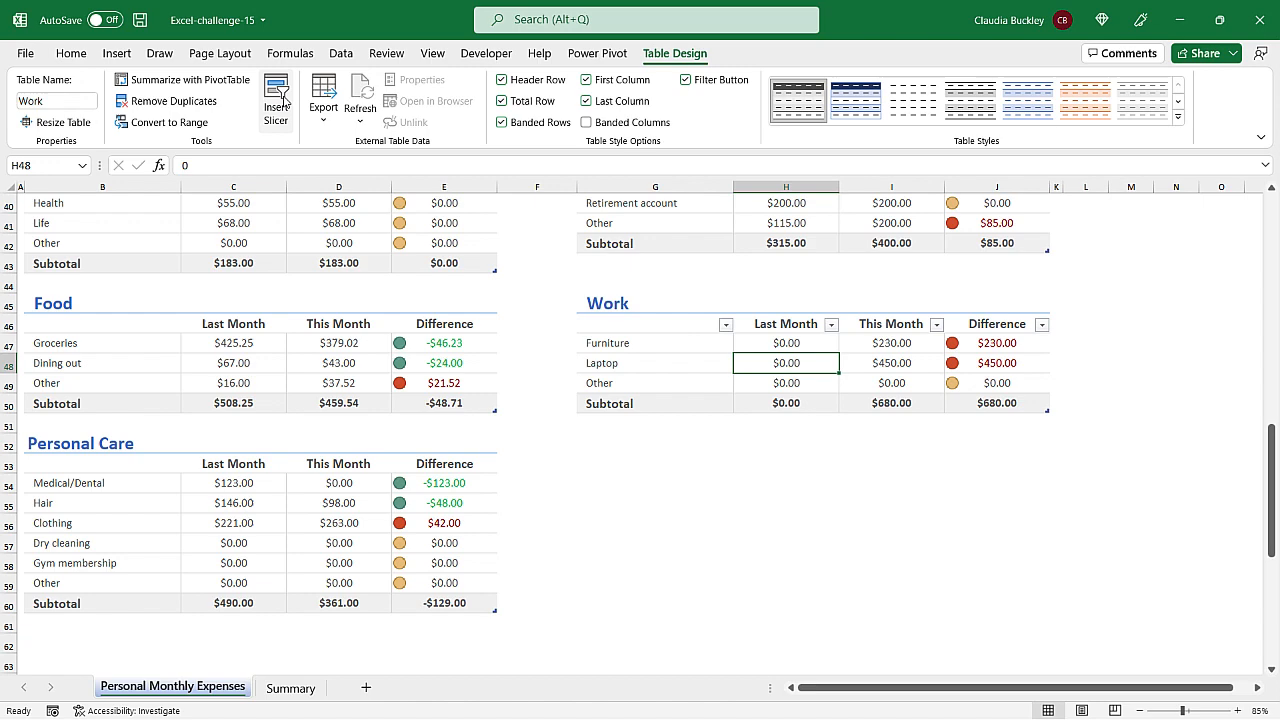
{"action": "mouse_move", "coordinate": [848, 404]}
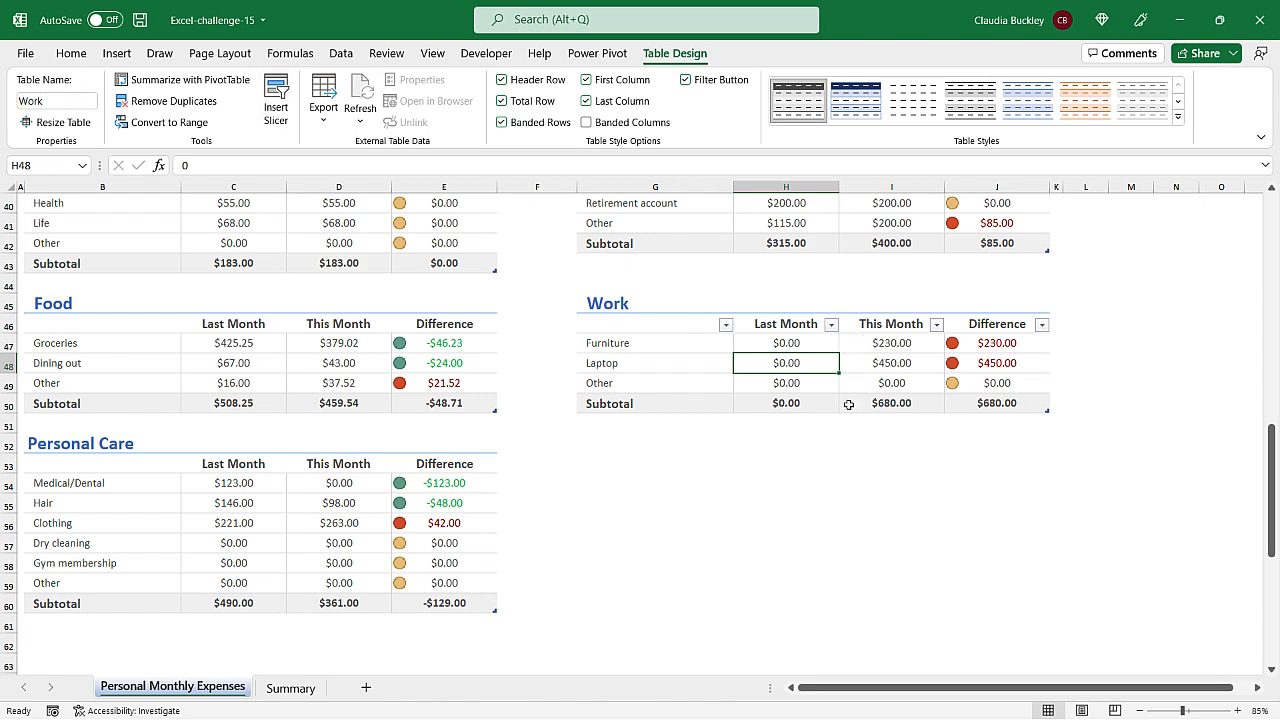
Add a Work row to the Expense Summary showing $0.00 and $680.00, extending the chart
{"action": "left_click", "coordinate": [292, 688]}
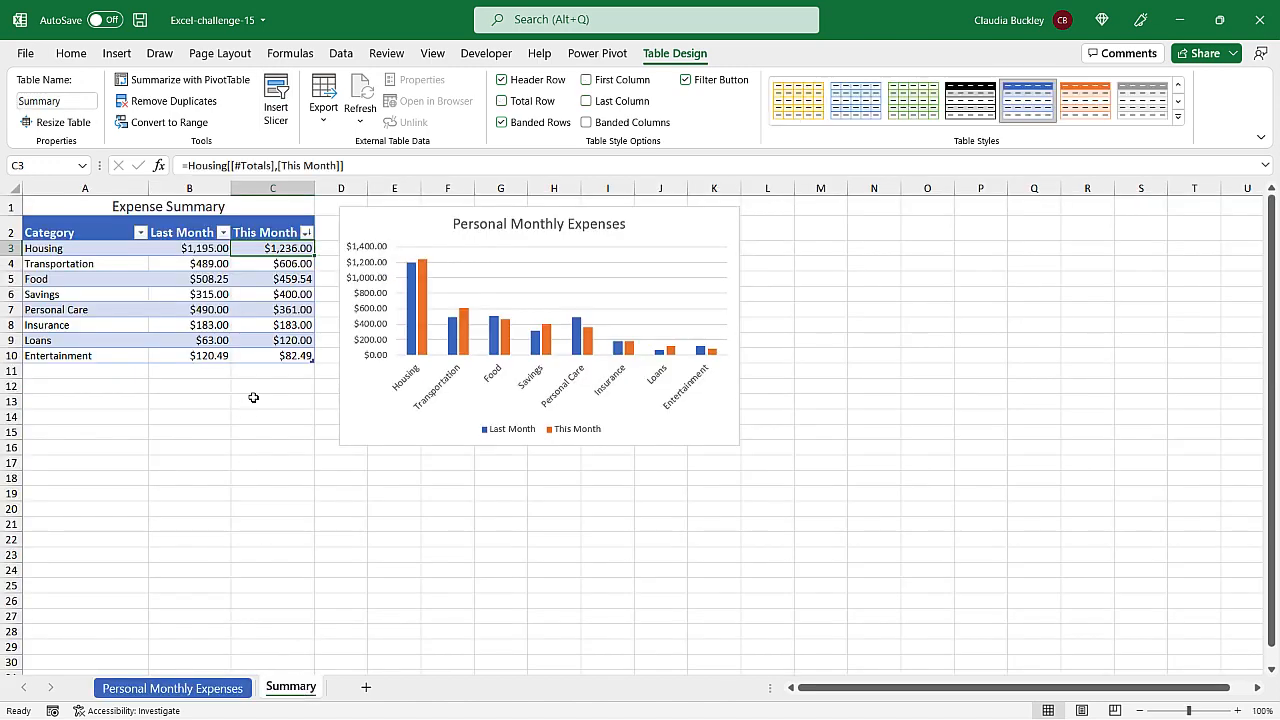
{"action": "mouse_move", "coordinate": [352, 292]}
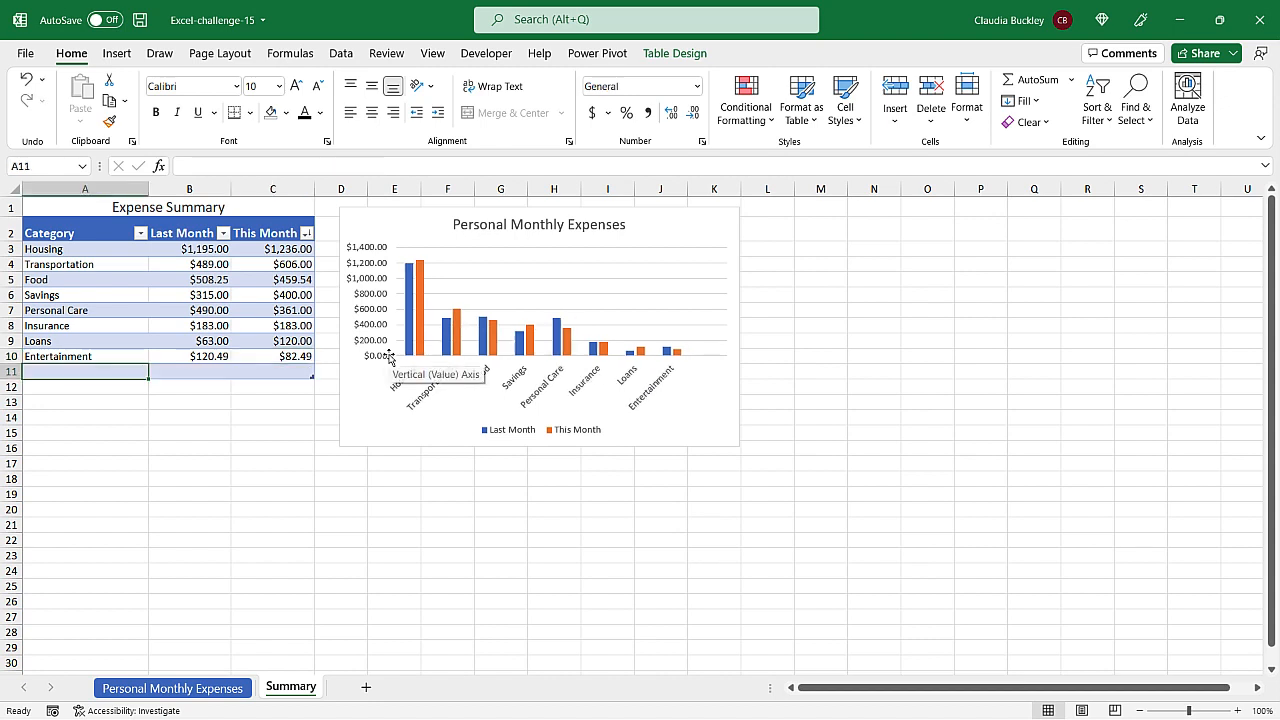
{"action": "type", "text": "Work"}
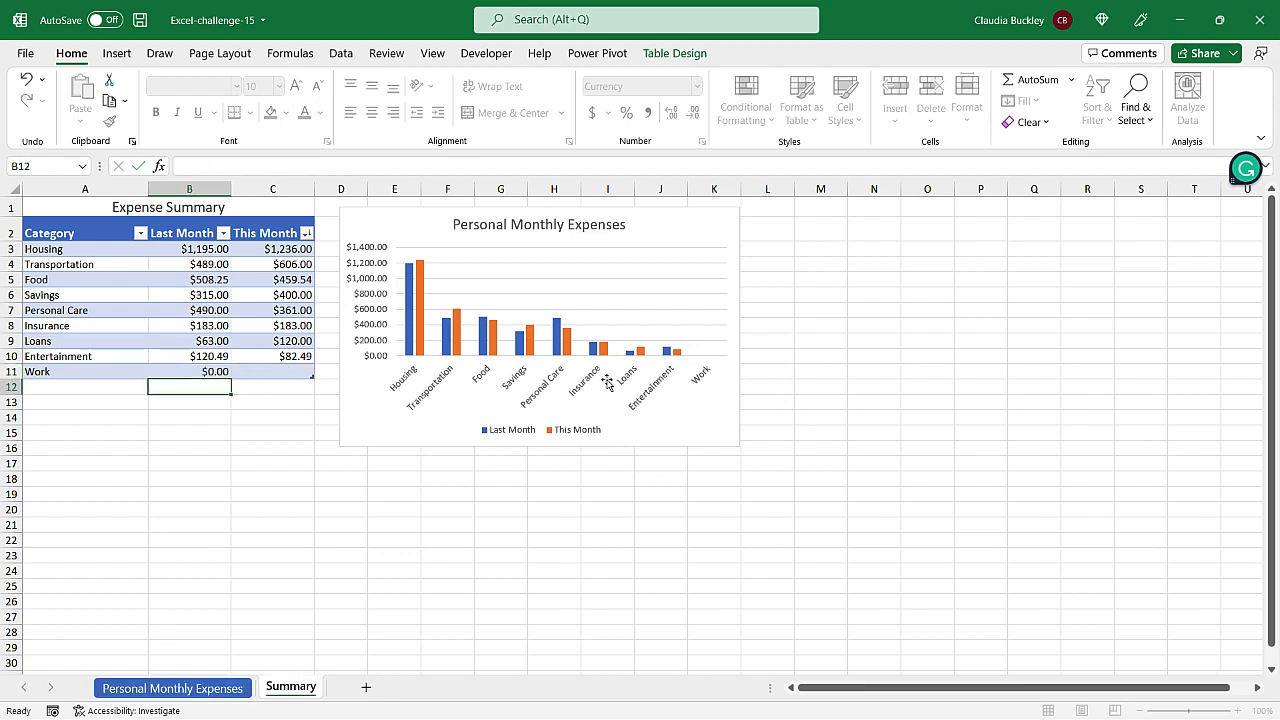
{"action": "left_click", "coordinate": [188, 370]}
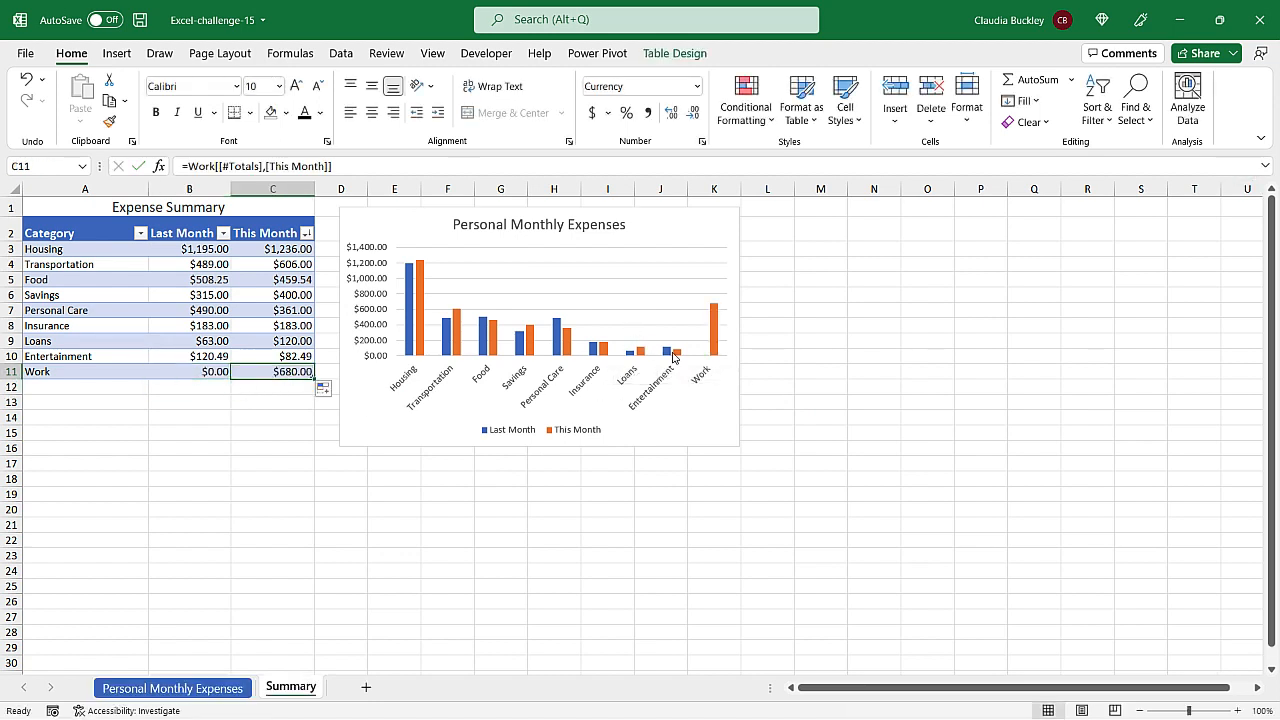
{"action": "mouse_move", "coordinate": [704, 344]}
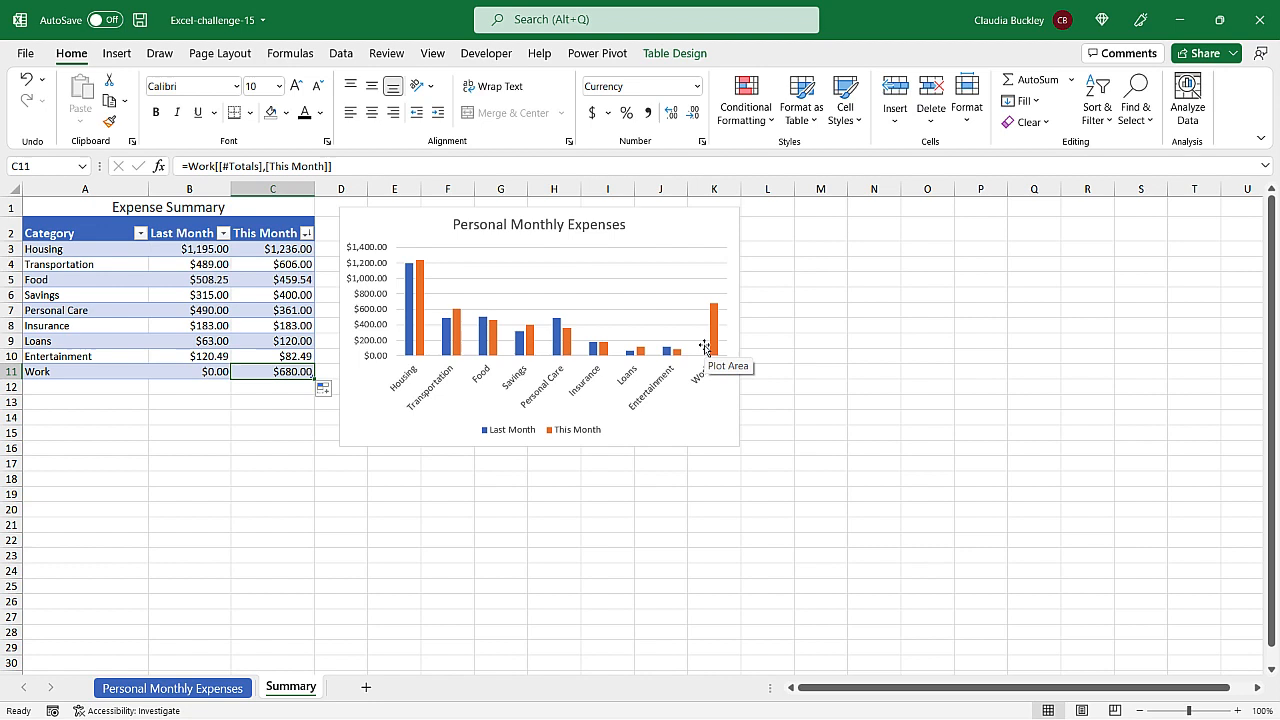
{"action": "mouse_move", "coordinate": [358, 292]}
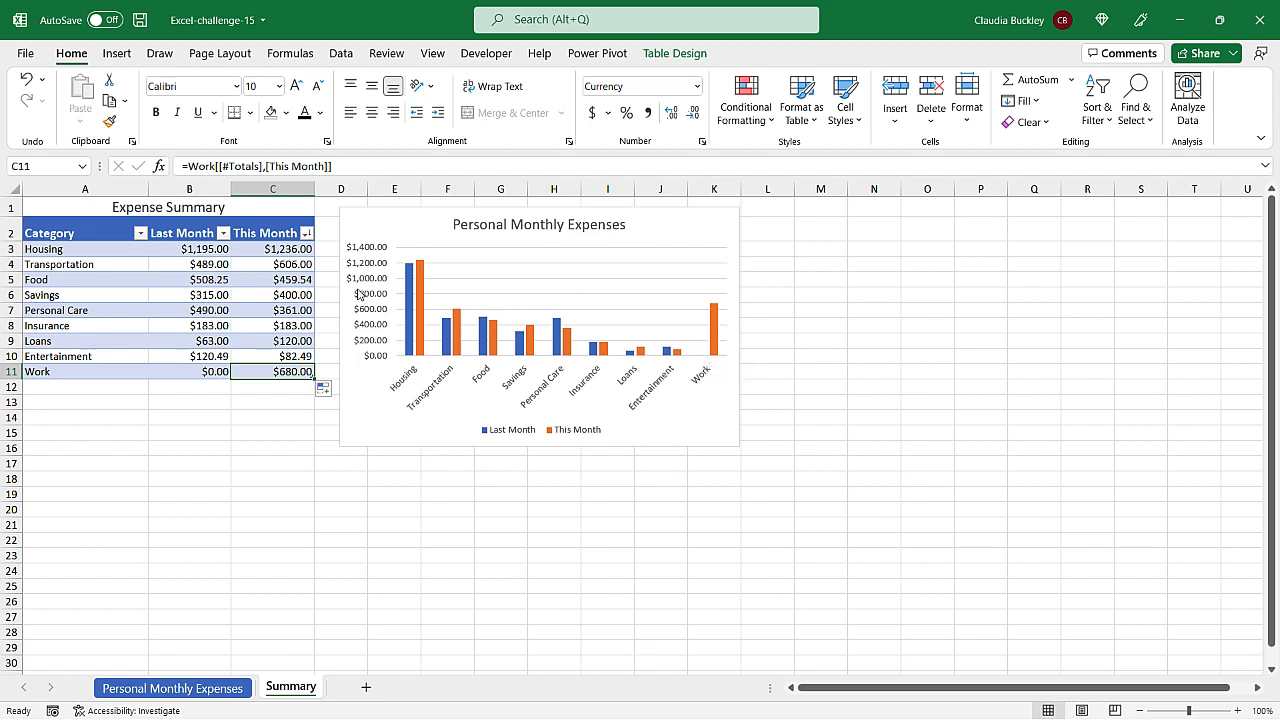
{"action": "mouse_move", "coordinate": [664, 300]}
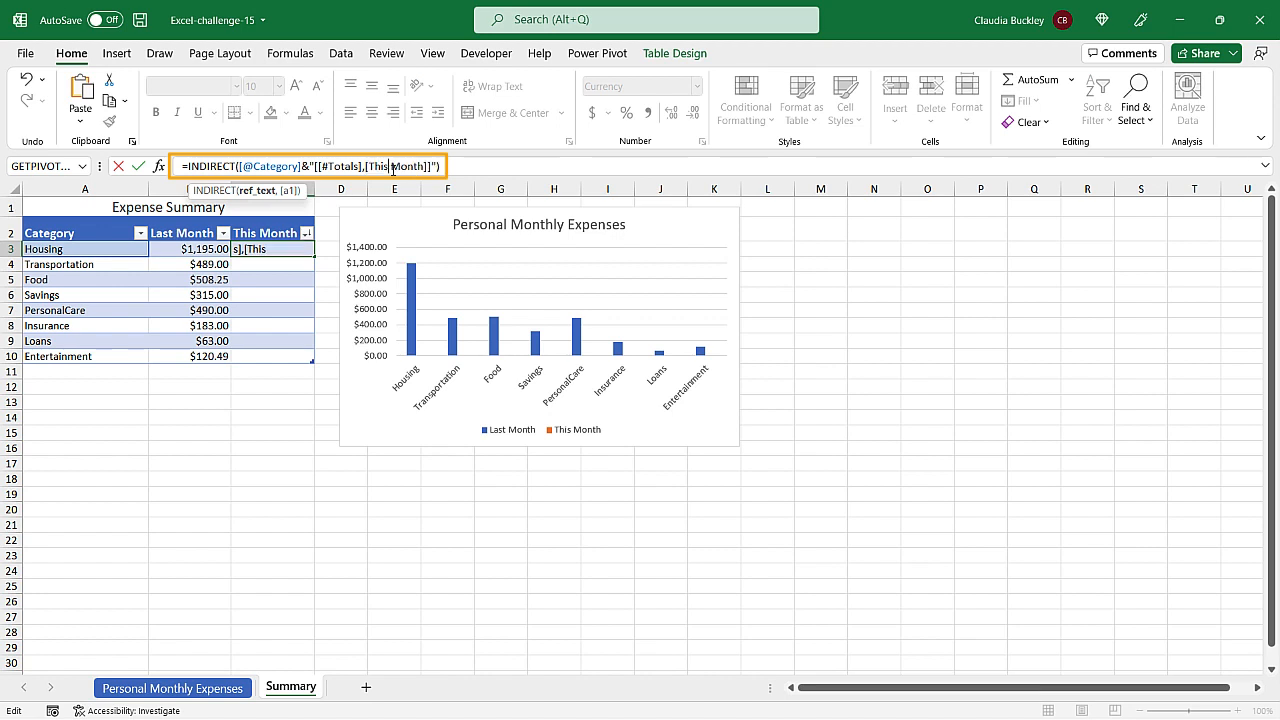
{"action": "key", "text": "Enter"}
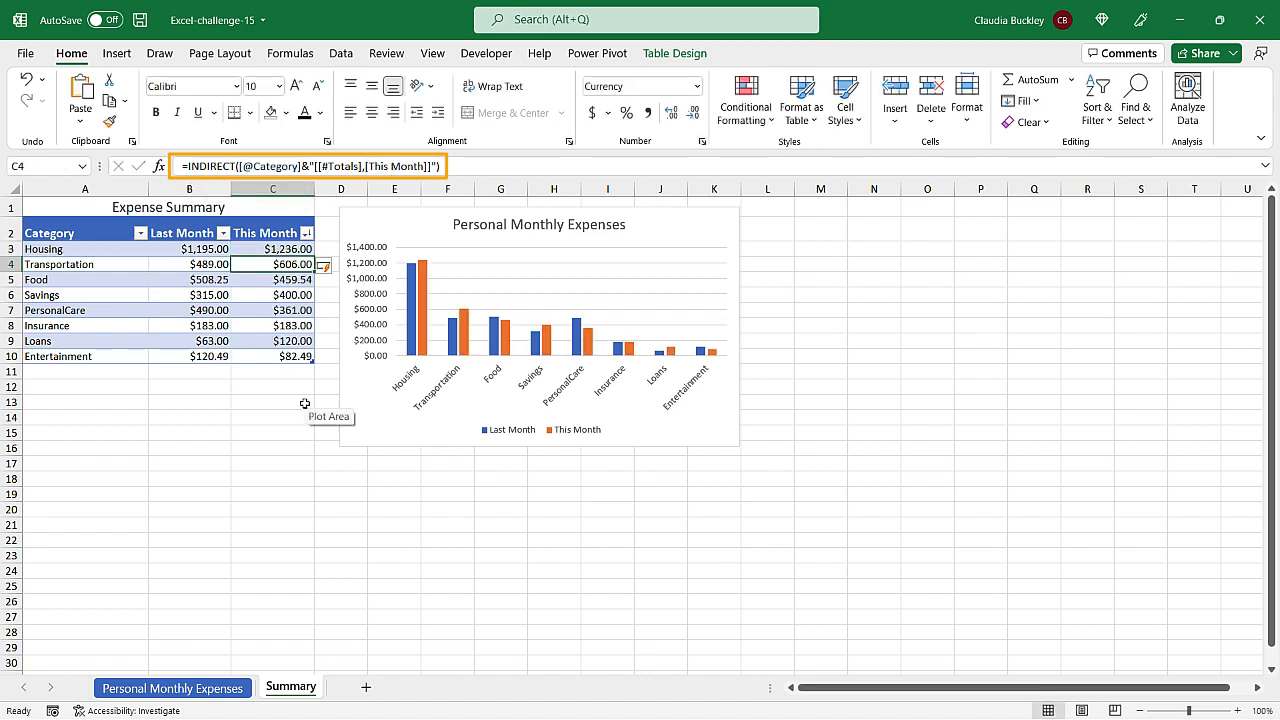